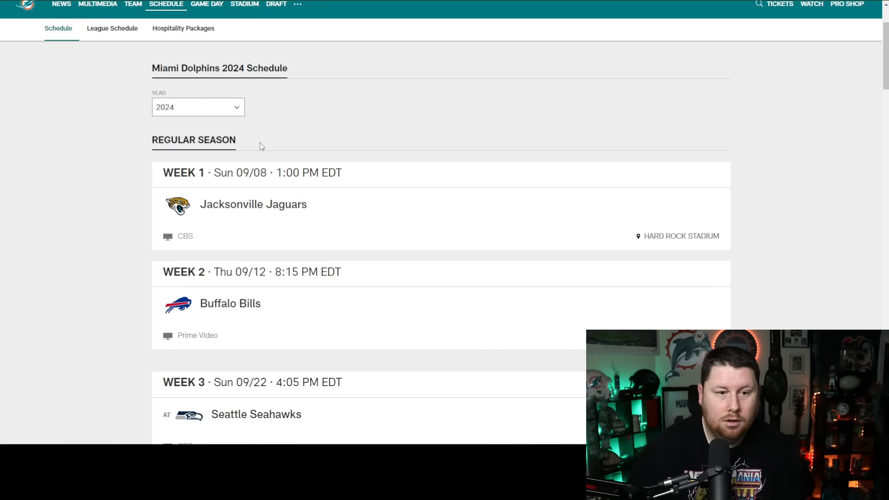
pyautogui.moveTo(407, 244)
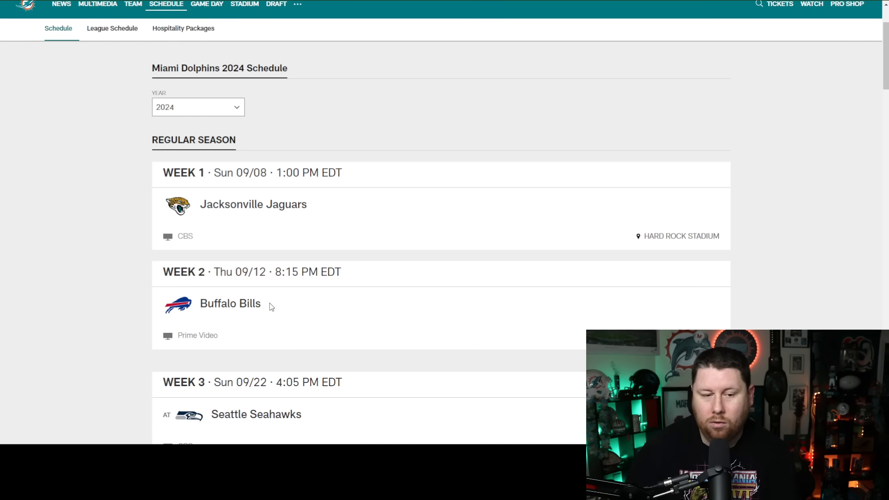
pyautogui.moveTo(274, 304)
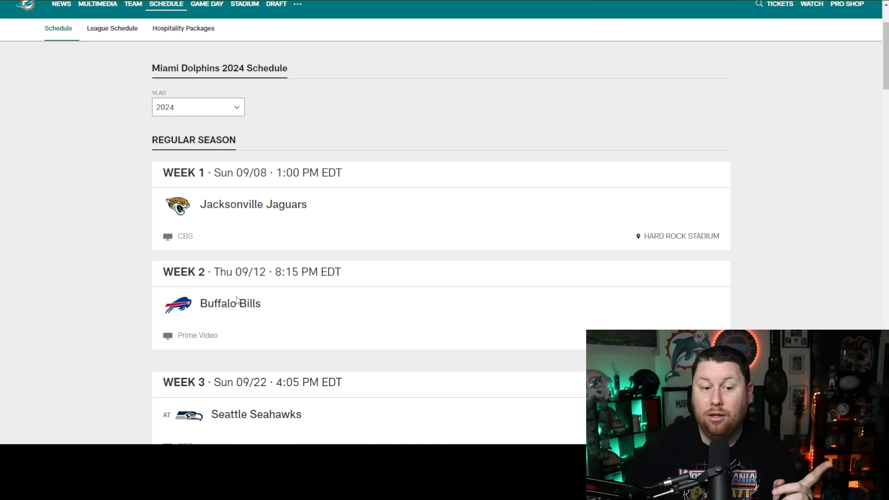
pyautogui.moveTo(301, 401)
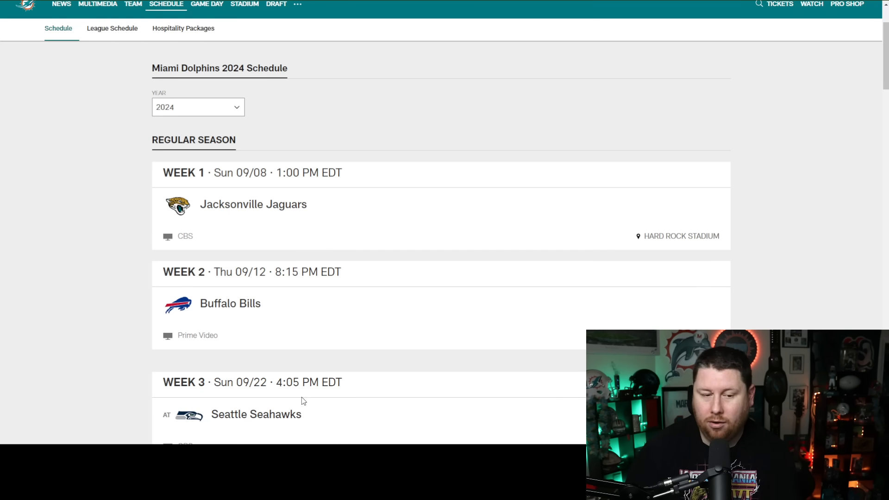
# Scroll the 2024 schedule down to Week 4 Titans, Week 5 Patriots, Week 6 bye and Week 7 Colts.
pyautogui.scroll(-3)
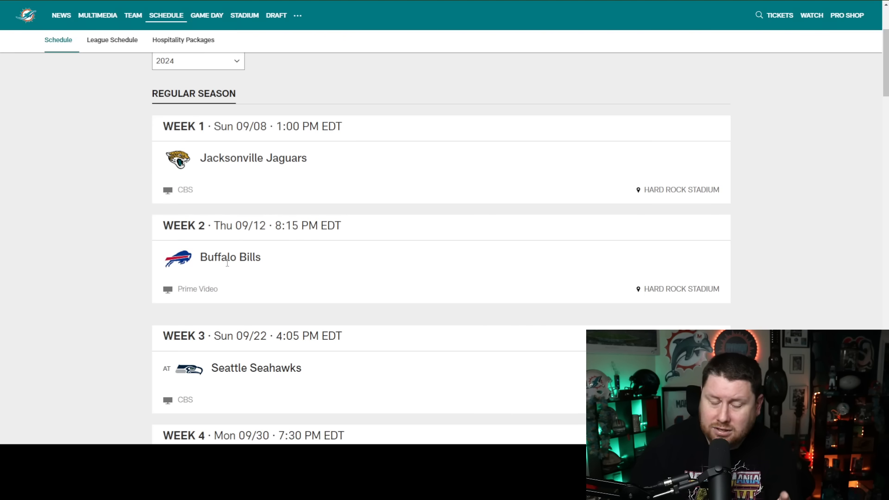
pyautogui.moveTo(222, 267)
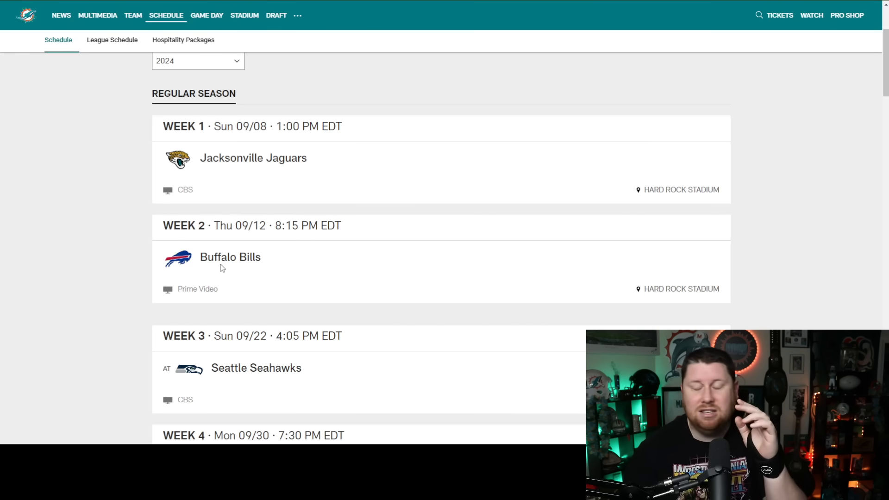
pyautogui.moveTo(239, 271)
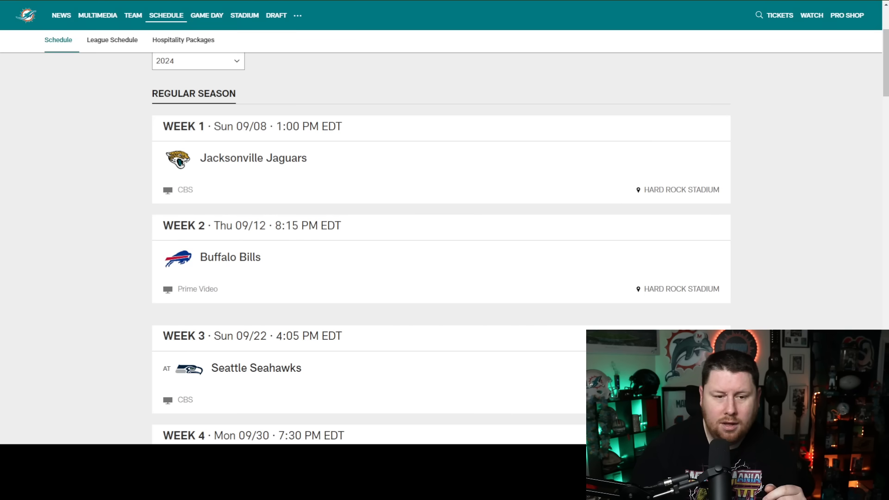
pyautogui.scroll(-3)
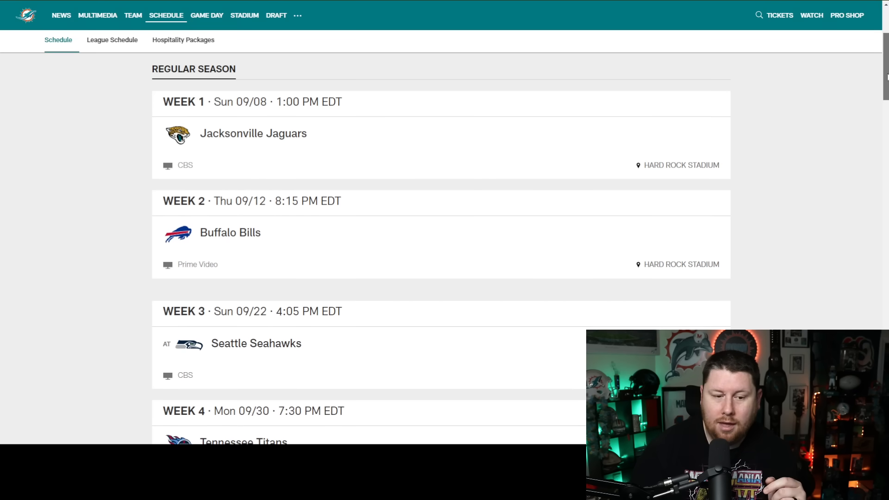
pyautogui.scroll(-3)
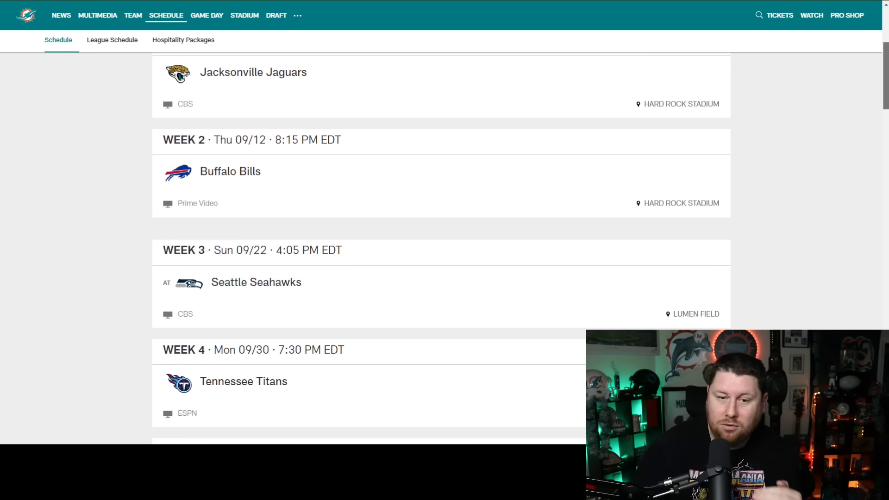
pyautogui.scroll(-3)
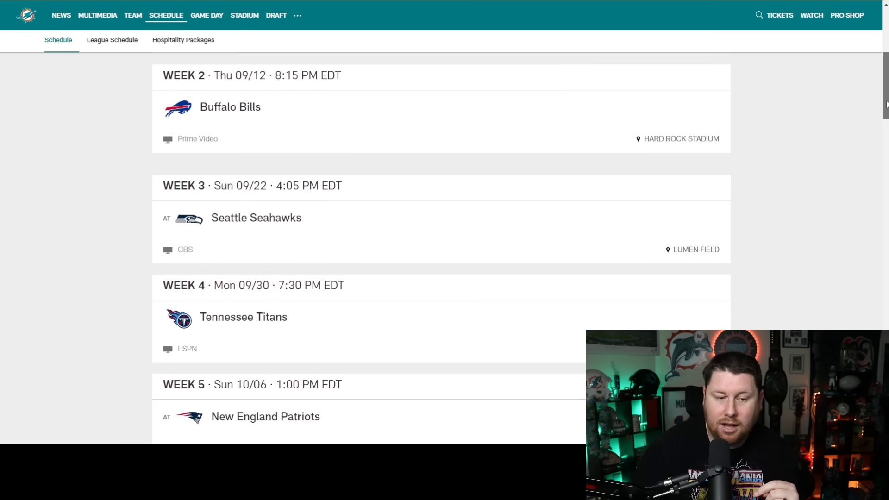
pyautogui.scroll(-3)
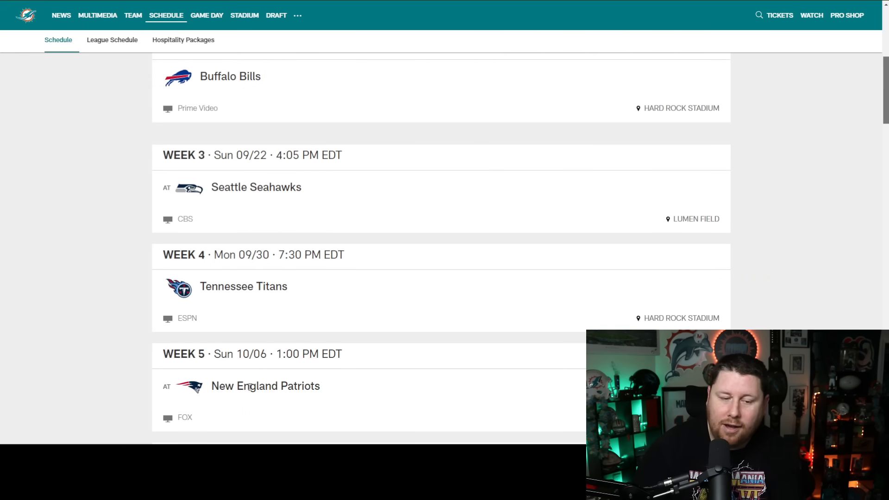
pyautogui.moveTo(789, 102)
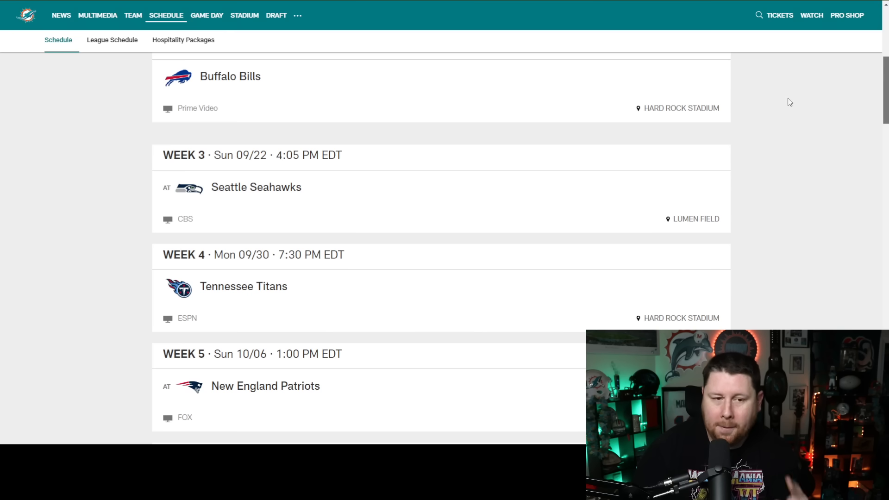
pyautogui.scroll(-3)
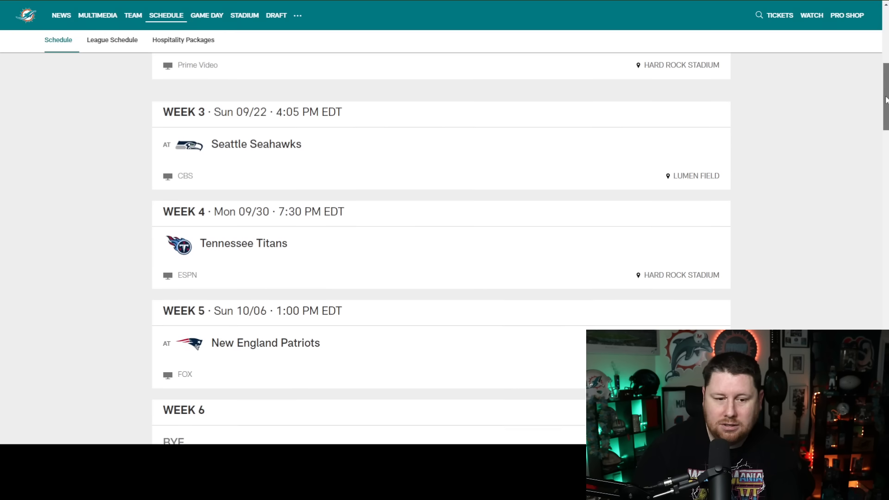
pyautogui.scroll(-3)
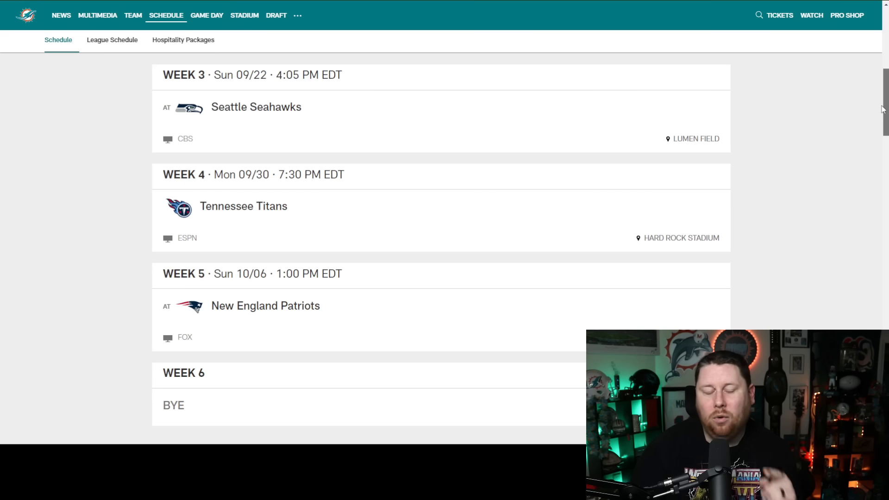
pyautogui.scroll(3)
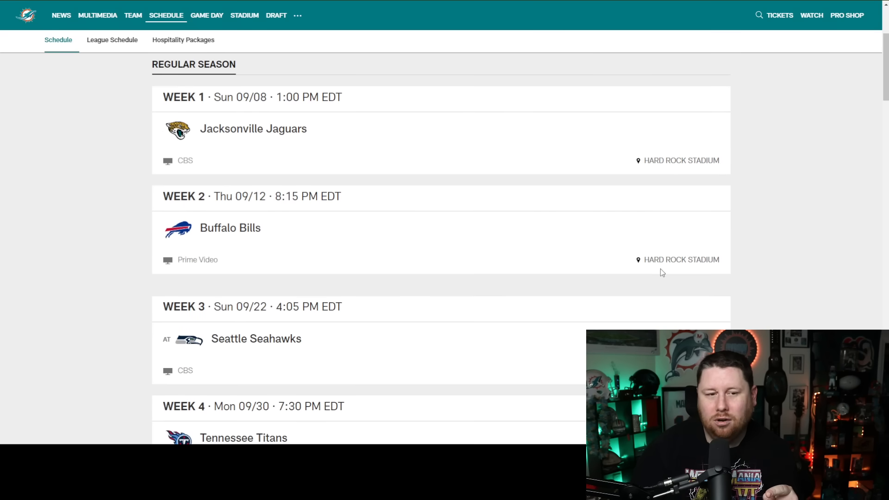
pyautogui.scroll(-3)
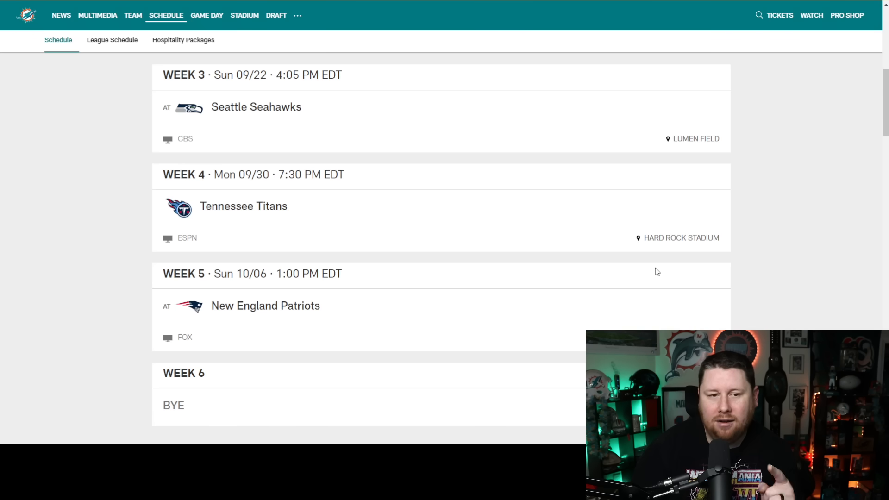
pyautogui.scroll(-3)
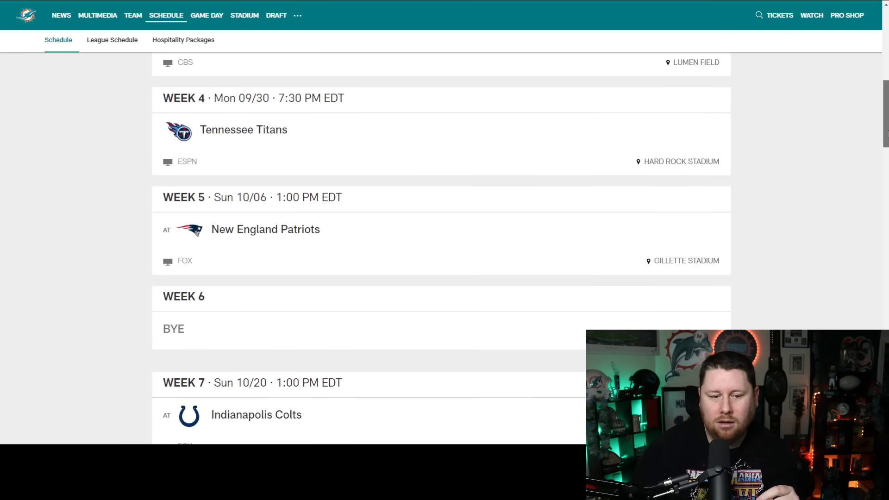
pyautogui.scroll(-3)
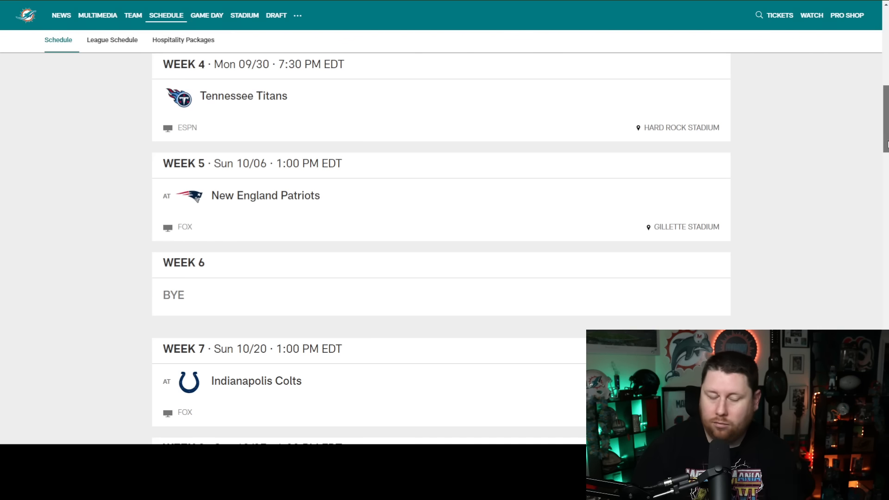
pyautogui.moveTo(509, 295)
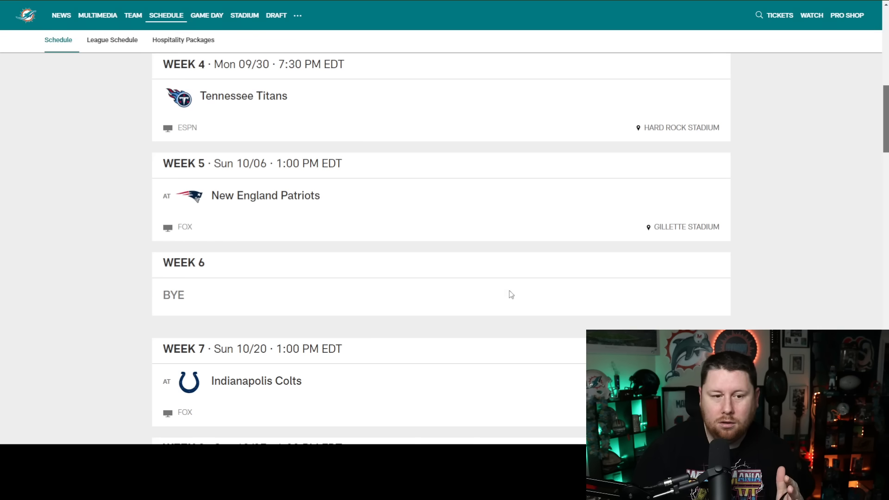
pyautogui.moveTo(294, 290)
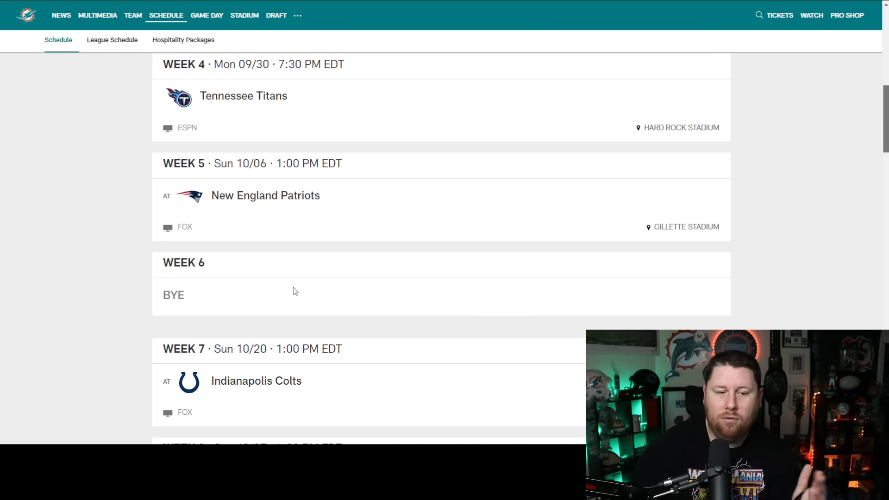
pyautogui.moveTo(686, 223)
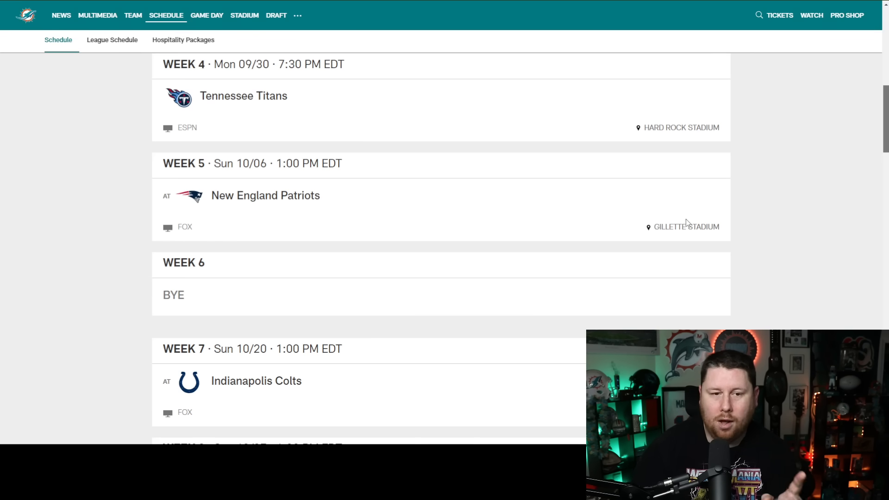
# Scroll down past Weeks 8-10 (Cardinals, Bills, Rams) to Weeks 11-13: Raiders, Patriots, Packers.
pyautogui.scroll(-3)
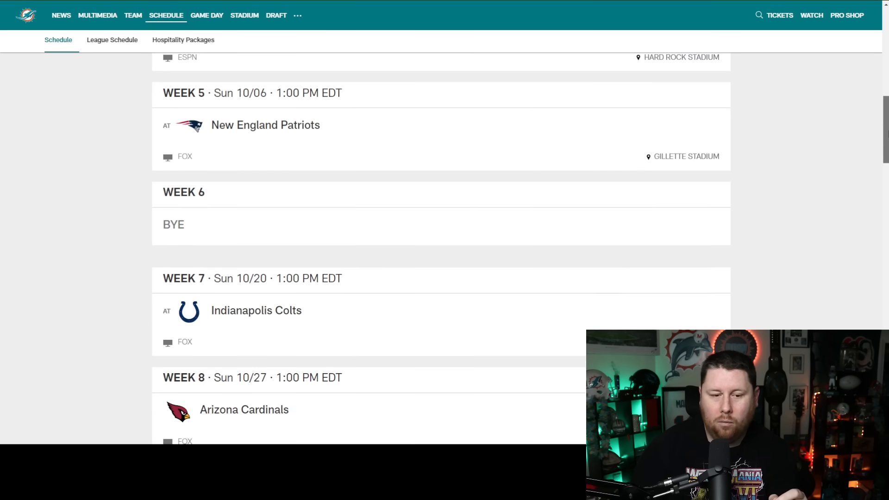
pyautogui.scroll(-3)
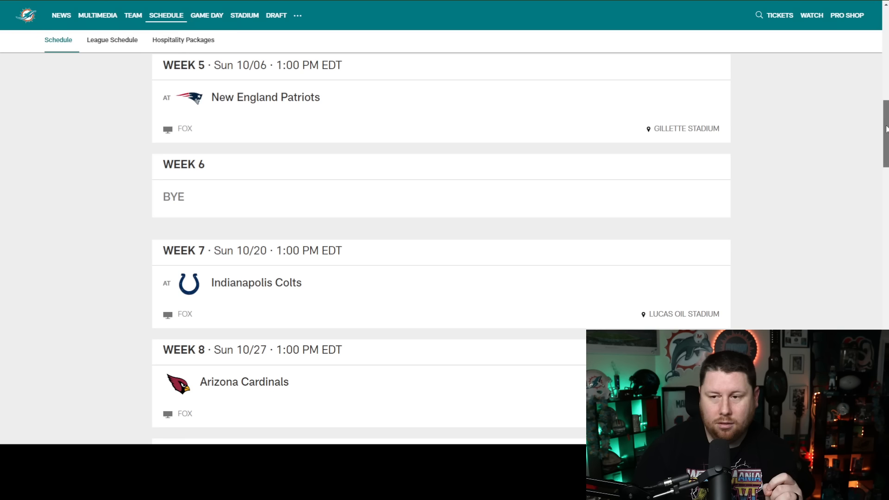
pyautogui.scroll(-3)
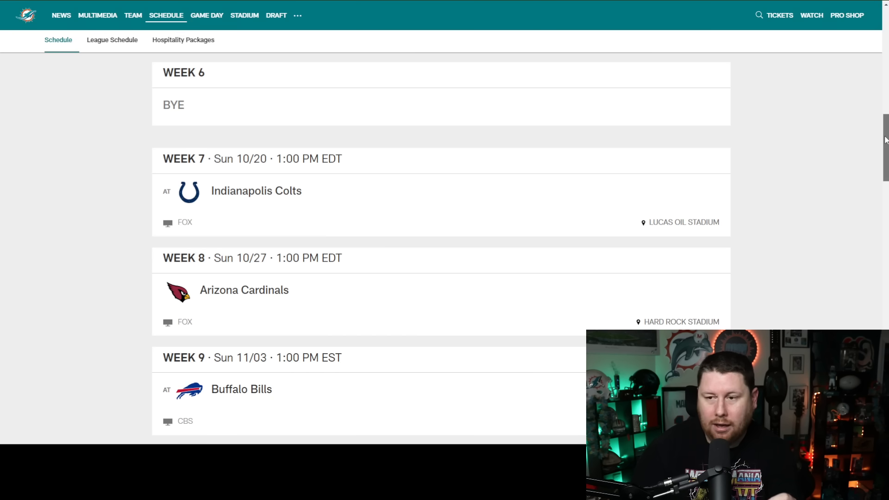
pyautogui.scroll(-3)
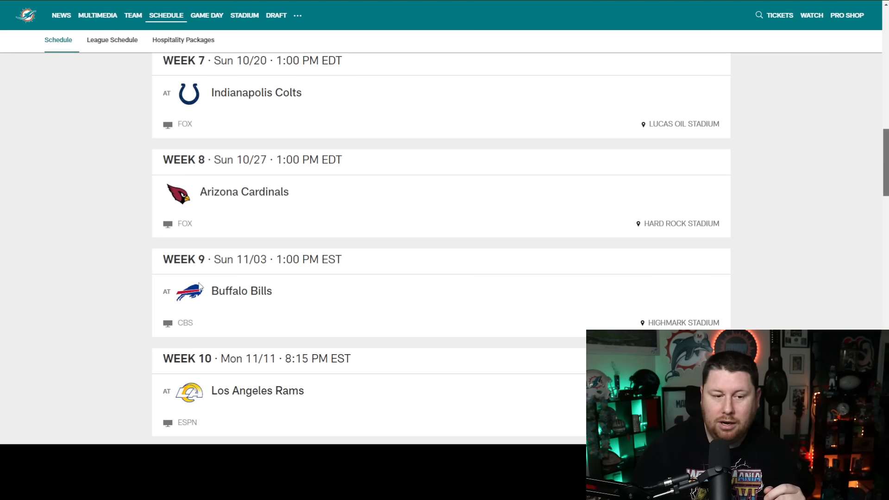
pyautogui.moveTo(714, 191)
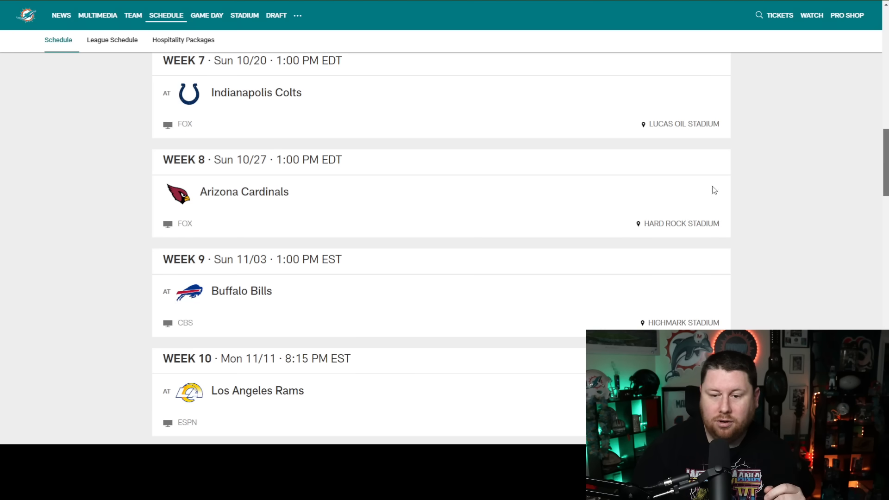
pyautogui.scroll(-3)
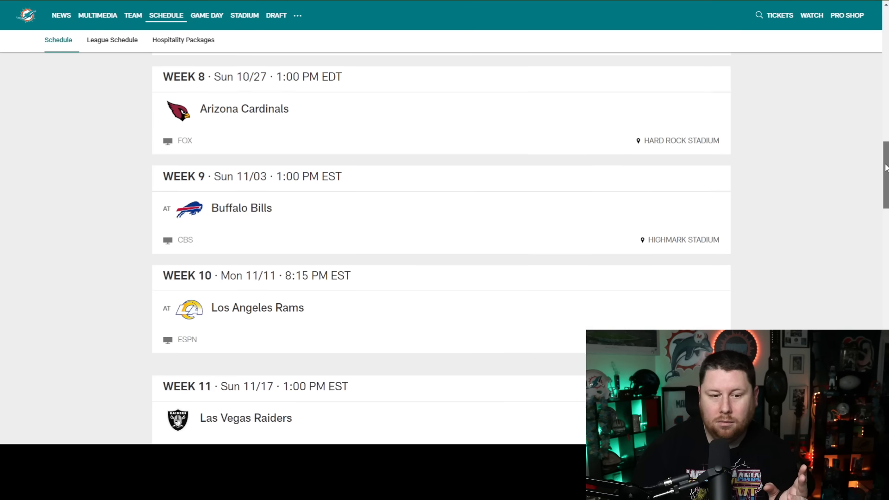
pyautogui.scroll(-3)
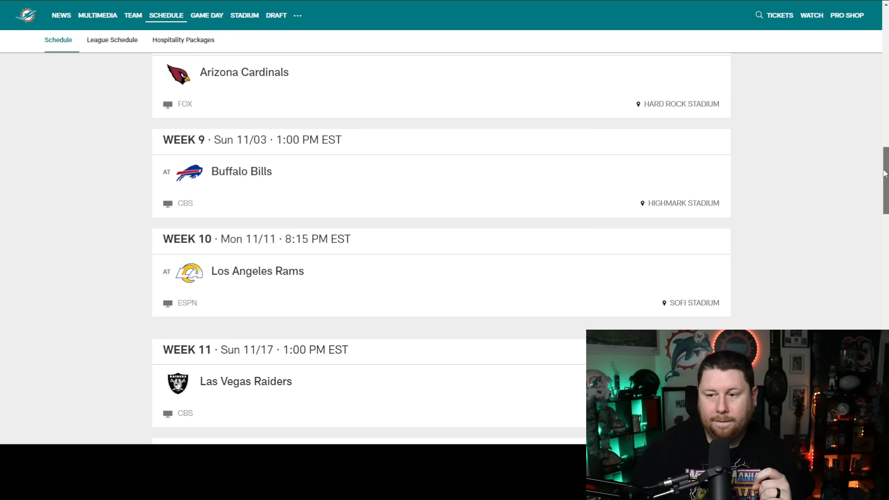
pyautogui.scroll(-3)
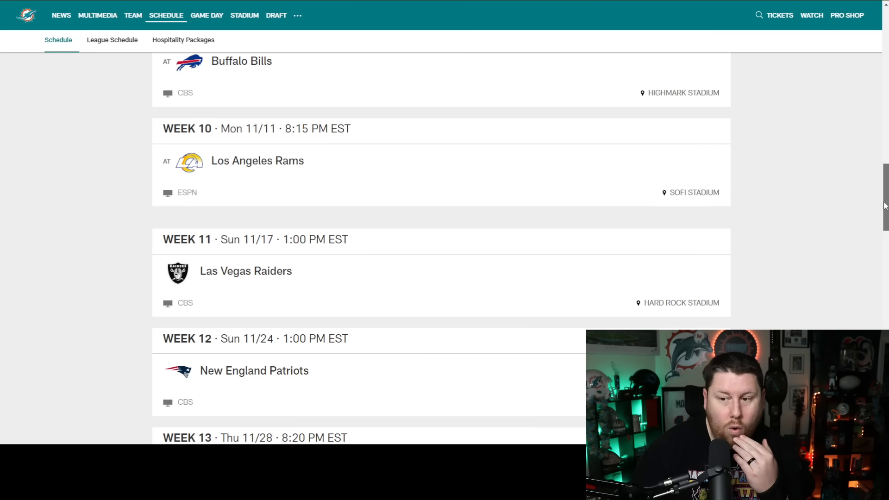
pyautogui.scroll(-3)
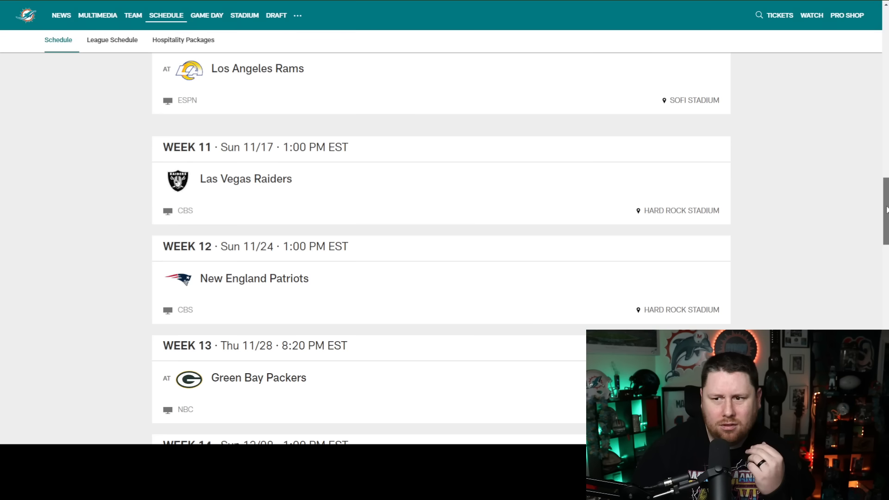
# Scroll down through the 2024 schedule from the early weeks toward the late-season games.
pyautogui.scroll(3)
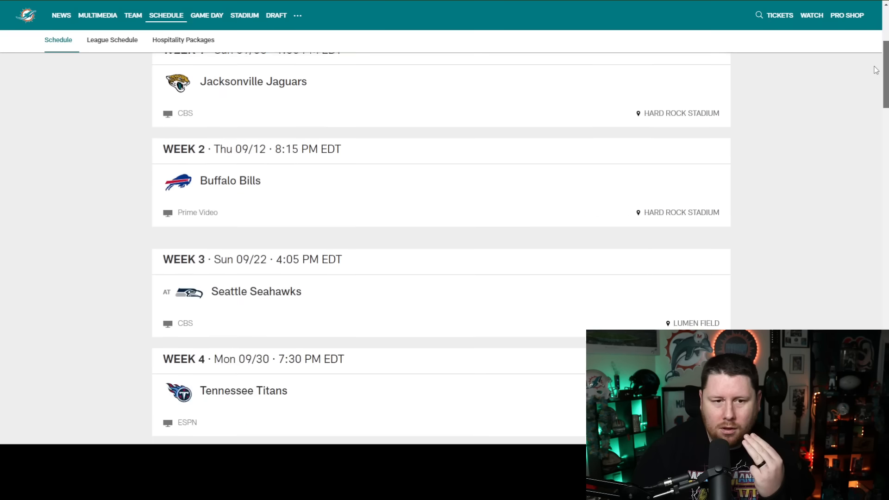
pyautogui.scroll(-3)
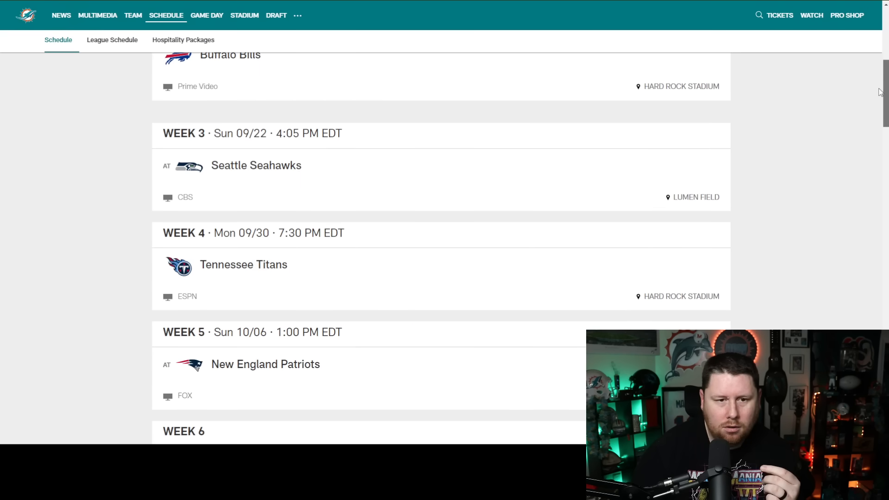
pyautogui.scroll(-3)
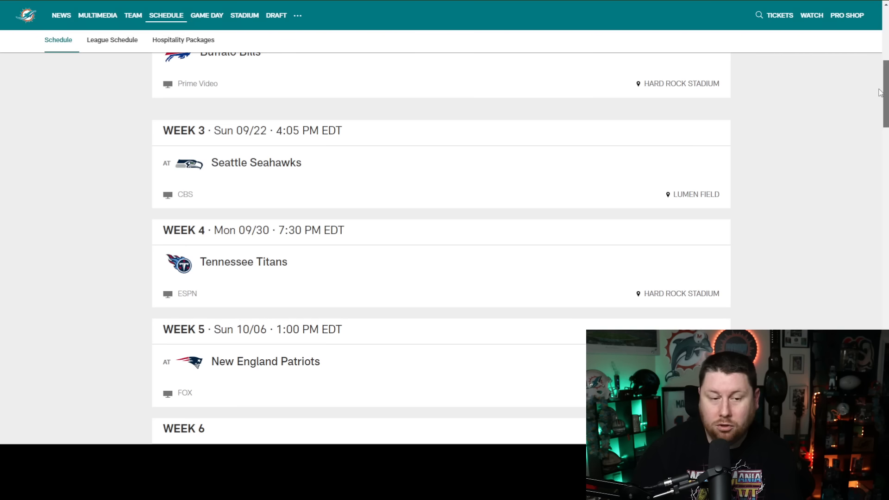
pyautogui.moveTo(658, 181)
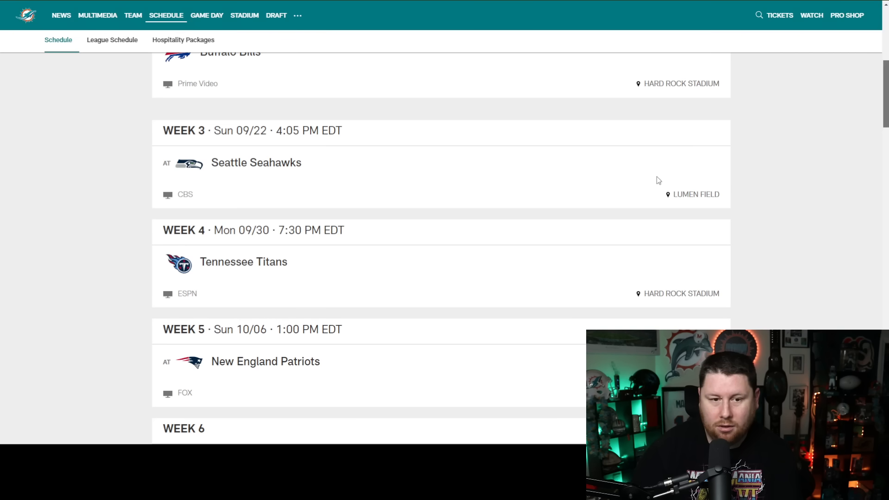
pyautogui.scroll(-3)
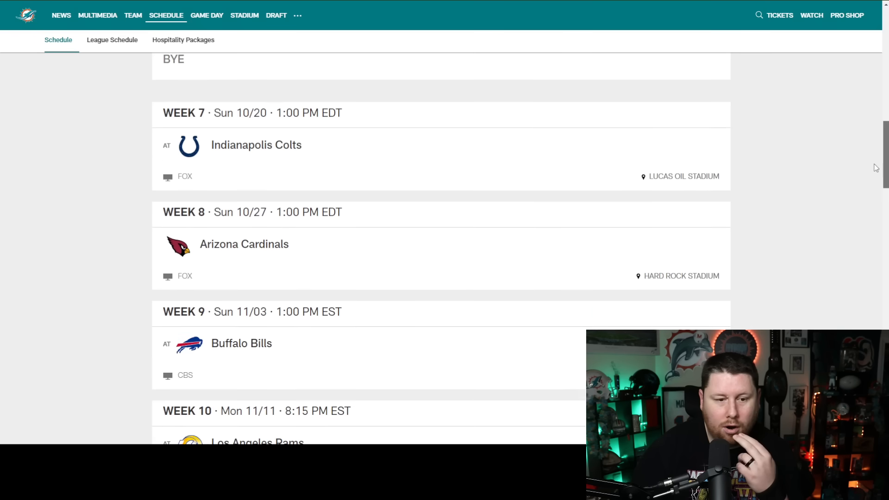
pyautogui.scroll(-3)
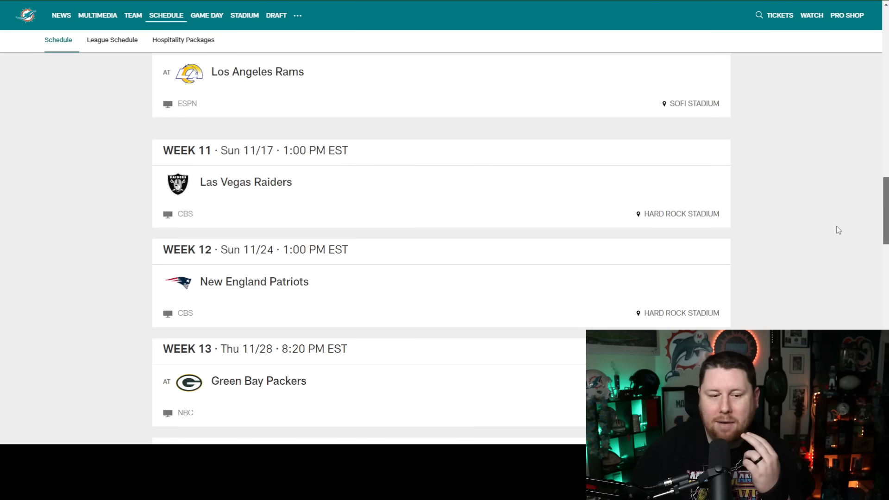
pyautogui.moveTo(827, 225)
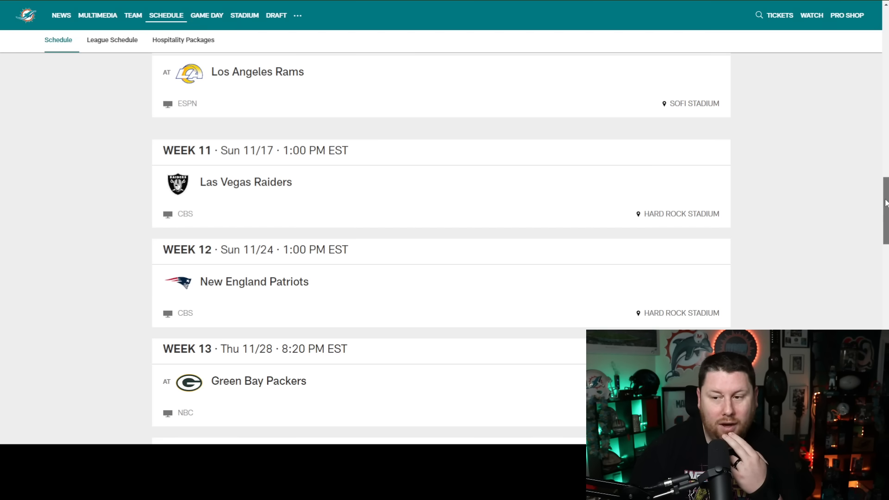
pyautogui.scroll(-3)
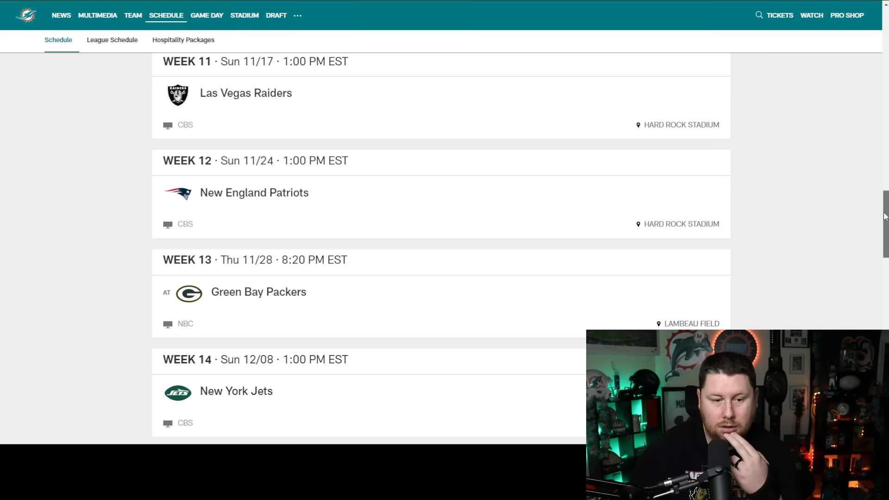
pyautogui.scroll(-3)
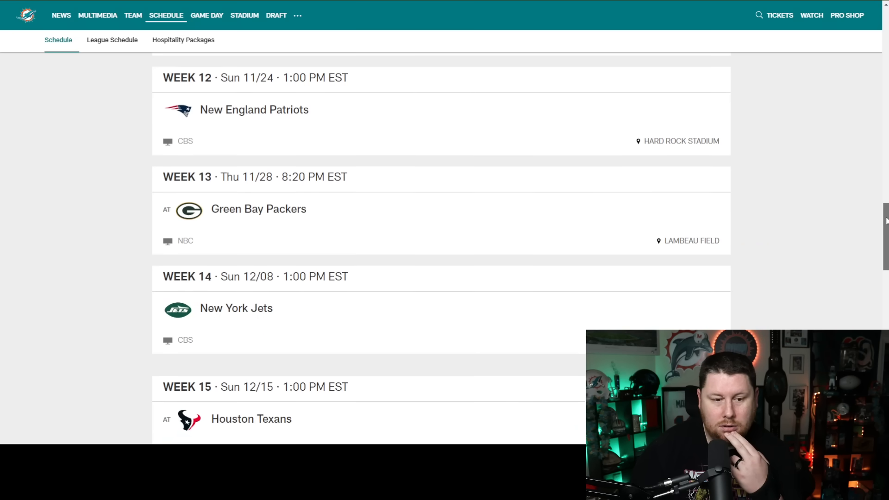
pyautogui.scroll(-3)
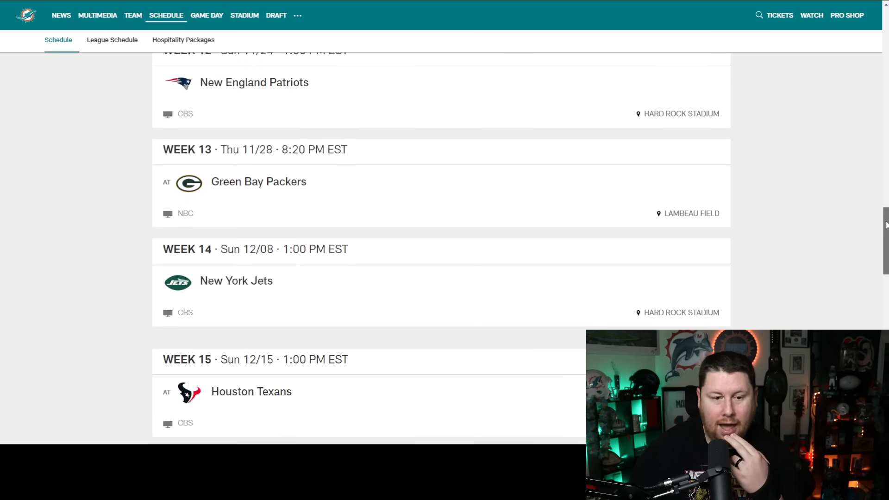
pyautogui.scroll(-3)
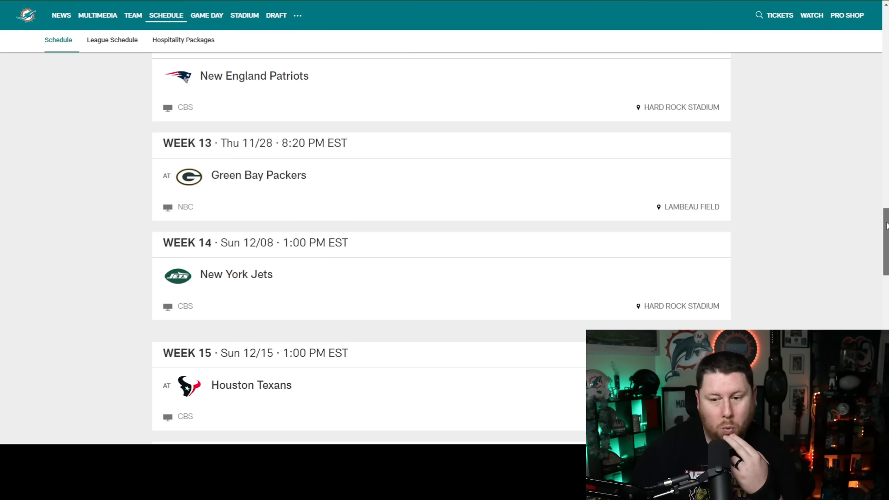
pyautogui.scroll(-3)
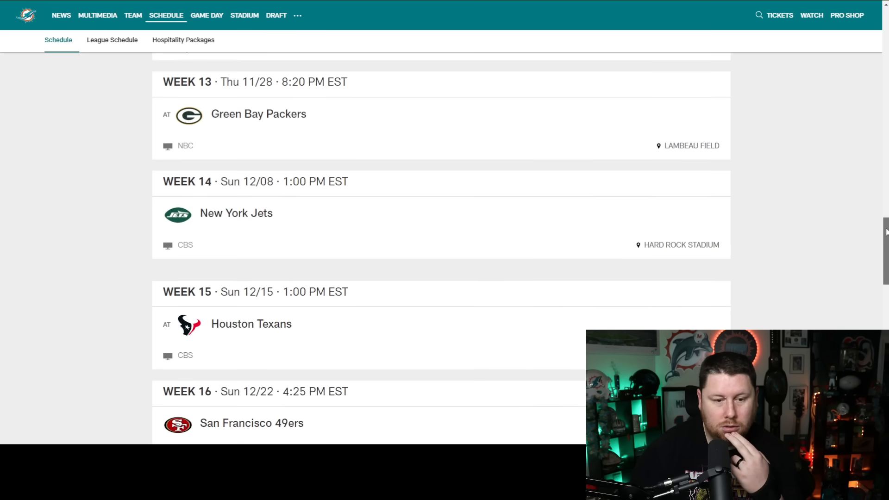
pyautogui.scroll(-3)
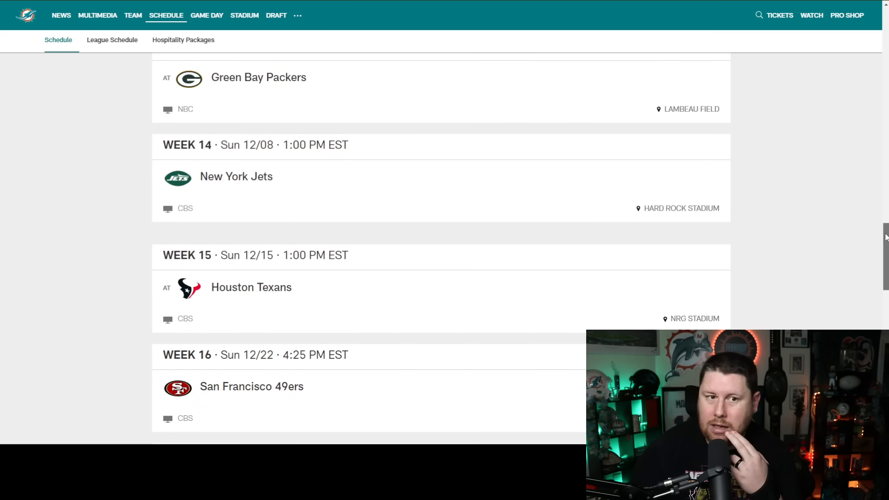
# Continue down to the final weeks: Jets, Texans, 49ers, Browns and the TBD Week 18 Jets game.
pyautogui.scroll(-3)
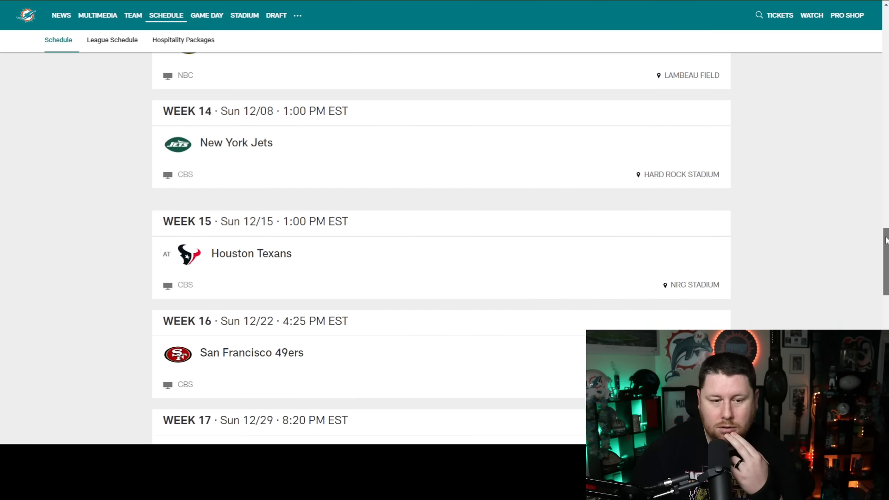
pyautogui.scroll(-3)
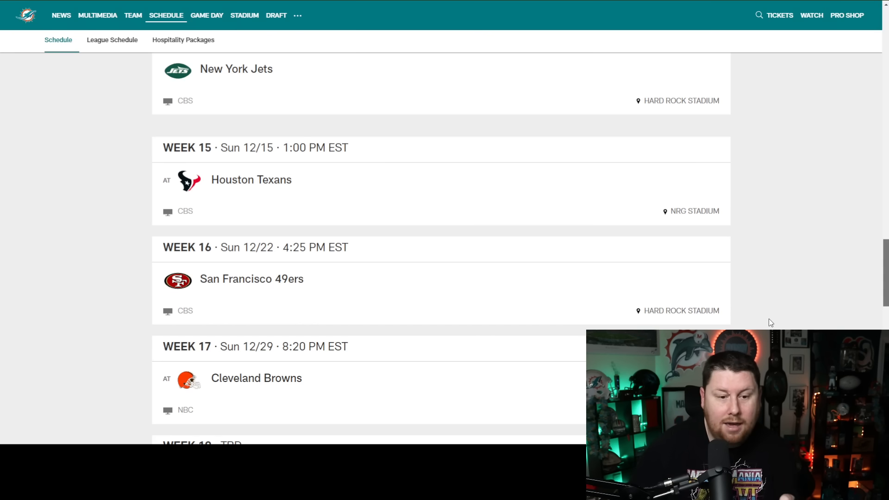
pyautogui.moveTo(776, 317)
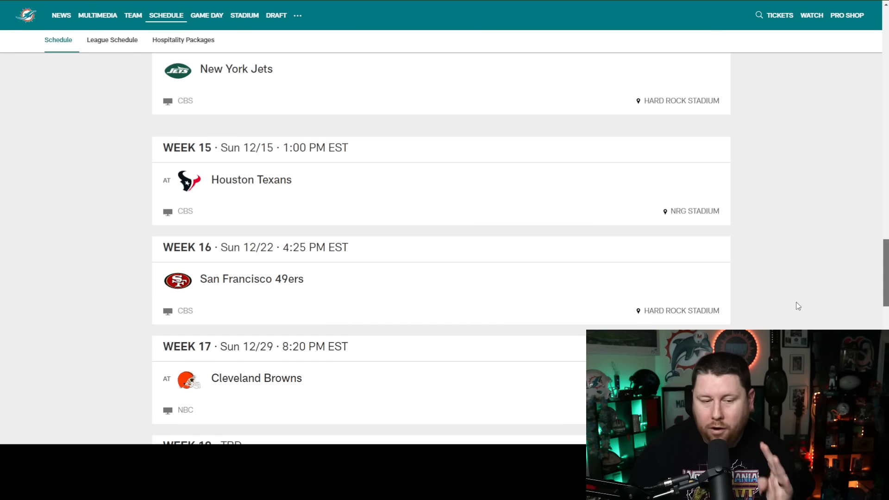
pyautogui.scroll(-3)
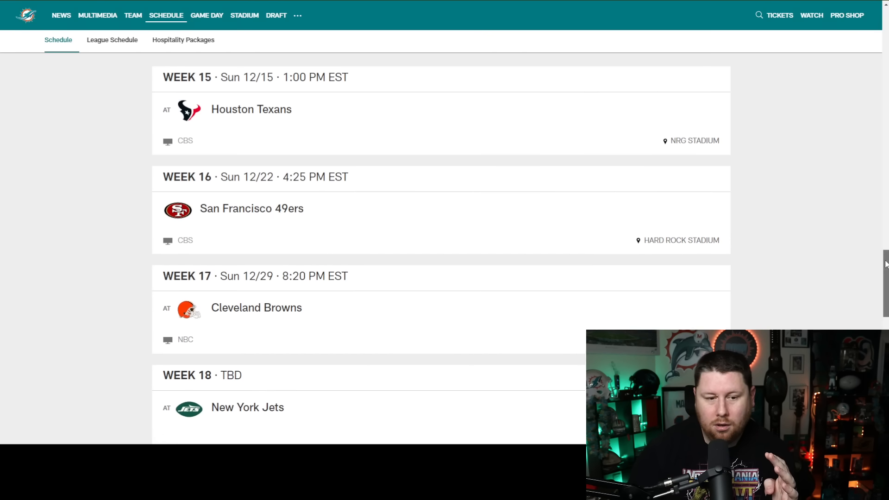
pyautogui.scroll(-3)
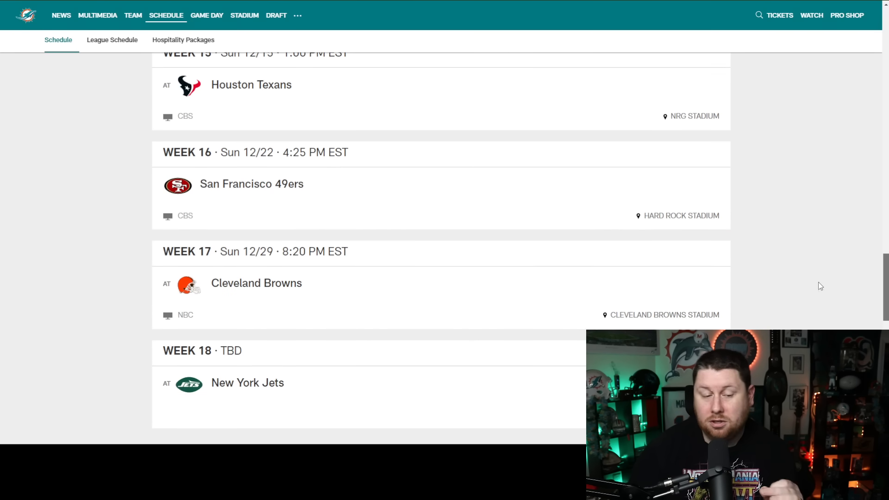
pyautogui.scroll(-3)
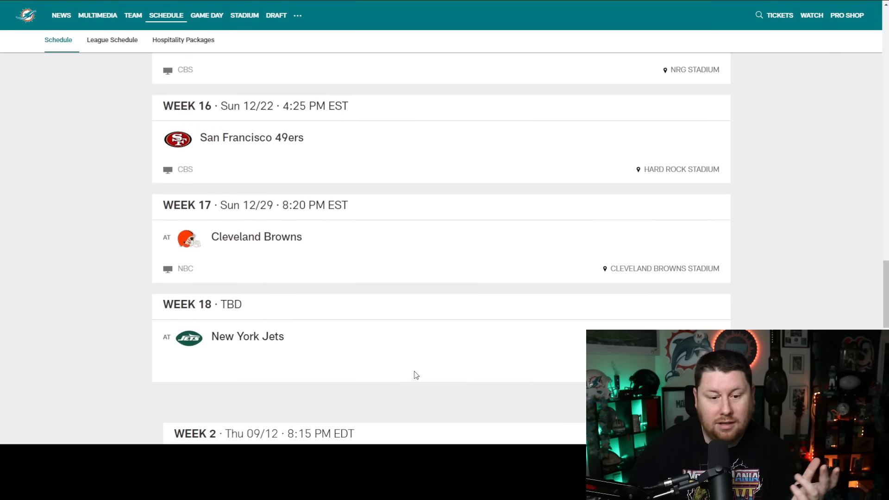
pyautogui.moveTo(413, 345)
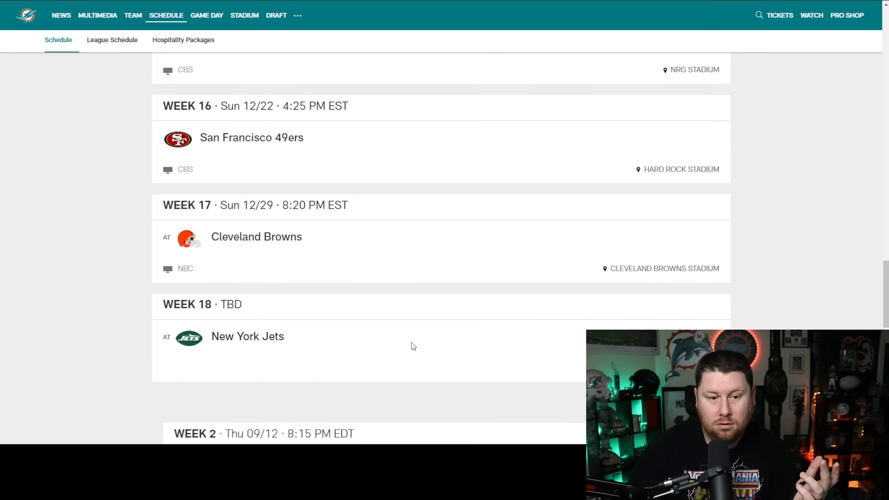
pyautogui.moveTo(302, 336)
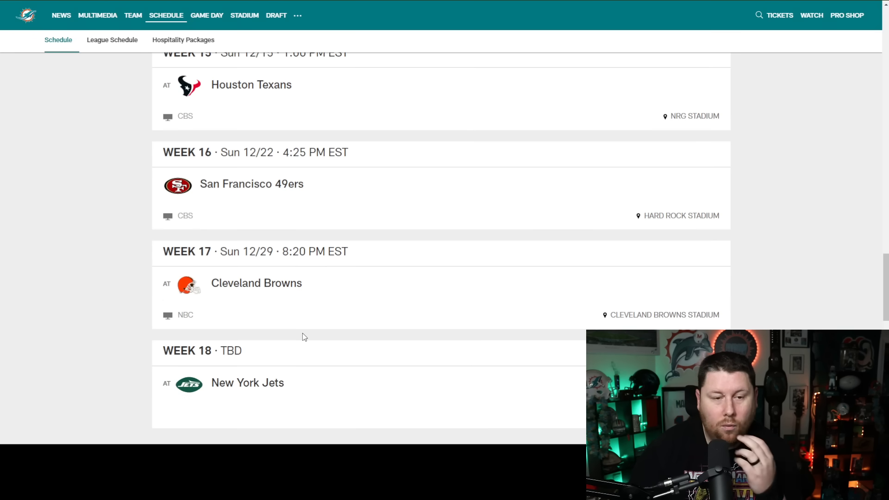
pyautogui.scroll(-3)
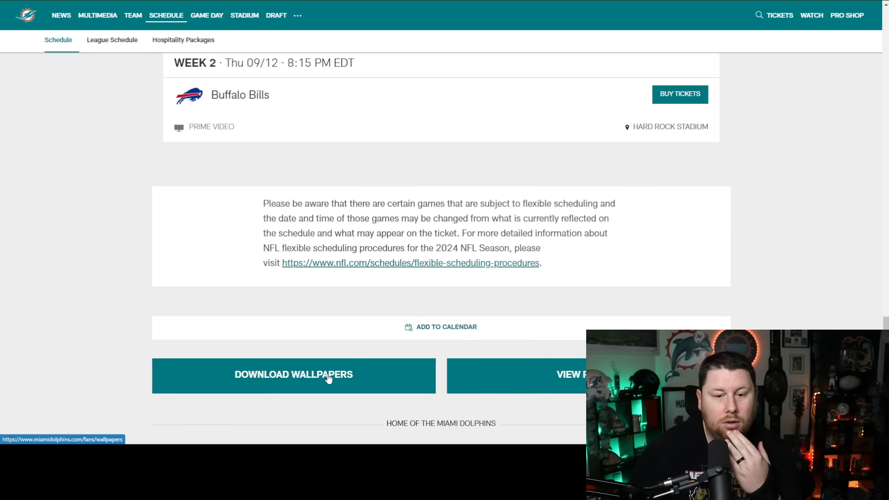
# Follow the Download Wallpapers link at the schedule's end and scroll the wallpapers page.
pyautogui.click(293, 374)
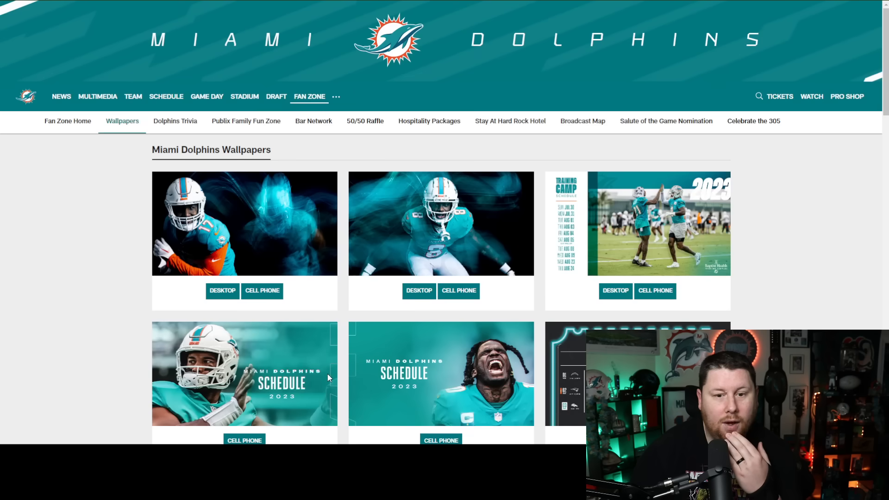
pyautogui.moveTo(411, 322)
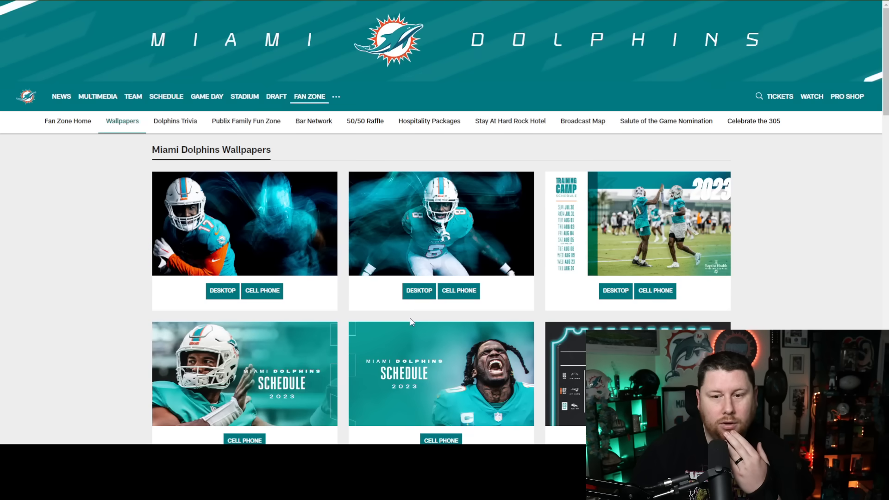
pyautogui.moveTo(414, 319)
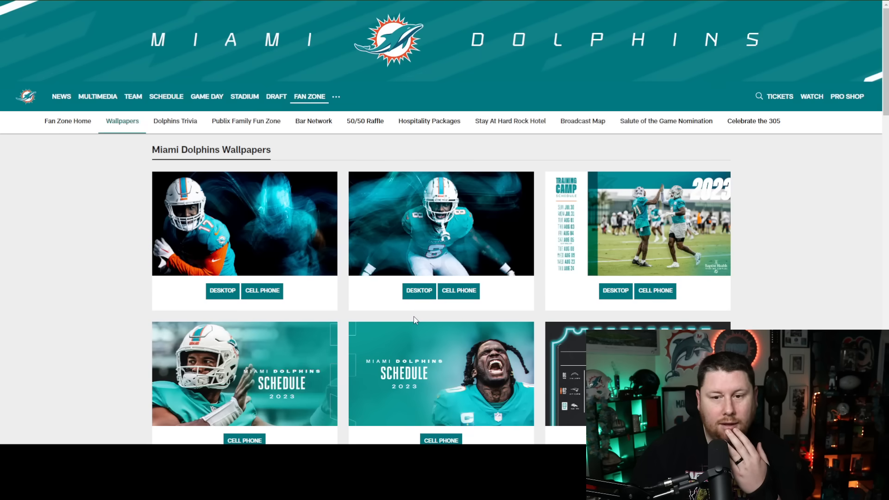
pyautogui.scroll(-3)
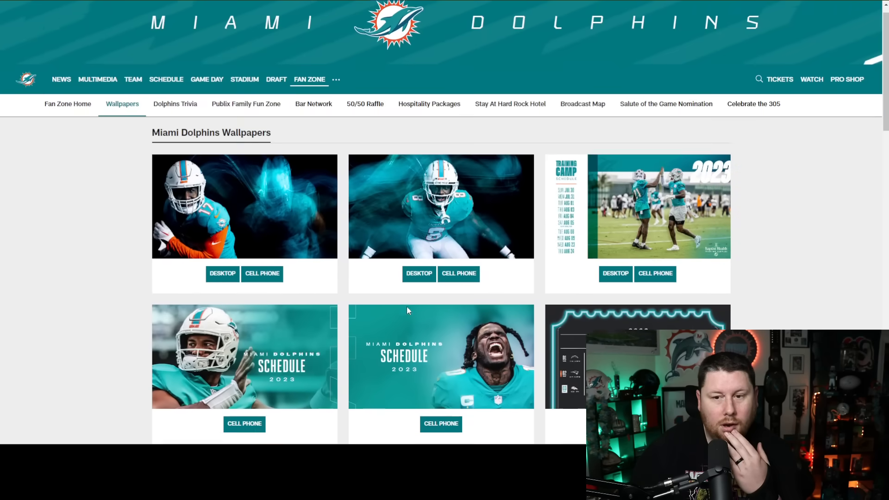
pyautogui.scroll(-3)
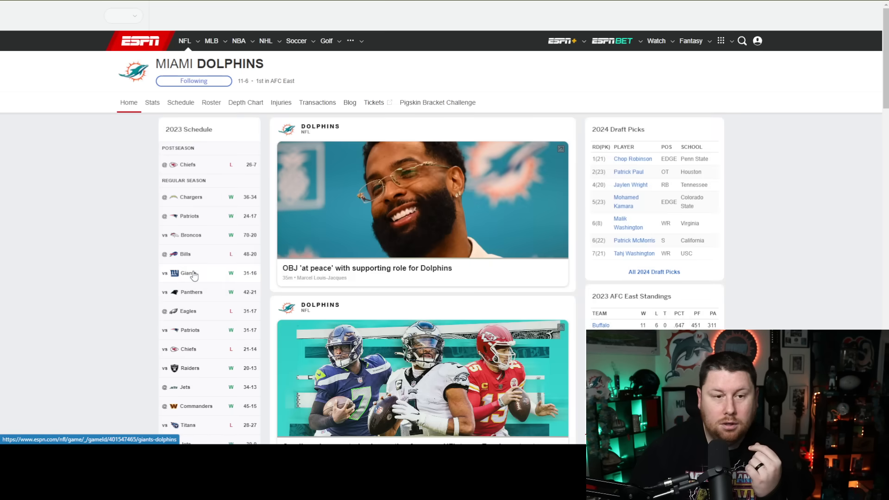
# Visit the Dolphins 2023 results on ESPN, then the league-wide 2024 Week 1 schedule on NFL.com.
pyautogui.click(181, 102)
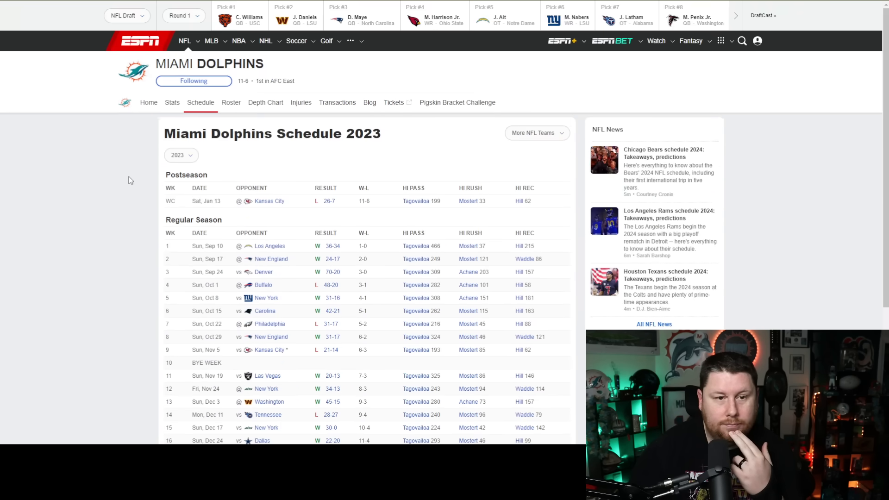
pyautogui.click(180, 155)
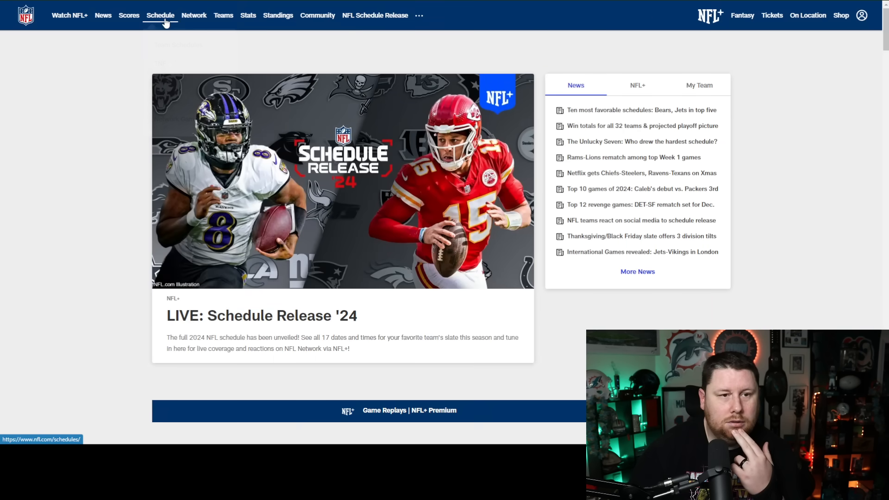
pyautogui.click(161, 16)
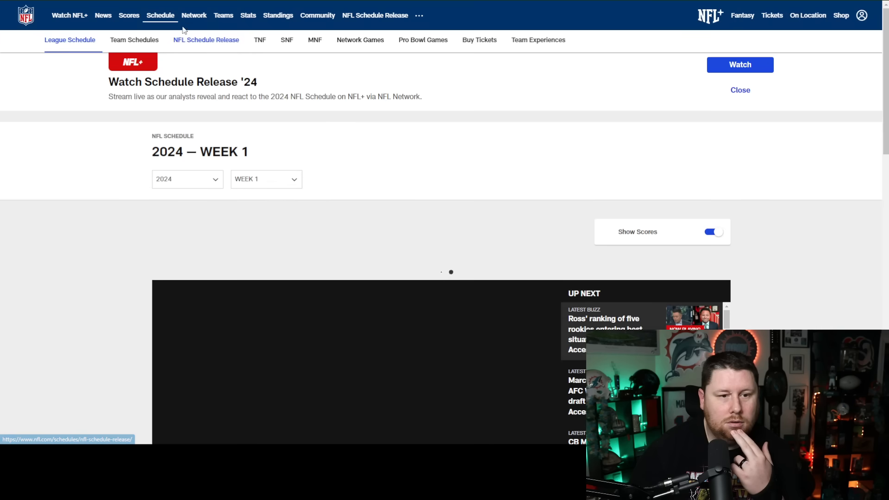
pyautogui.click(134, 39)
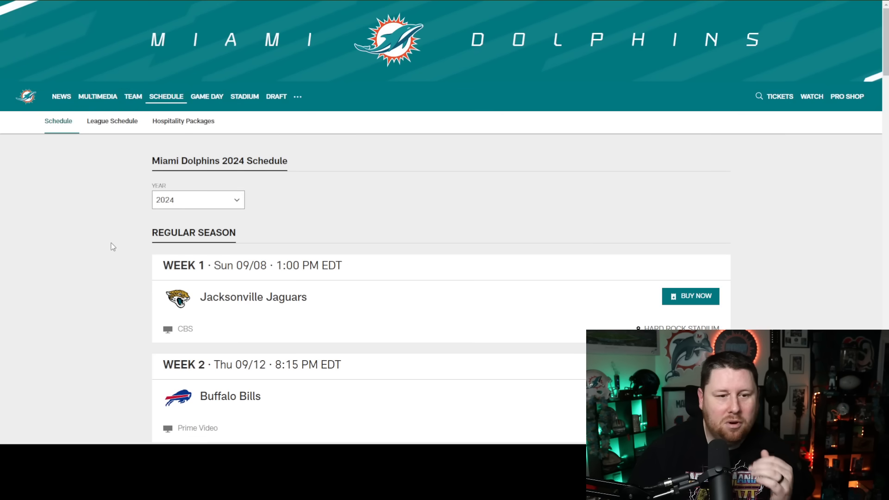
# Scroll the Dolphins 2024 schedule from Week 1 Jaguars down to Weeks 8-11: Cardinals, Bills, Rams, Raiders.
pyautogui.scroll(-3)
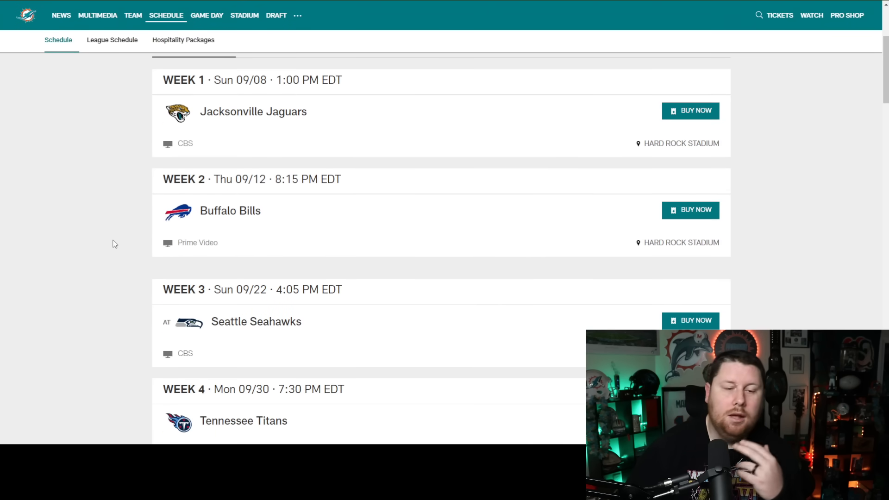
pyautogui.moveTo(94, 228)
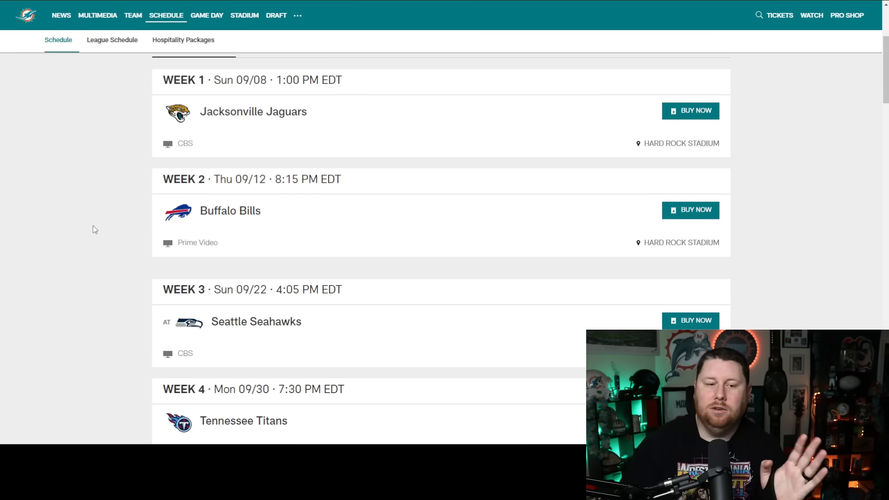
pyautogui.scroll(-3)
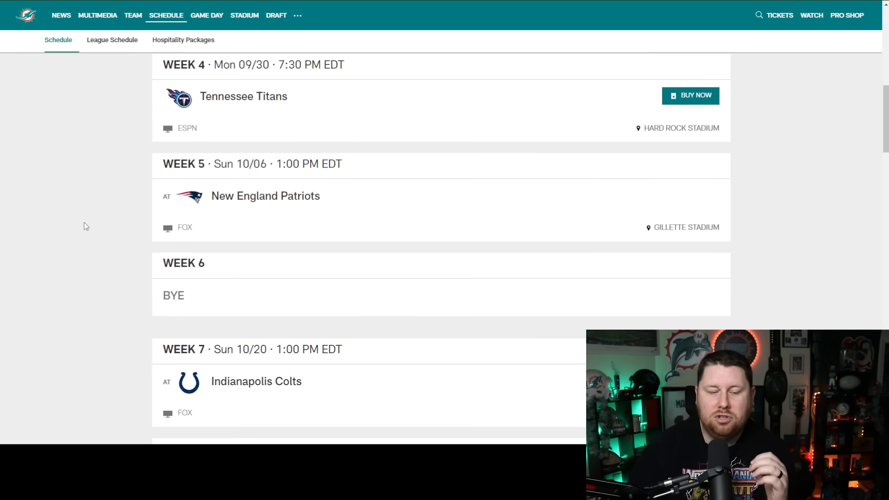
pyautogui.moveTo(207, 294)
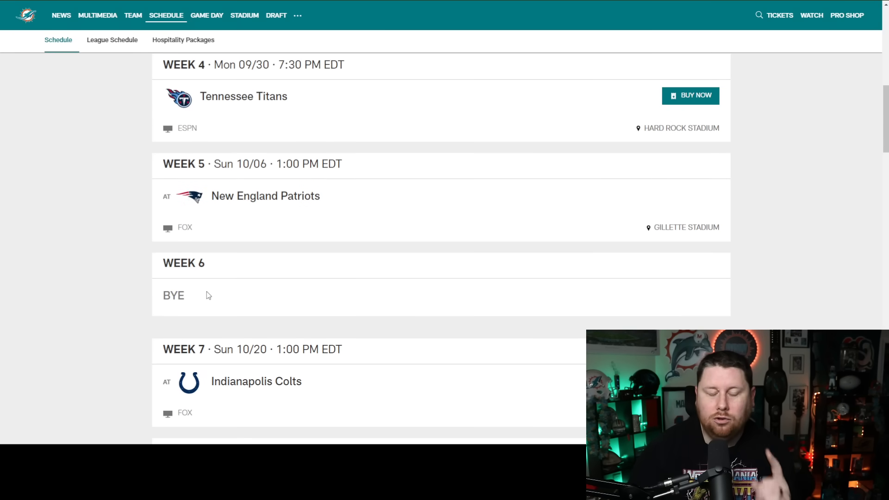
pyautogui.scroll(-3)
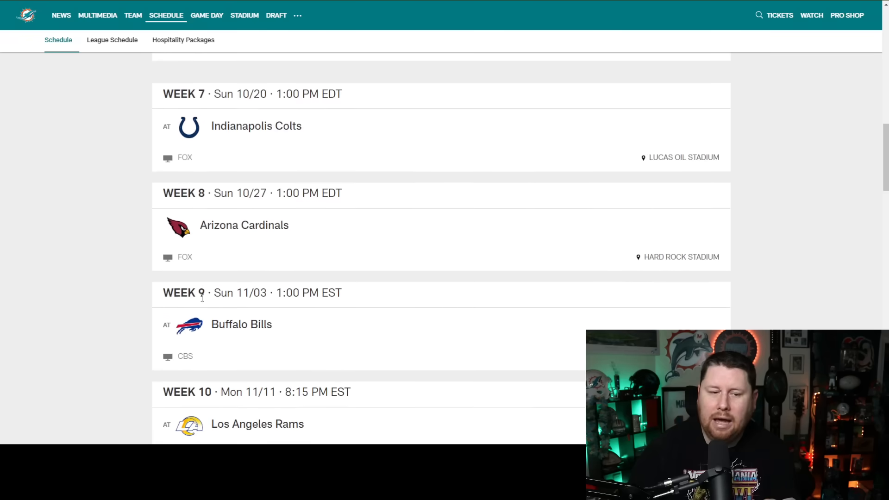
pyautogui.scroll(-3)
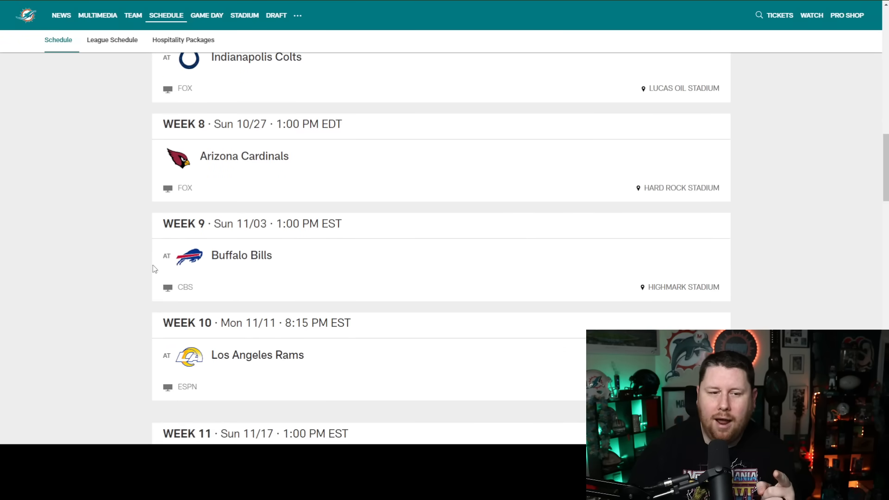
pyautogui.moveTo(119, 220)
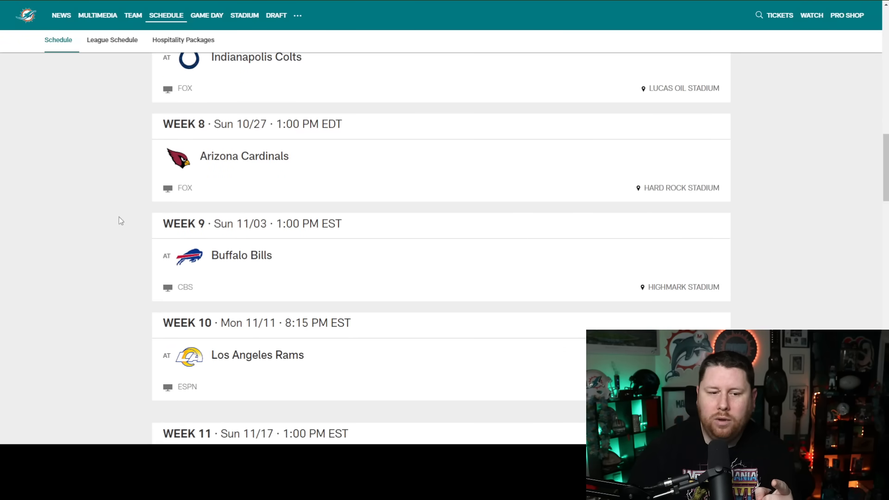
pyautogui.scroll(3)
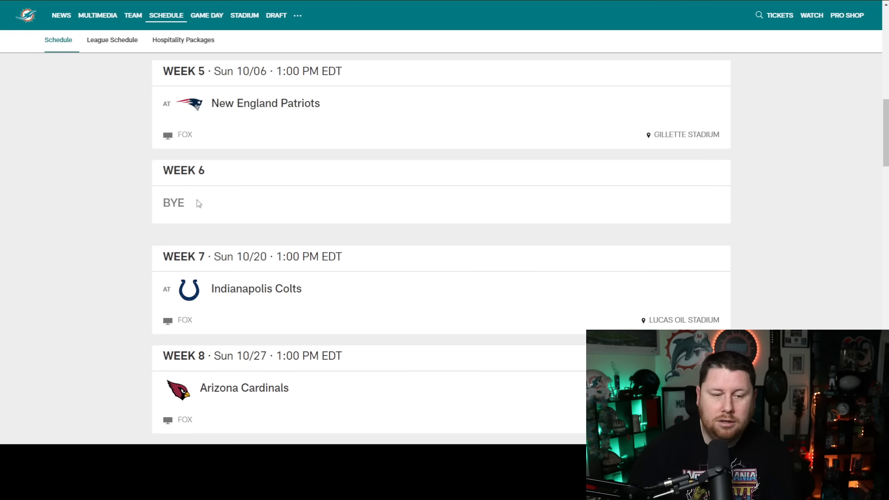
pyautogui.scroll(3)
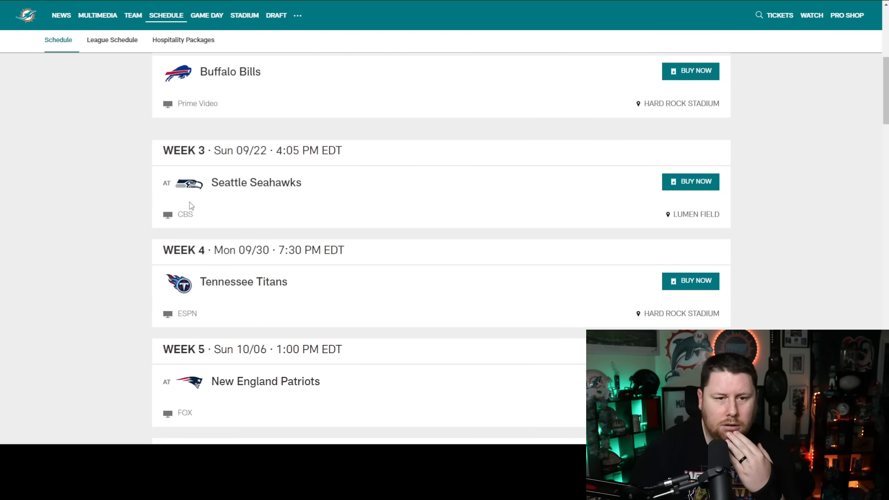
pyautogui.scroll(3)
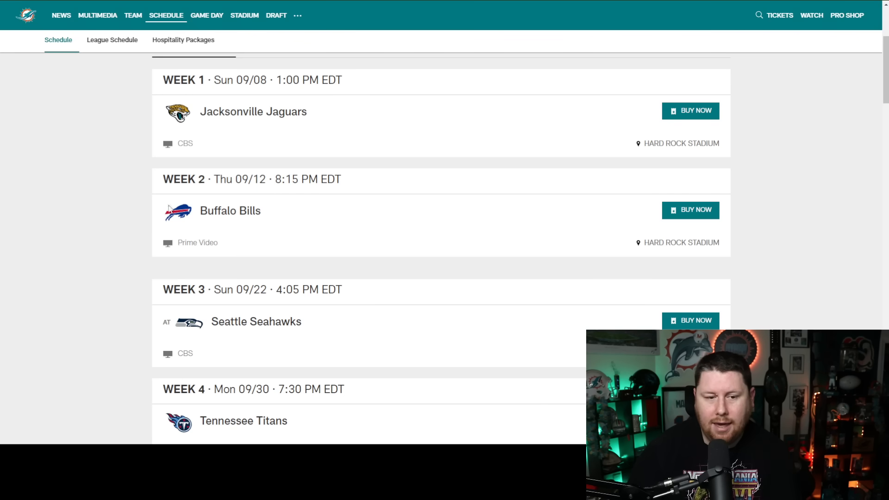
pyautogui.moveTo(223, 300)
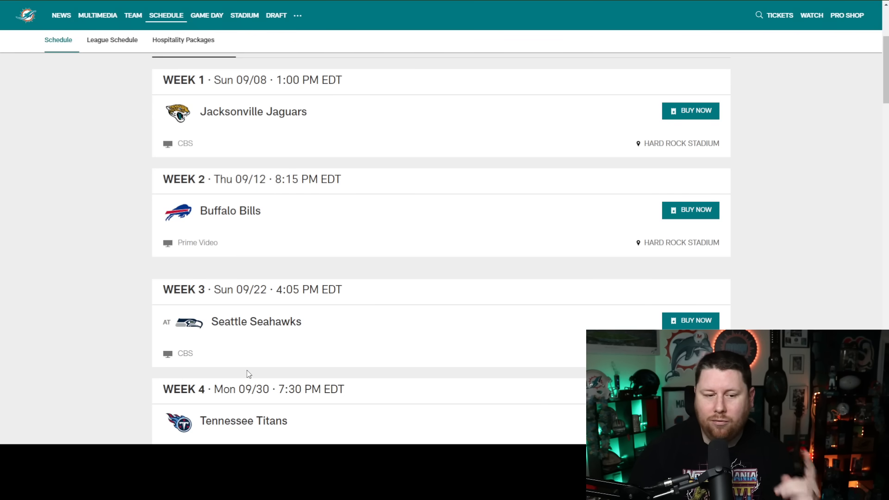
pyautogui.scroll(-3)
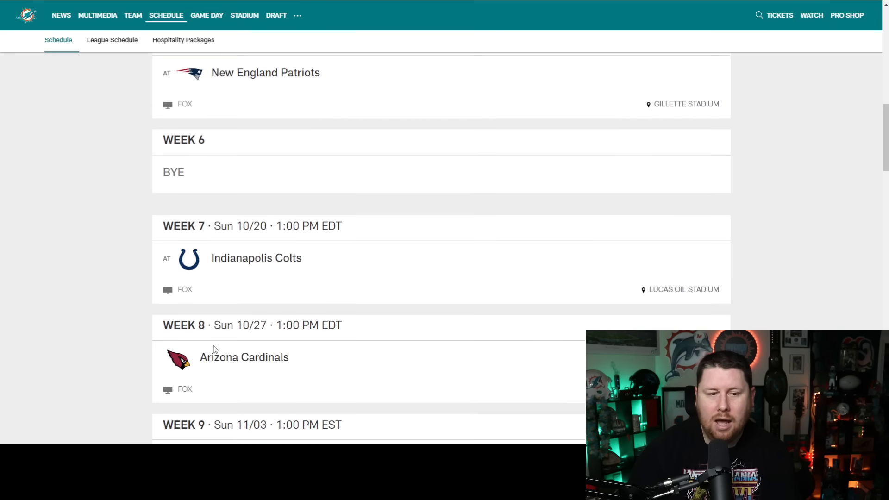
pyautogui.scroll(-3)
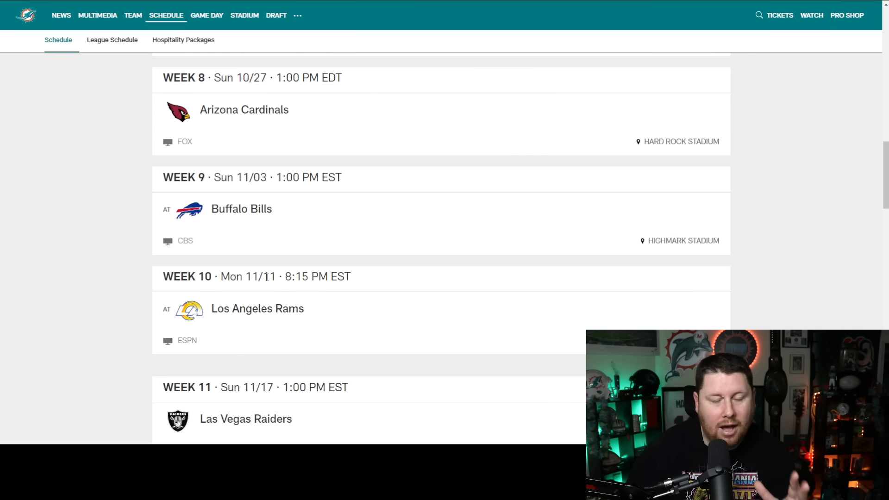
pyautogui.scroll(3)
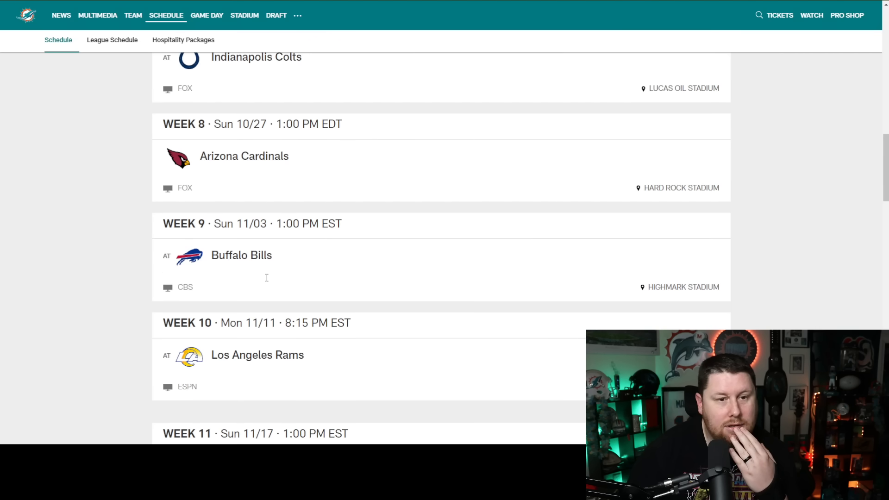
pyautogui.scroll(3)
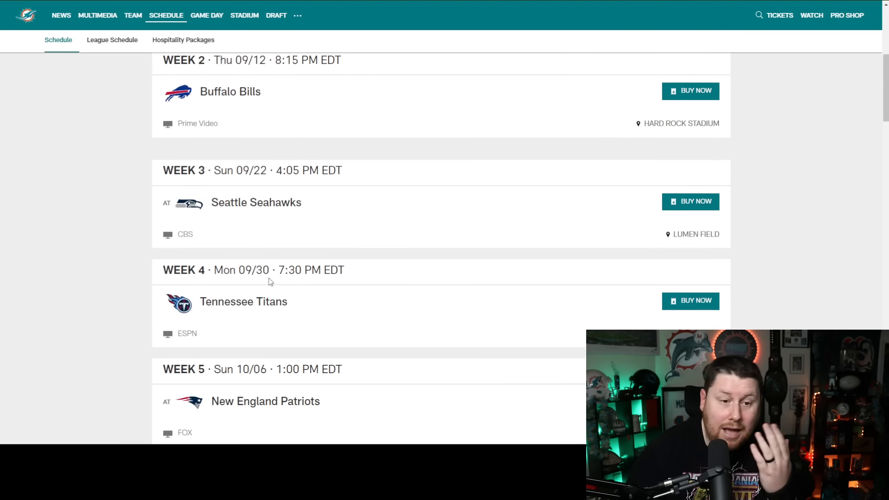
pyautogui.scroll(-3)
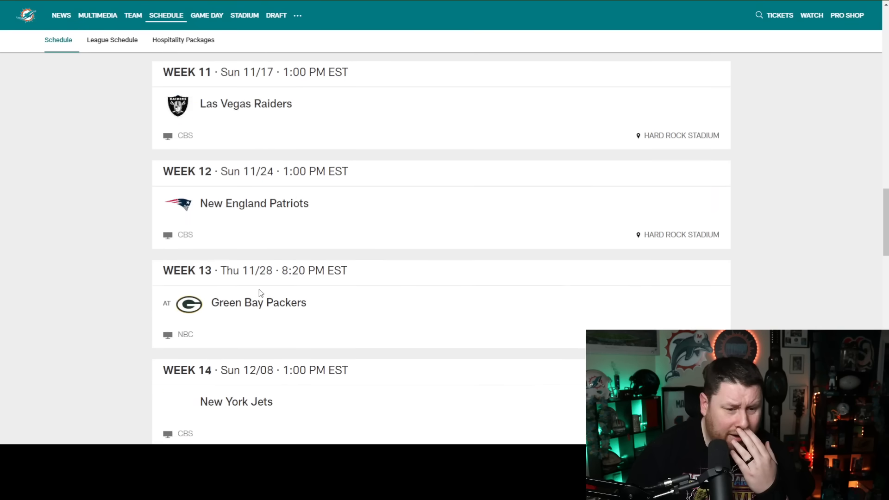
pyautogui.scroll(-3)
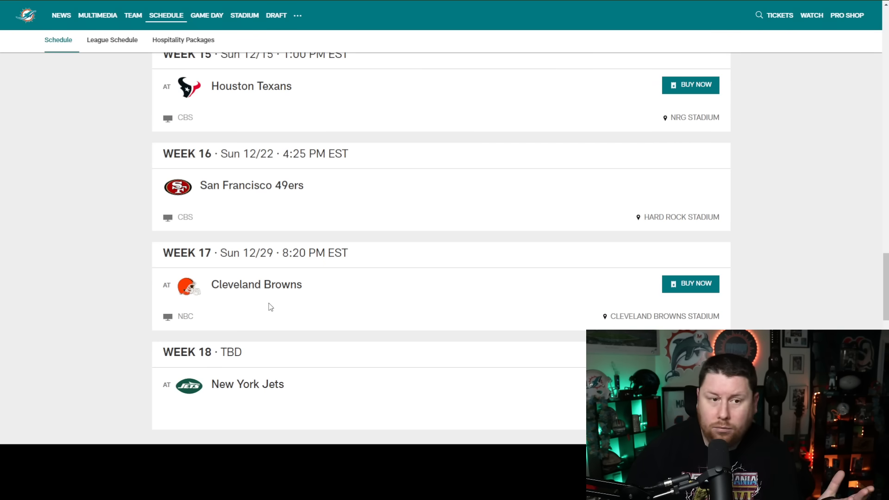
pyautogui.moveTo(277, 307)
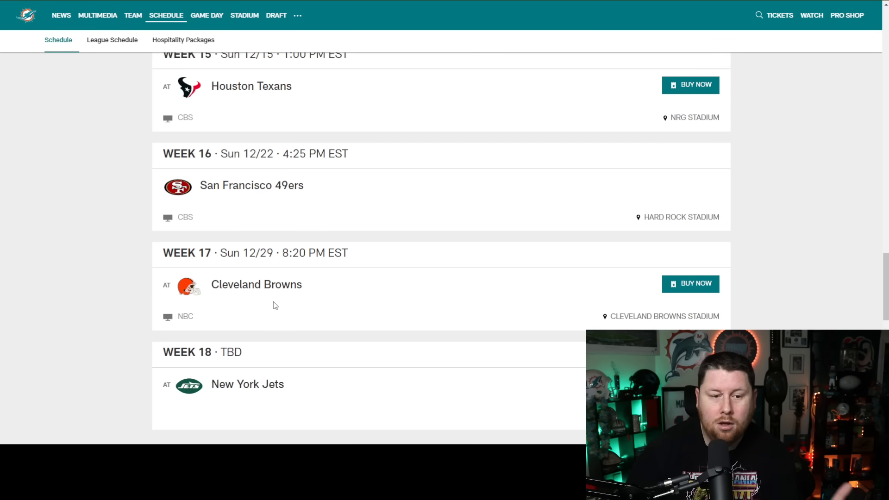
pyautogui.scroll(3)
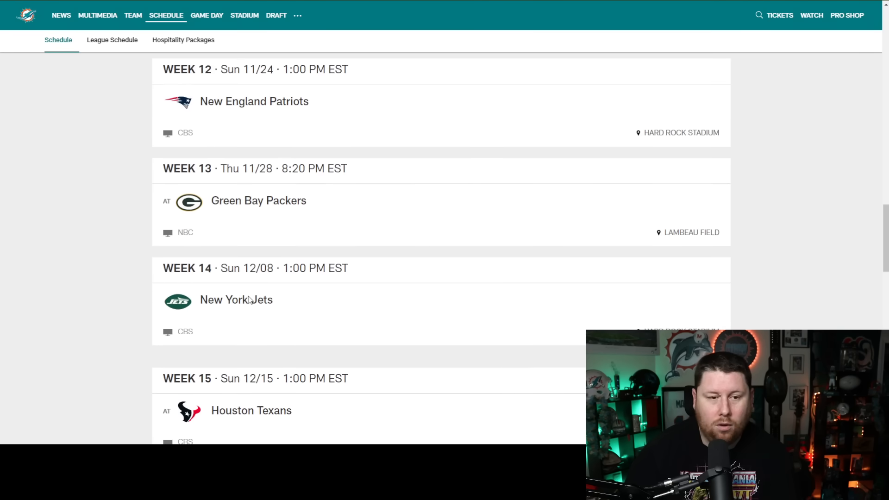
pyautogui.scroll(3)
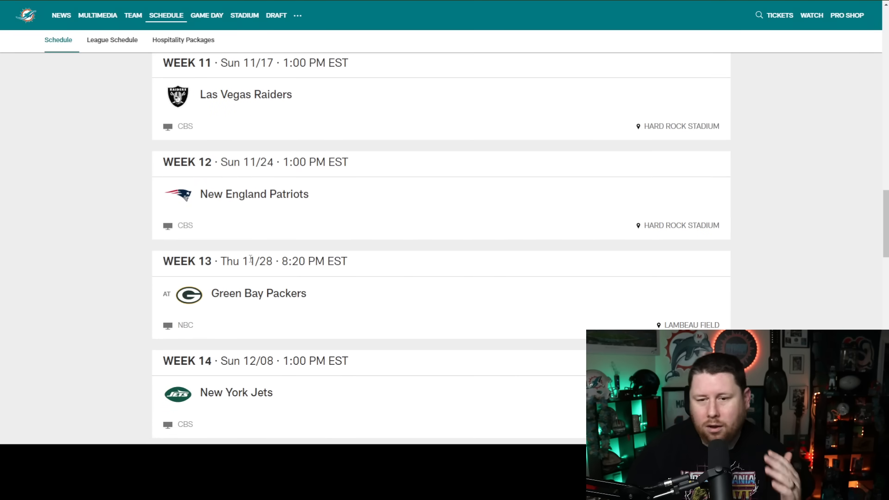
pyautogui.scroll(3)
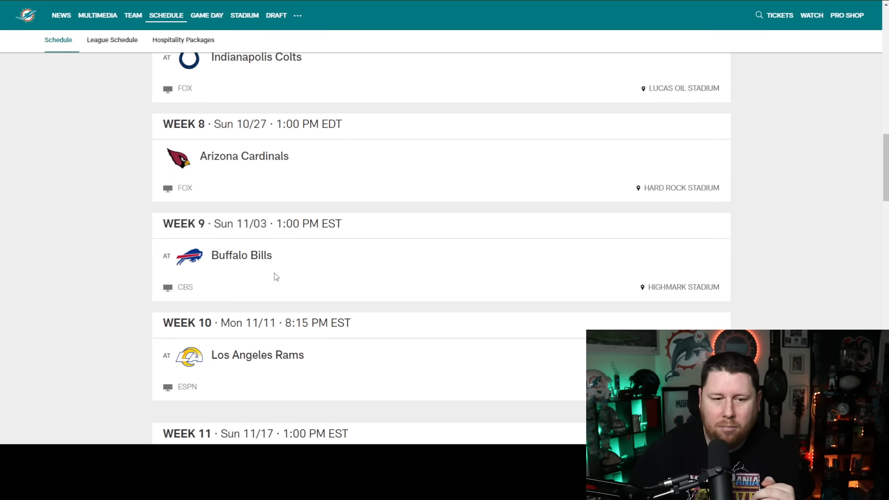
# Scroll down the 2024 schedule from Week 5 through the Week 17 game.
pyautogui.scroll(-3)
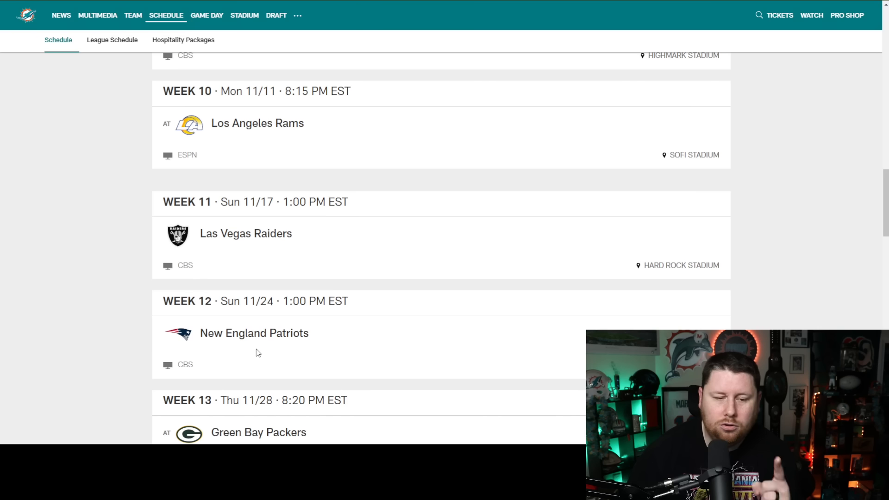
pyautogui.moveTo(251, 354)
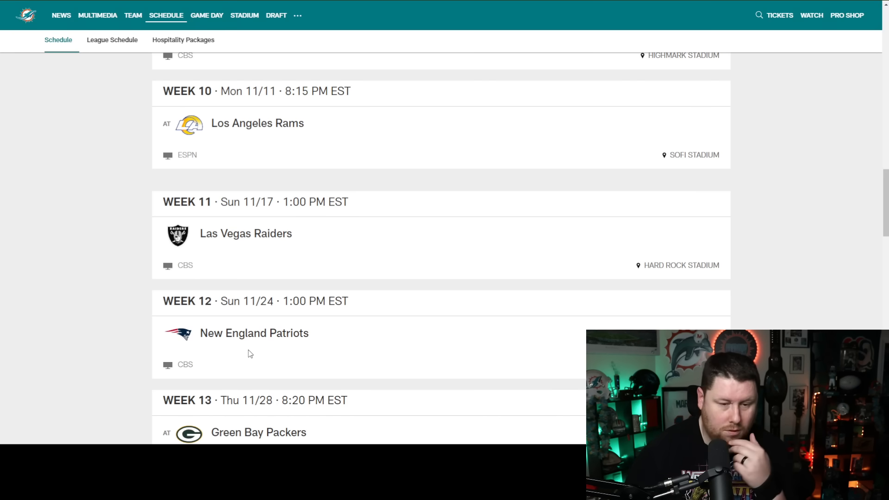
pyautogui.scroll(-3)
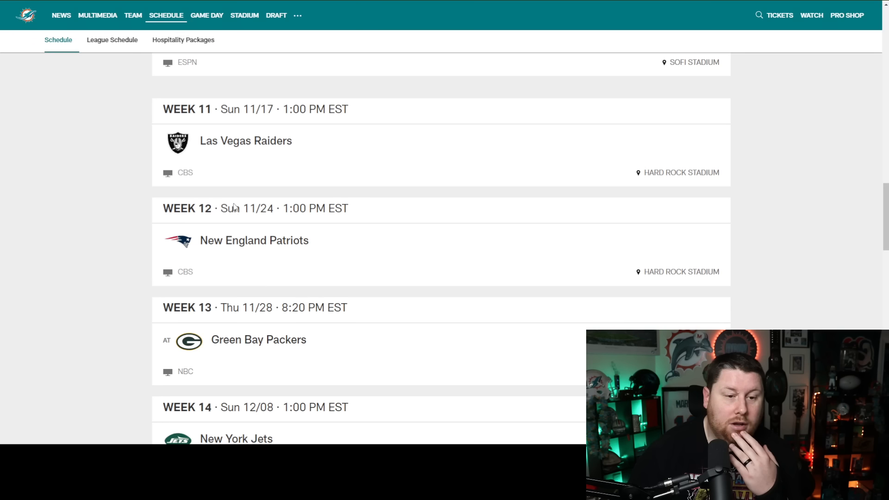
pyautogui.moveTo(287, 292)
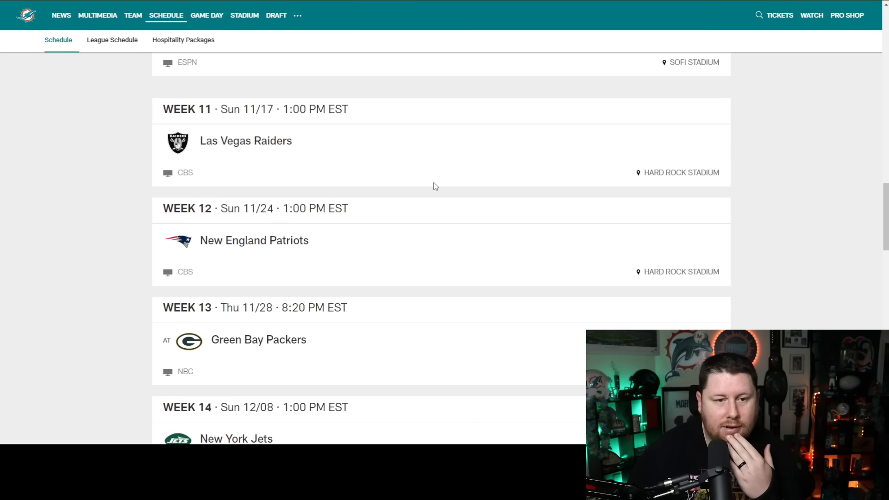
pyautogui.scroll(-3)
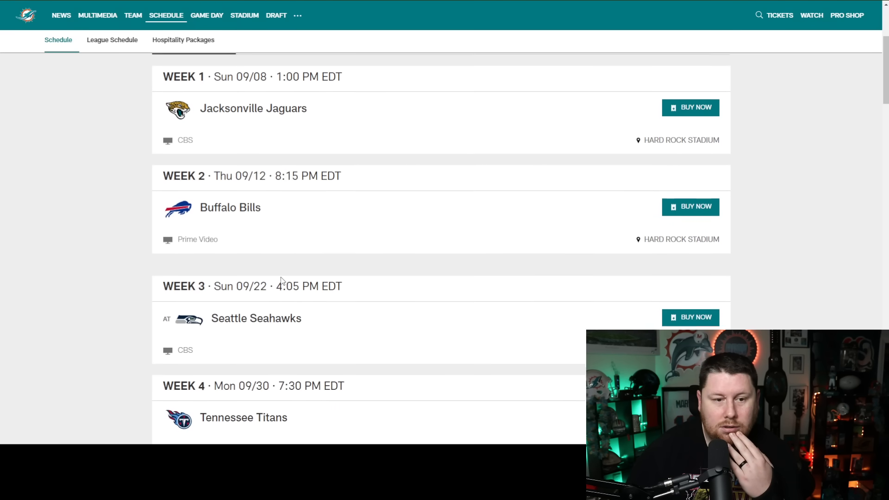
pyautogui.scroll(-3)
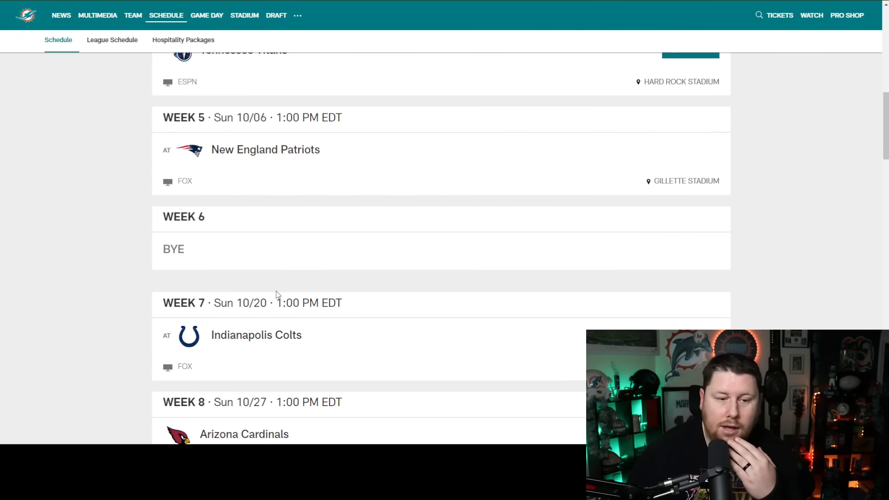
pyautogui.scroll(-3)
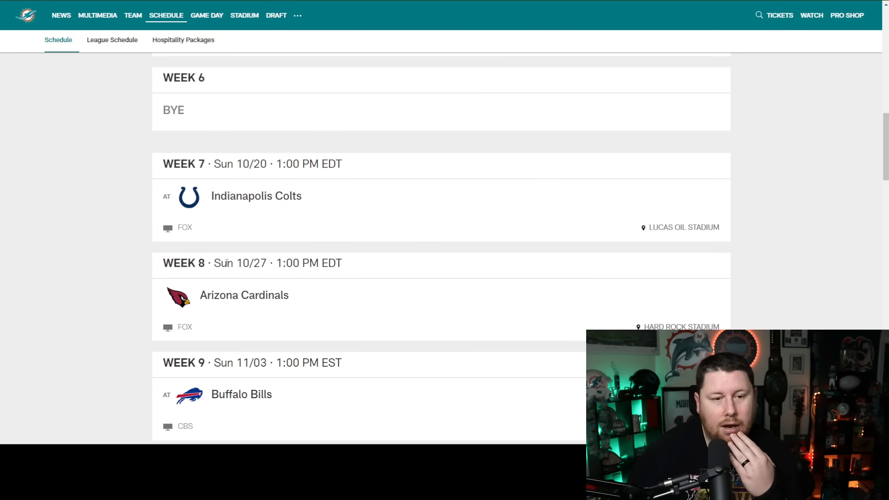
pyautogui.scroll(-3)
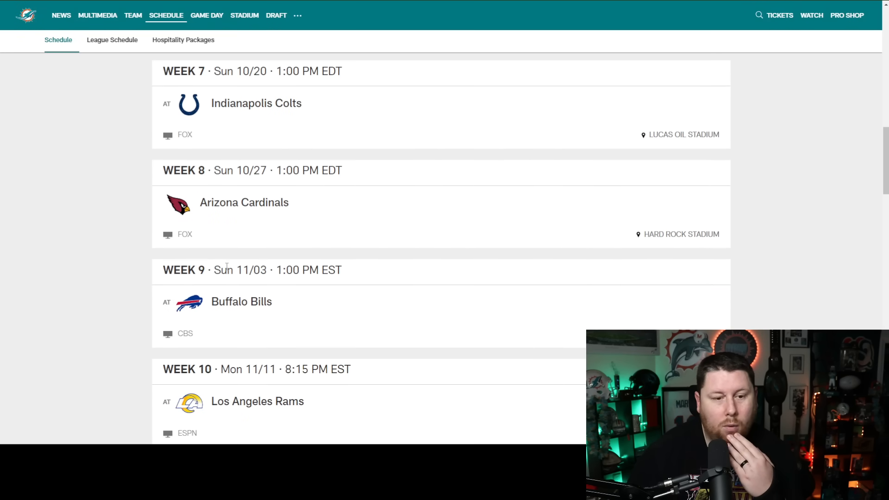
pyautogui.scroll(-3)
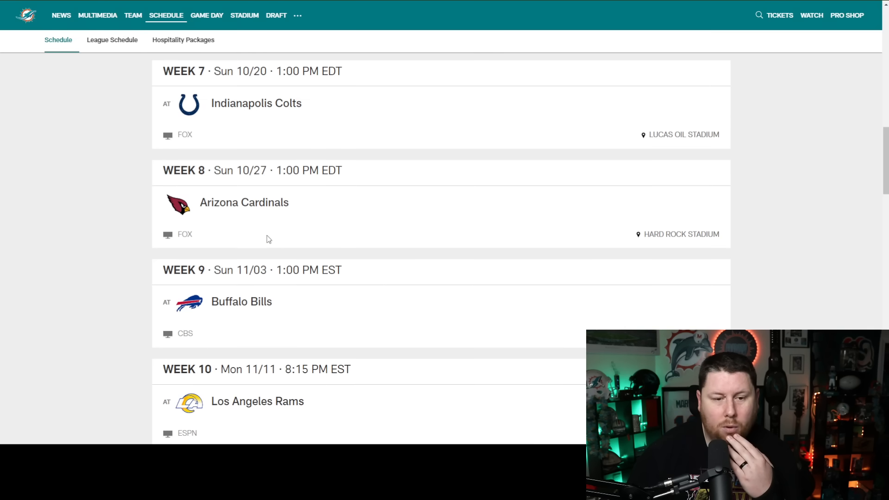
pyautogui.scroll(-3)
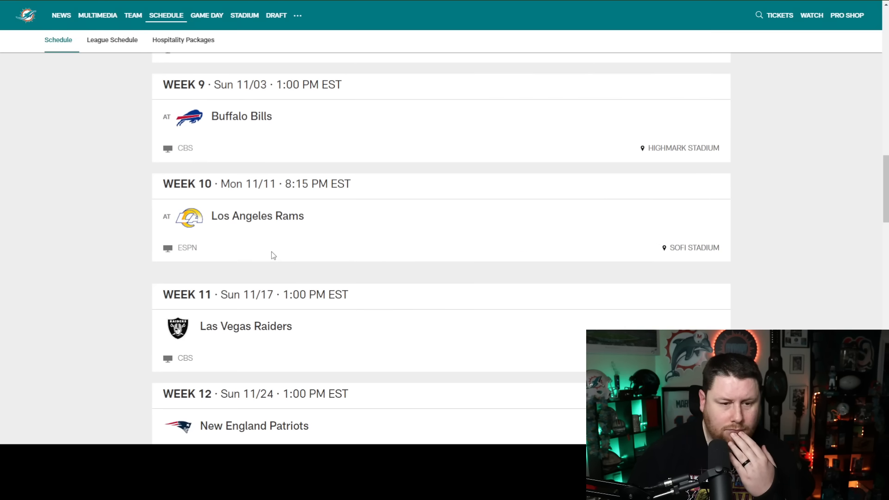
pyautogui.scroll(-3)
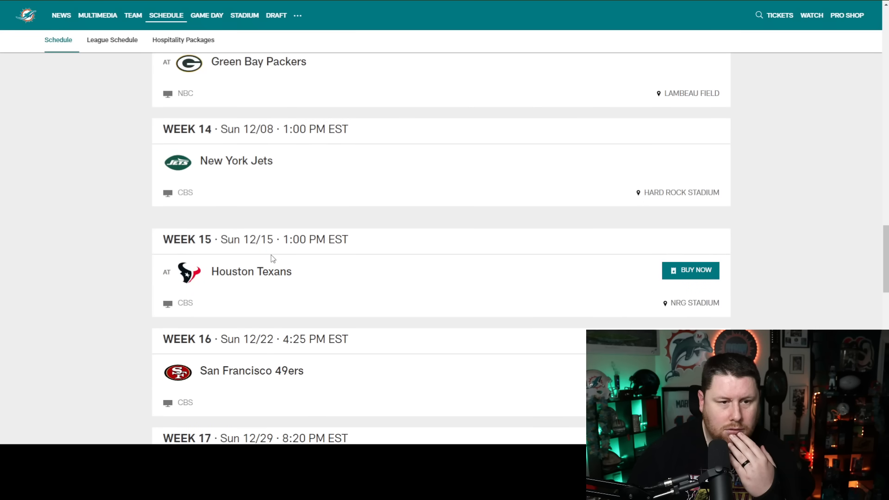
pyautogui.scroll(-3)
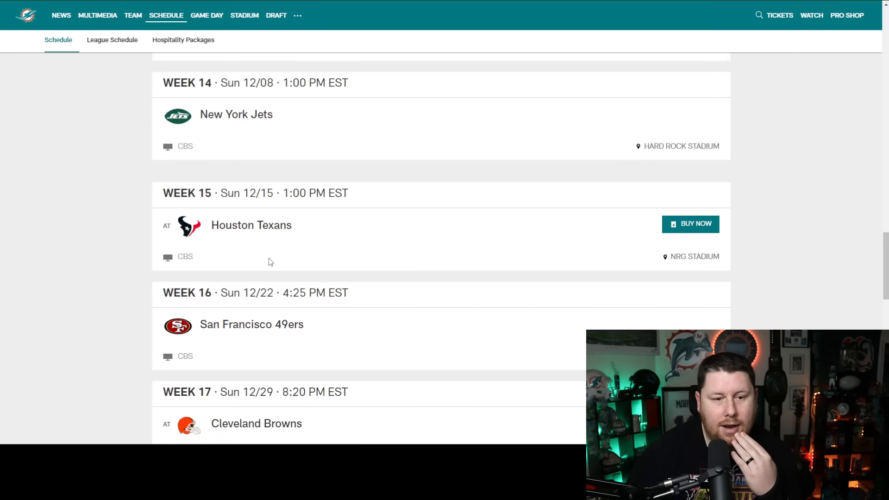
# Scroll back up past Week 4 to the top, showing Week 1 Jaguars and Week 2 Bills.
pyautogui.scroll(3)
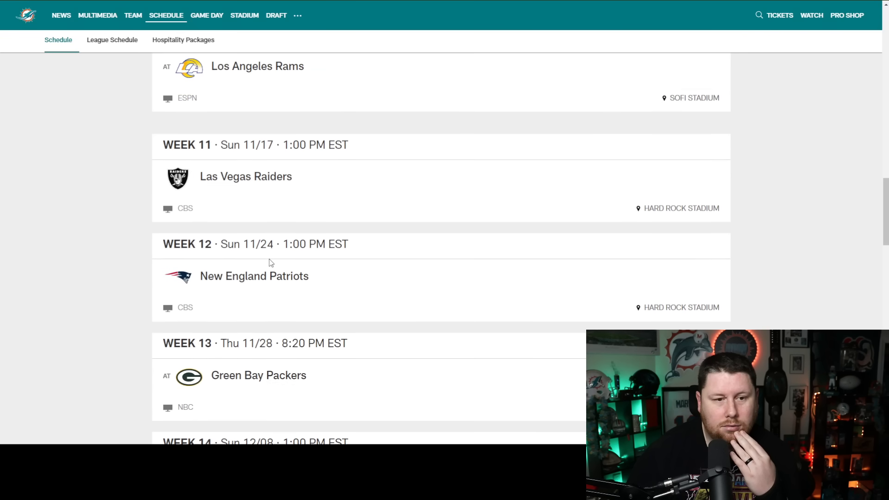
pyautogui.scroll(3)
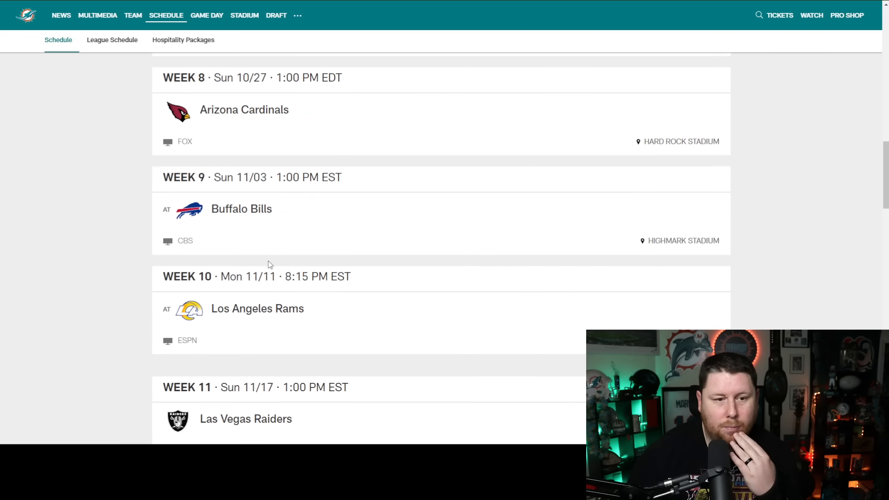
pyautogui.scroll(3)
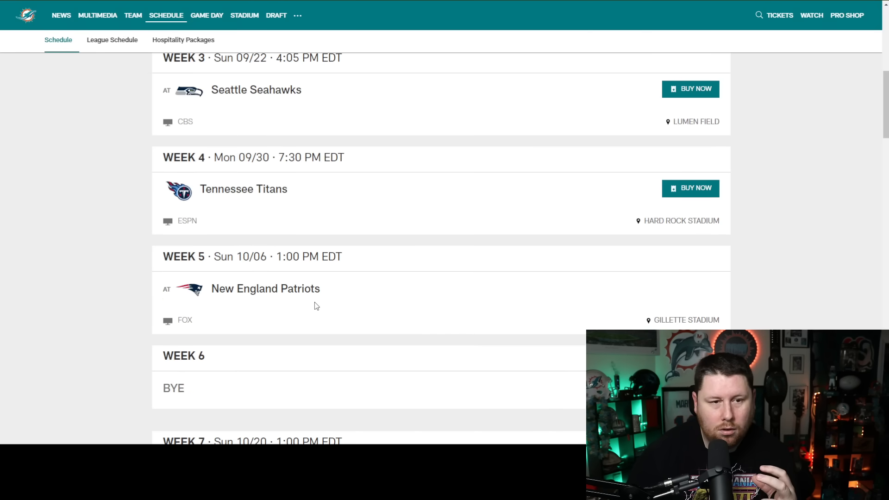
pyautogui.scroll(3)
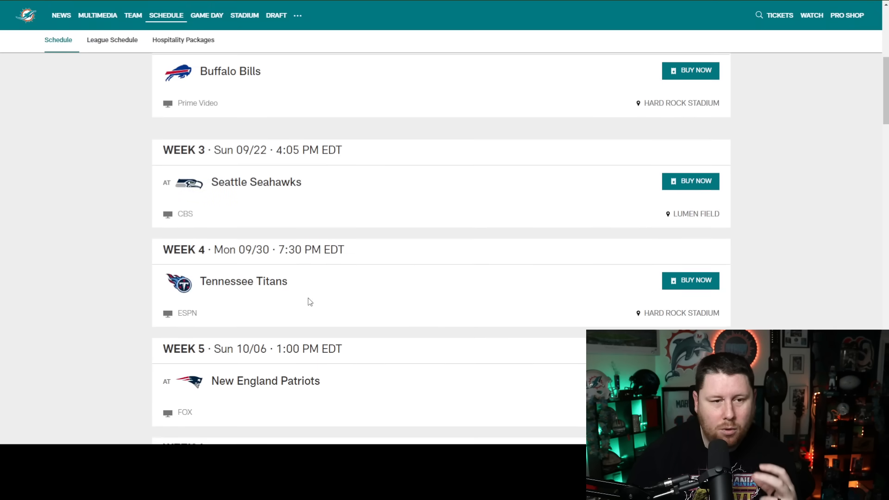
pyautogui.scroll(-3)
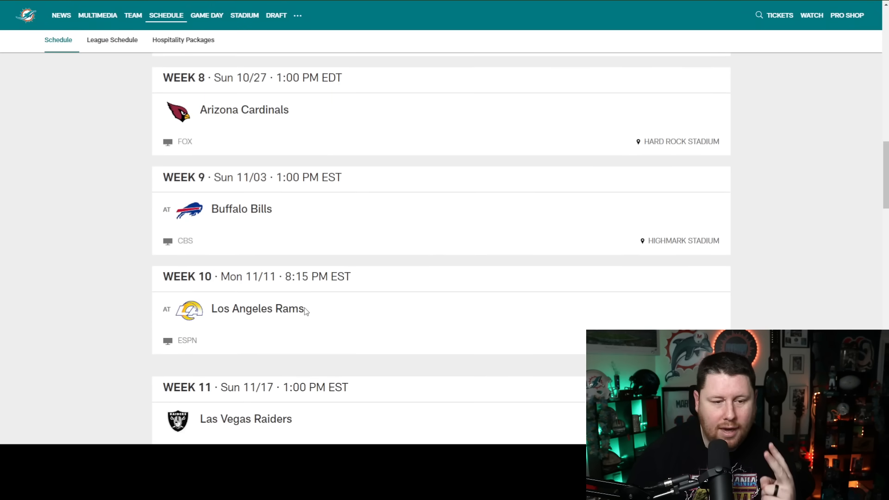
pyautogui.scroll(-3)
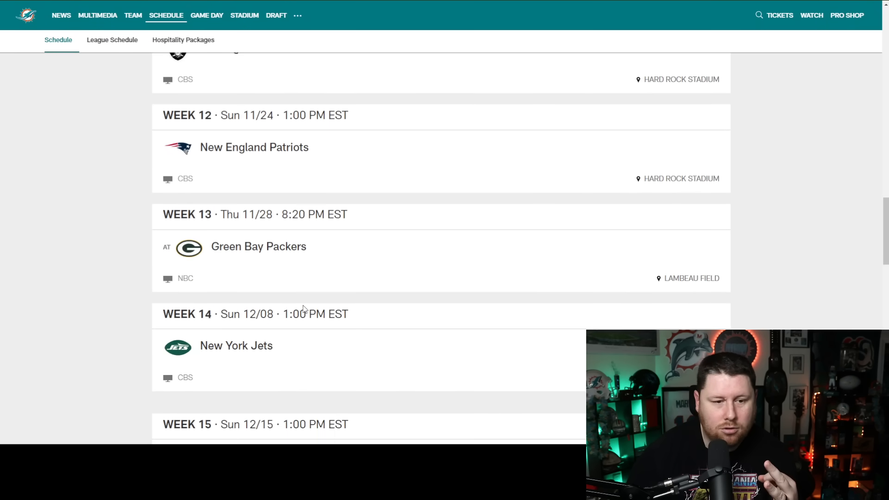
pyautogui.scroll(-3)
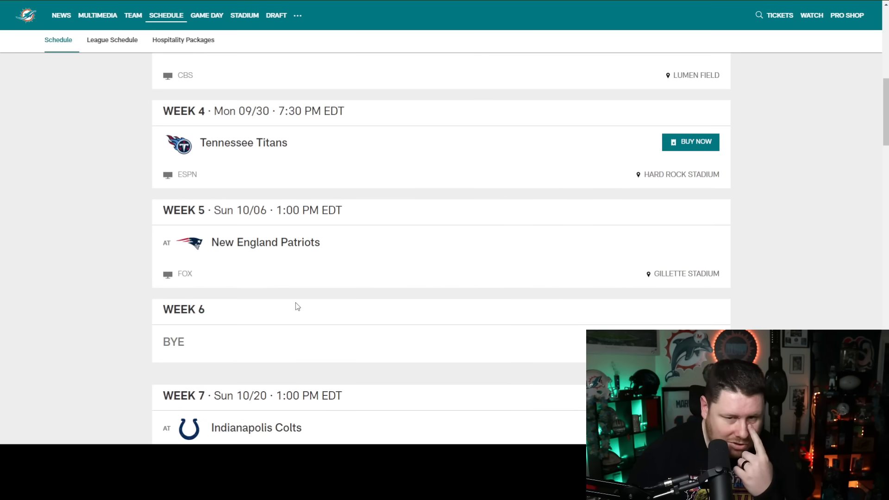
pyautogui.scroll(3)
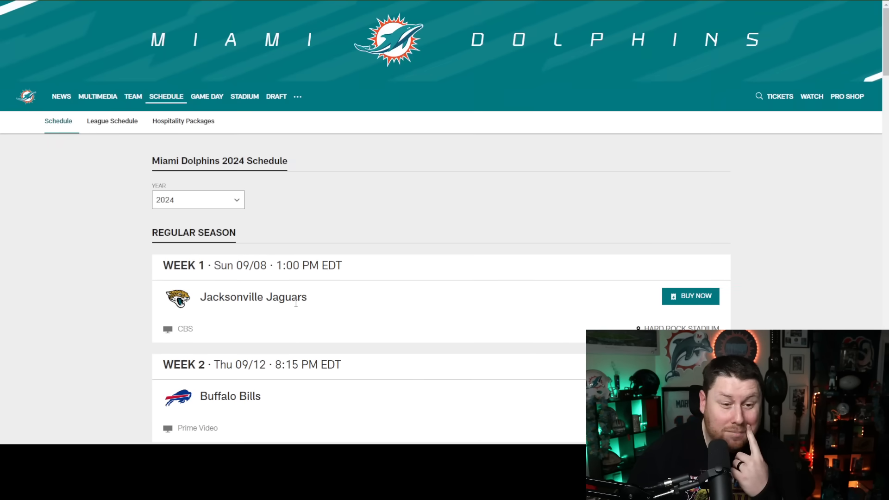
pyautogui.scroll(-3)
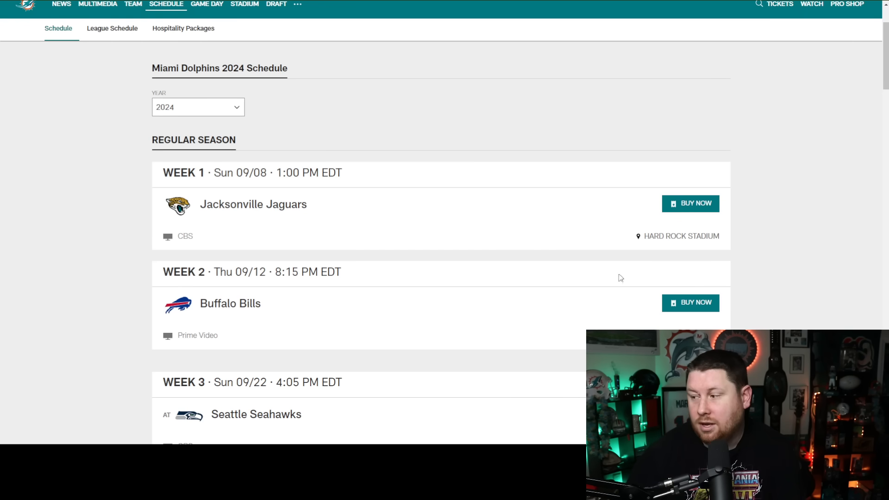
pyautogui.scroll(-3)
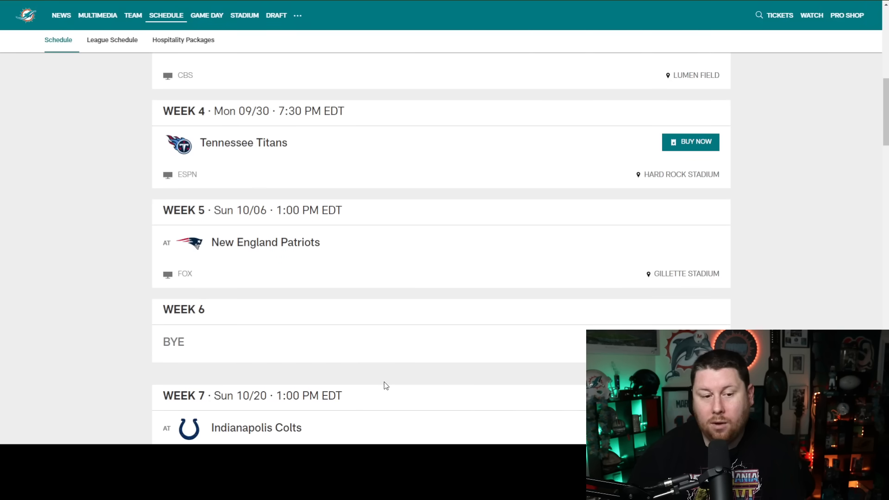
pyautogui.scroll(3)
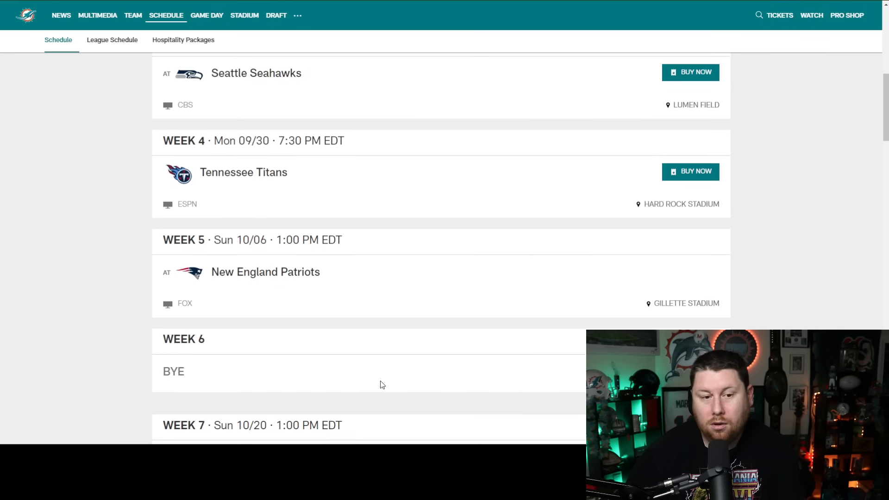
pyautogui.scroll(3)
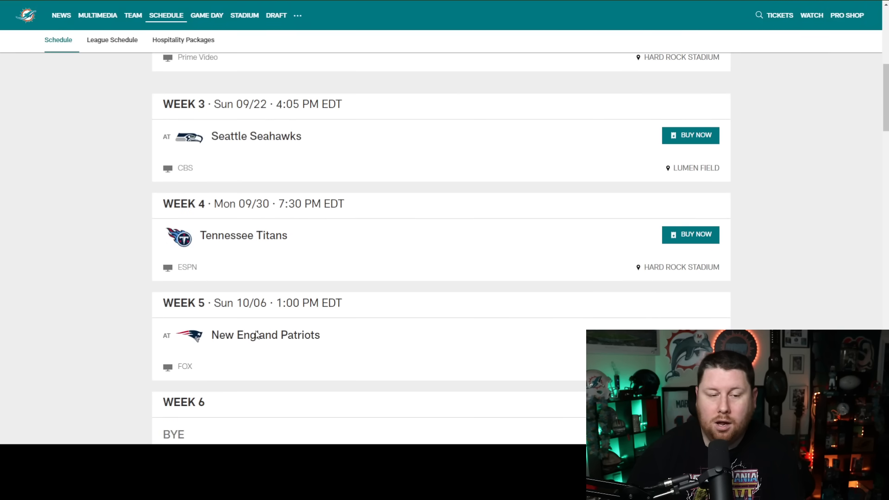
pyautogui.scroll(-3)
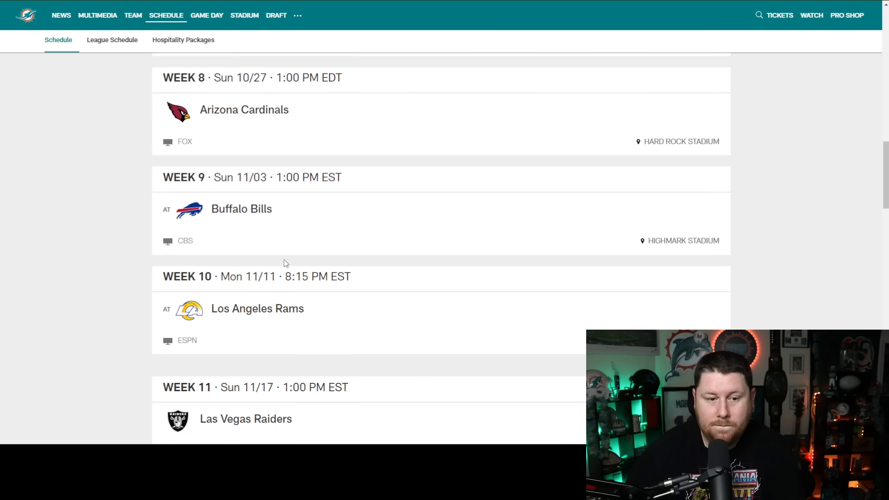
pyautogui.moveTo(277, 299)
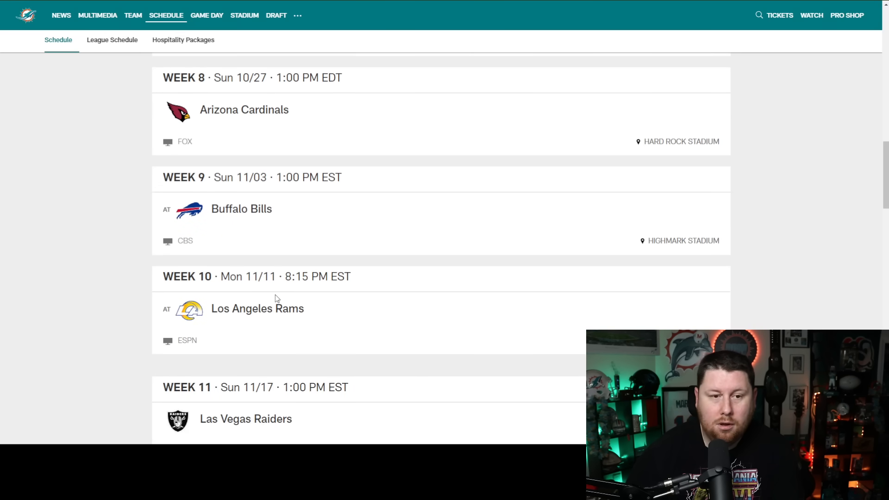
pyautogui.scroll(-3)
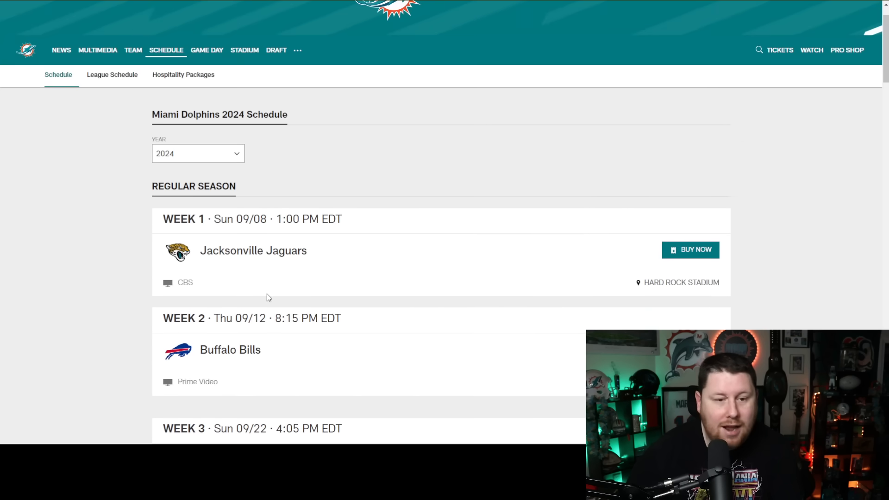
# Scroll down through the Week 7-10 entries of the 2024 schedule.
pyautogui.scroll(-3)
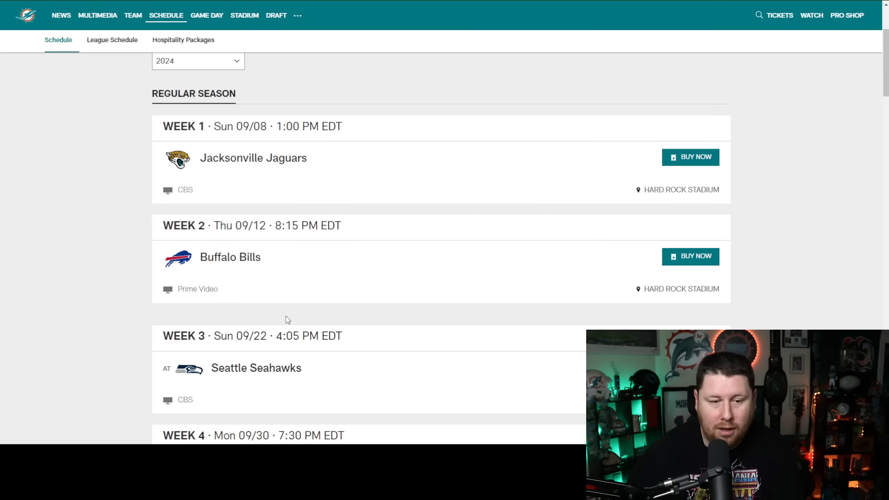
pyautogui.scroll(-3)
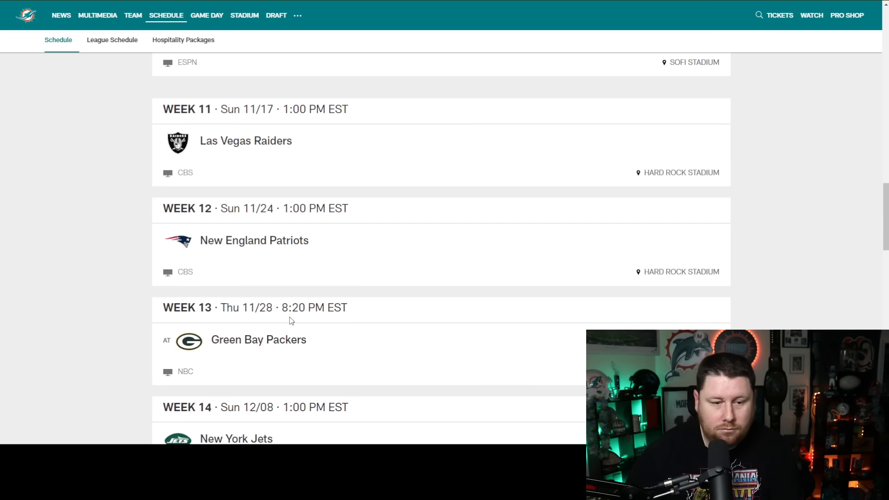
pyautogui.scroll(-3)
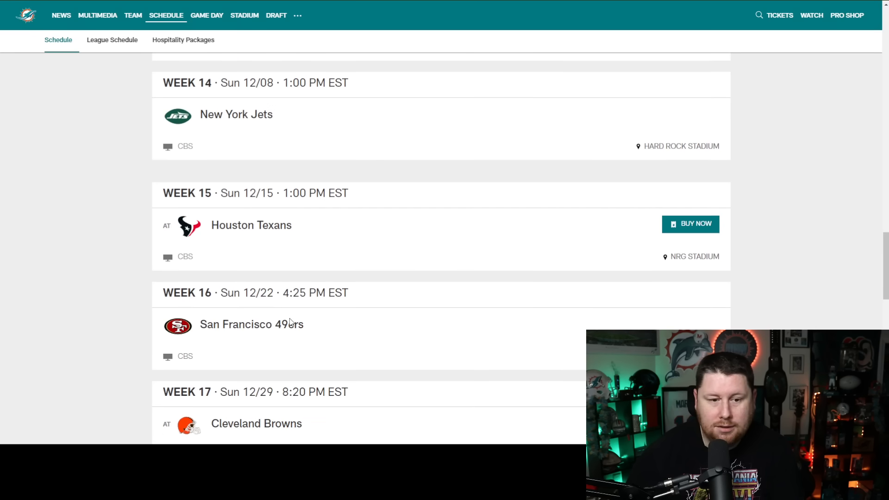
pyautogui.scroll(-3)
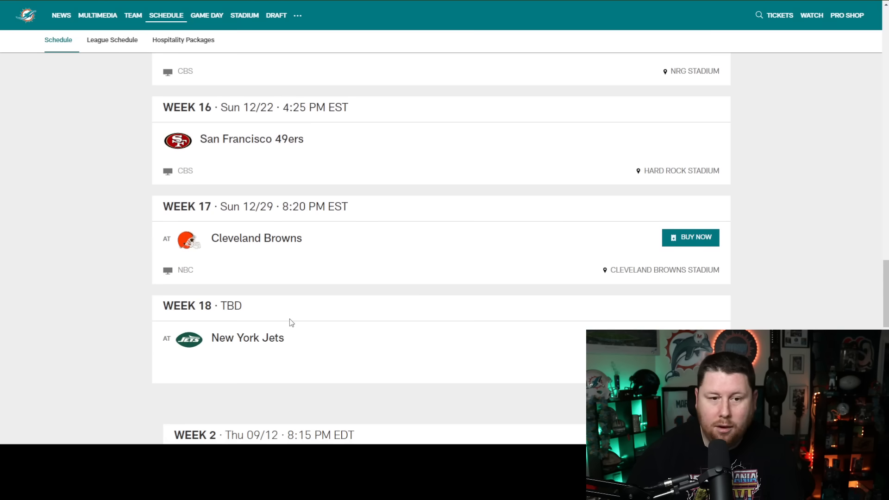
pyautogui.moveTo(306, 267)
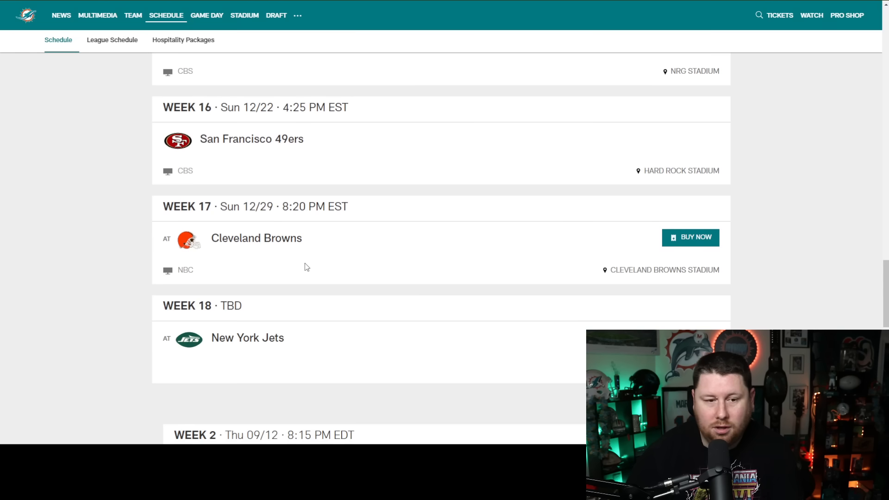
# Scroll back up to the top of the schedule at the Week 1 Jaguars game.
pyautogui.scroll(3)
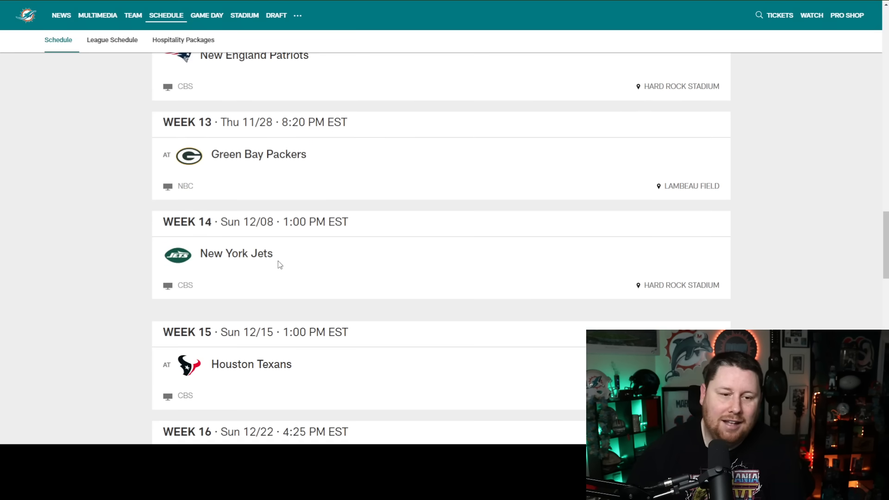
pyautogui.scroll(3)
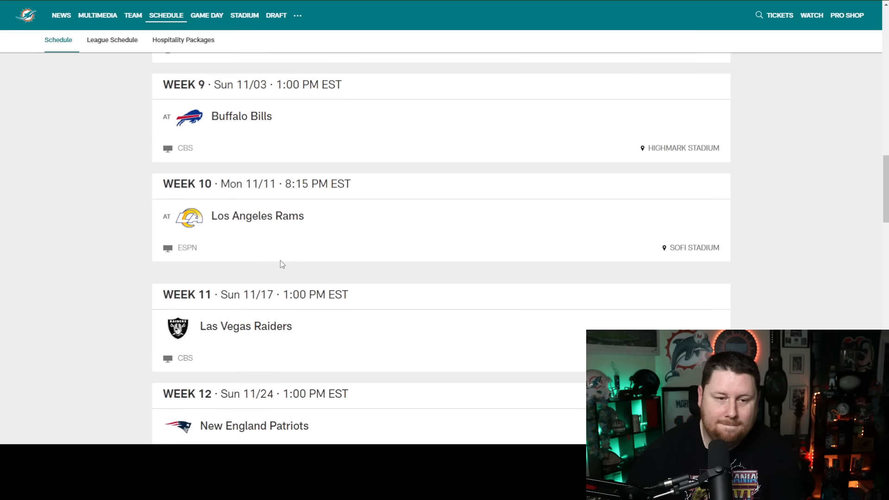
pyautogui.scroll(3)
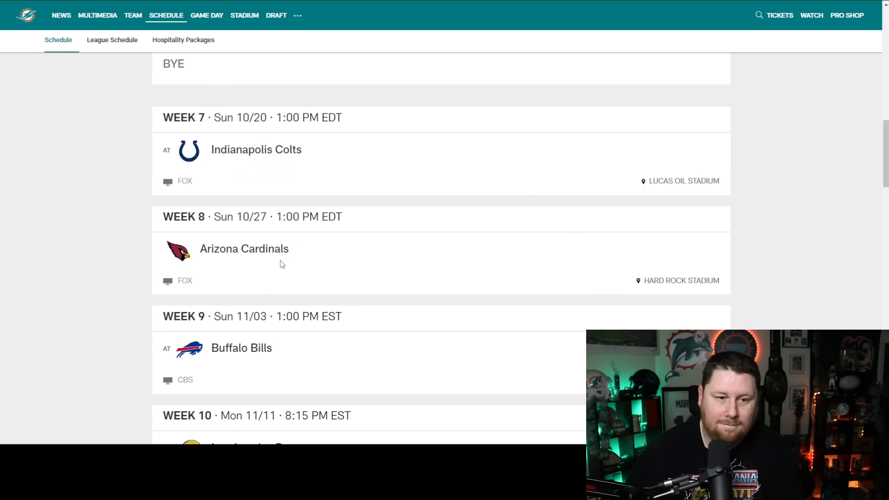
pyautogui.scroll(3)
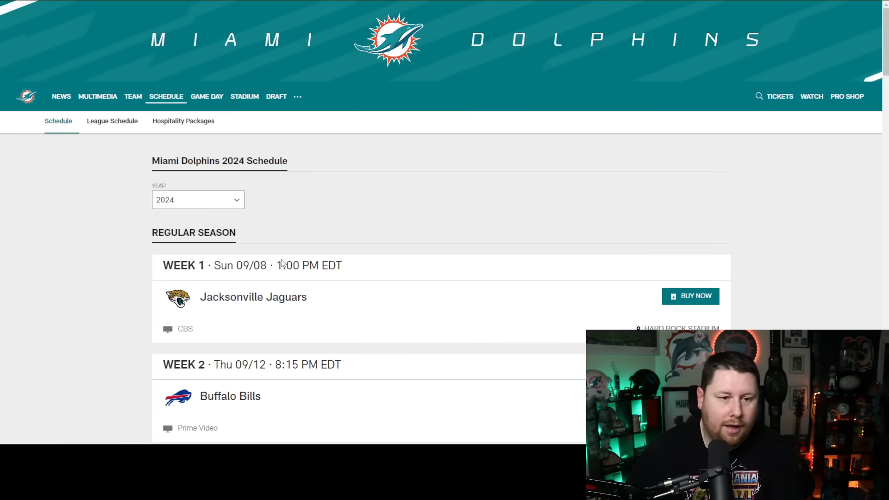
pyautogui.scroll(-3)
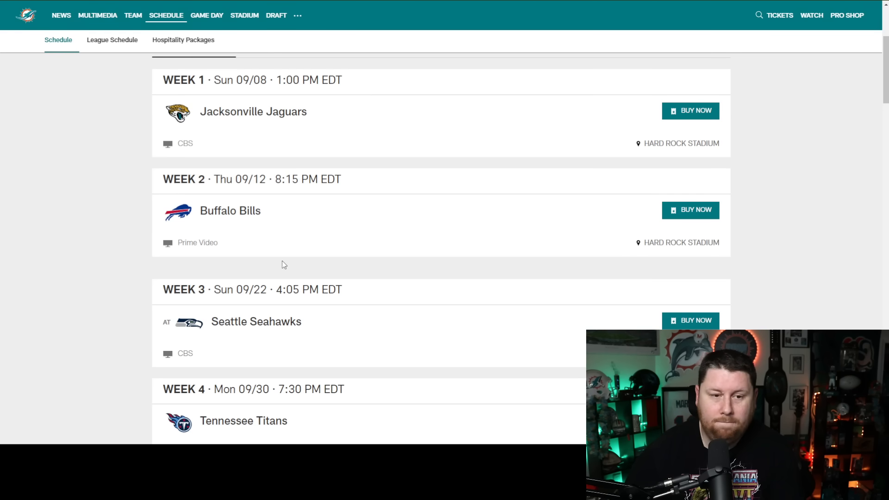
pyautogui.moveTo(277, 264)
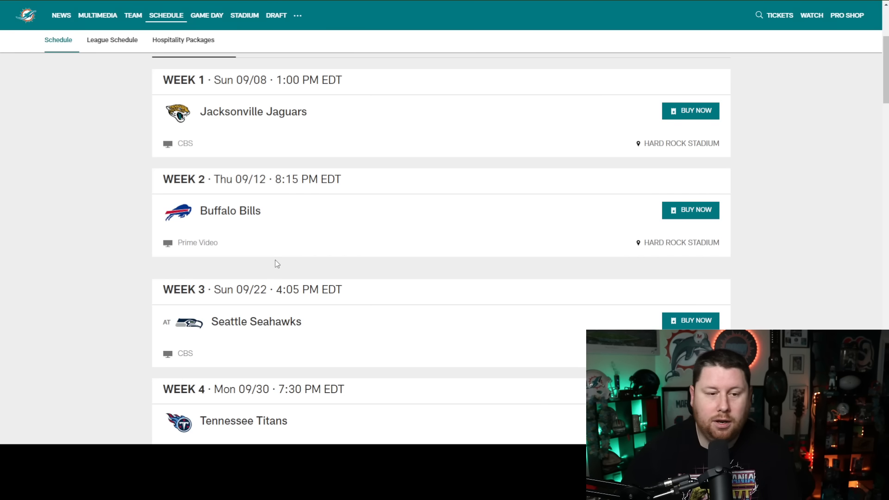
pyautogui.scroll(-3)
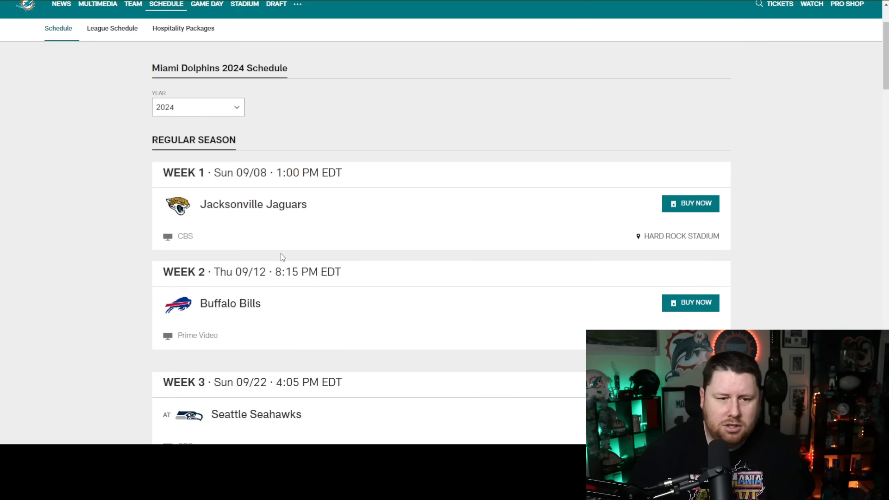
pyautogui.moveTo(276, 258)
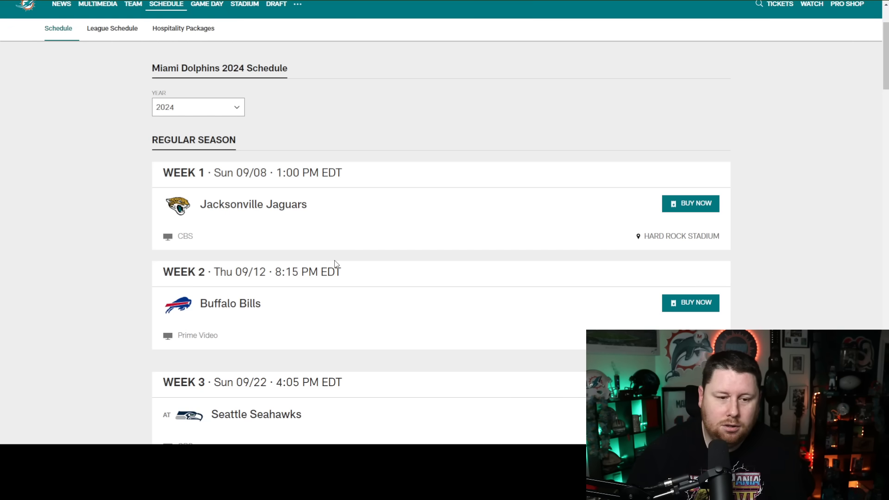
pyautogui.scroll(-3)
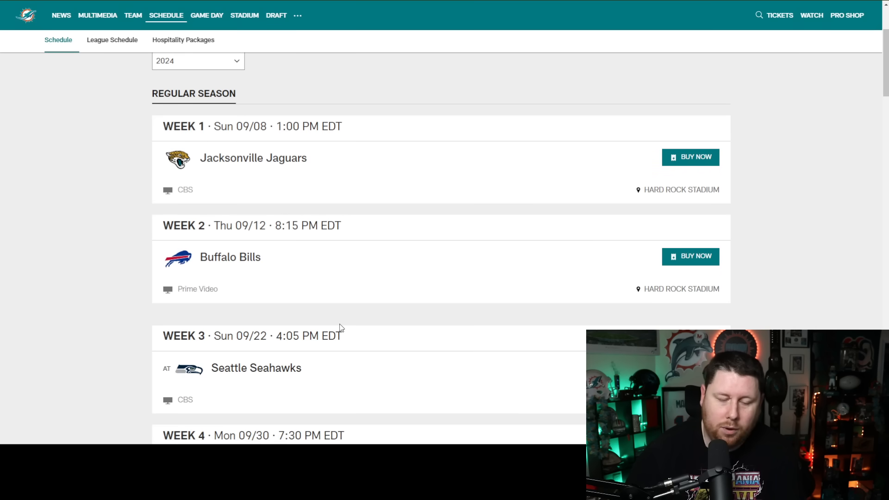
pyautogui.moveTo(160, 388)
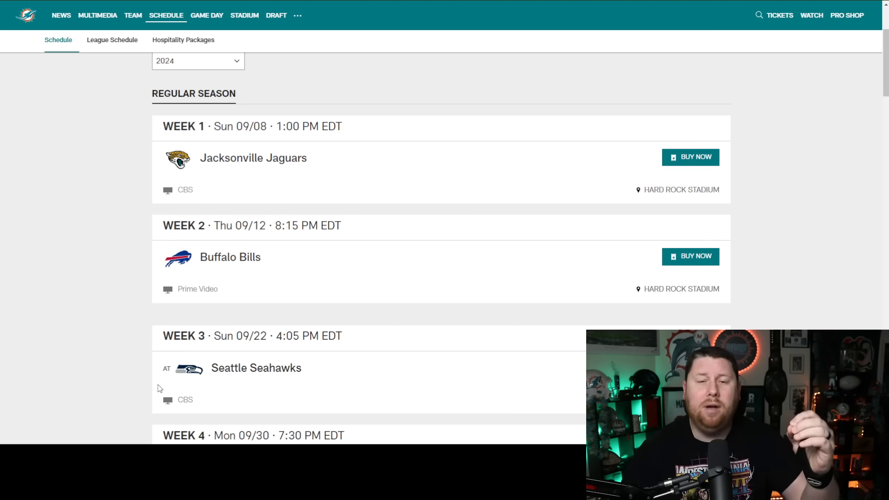
pyautogui.moveTo(254, 291)
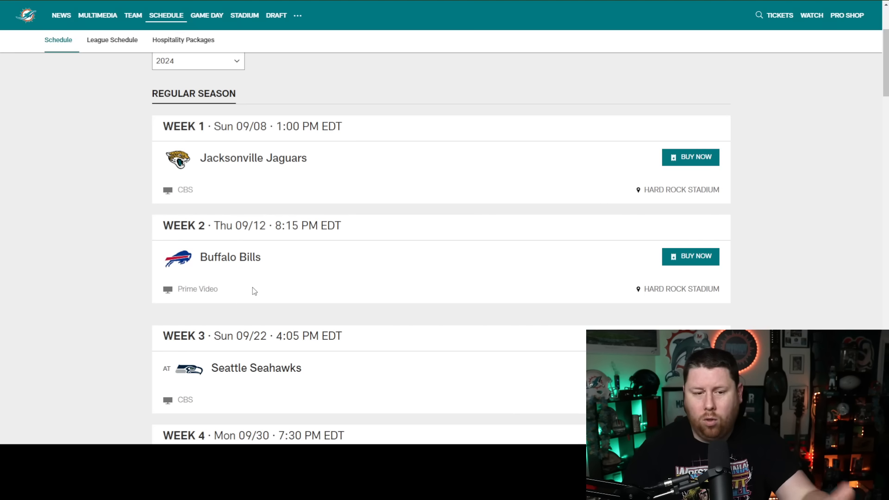
pyautogui.moveTo(294, 347)
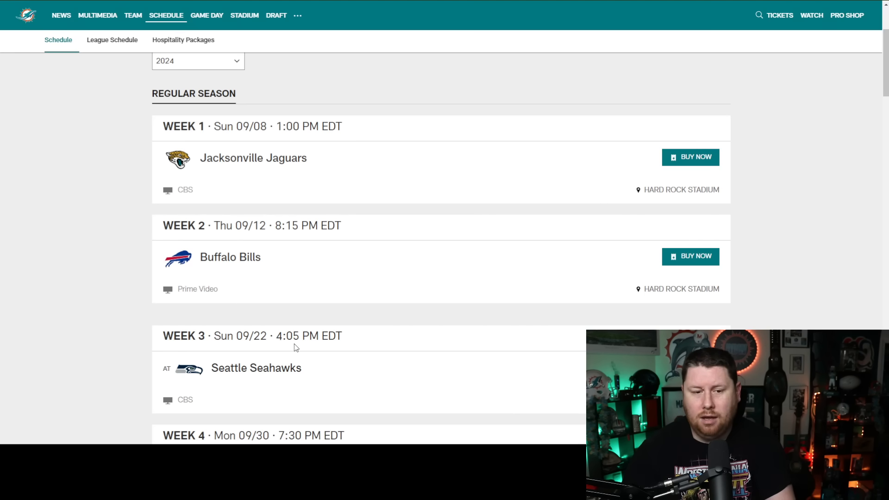
# Scroll down the schedule into the late-season game cards.
pyautogui.scroll(-3)
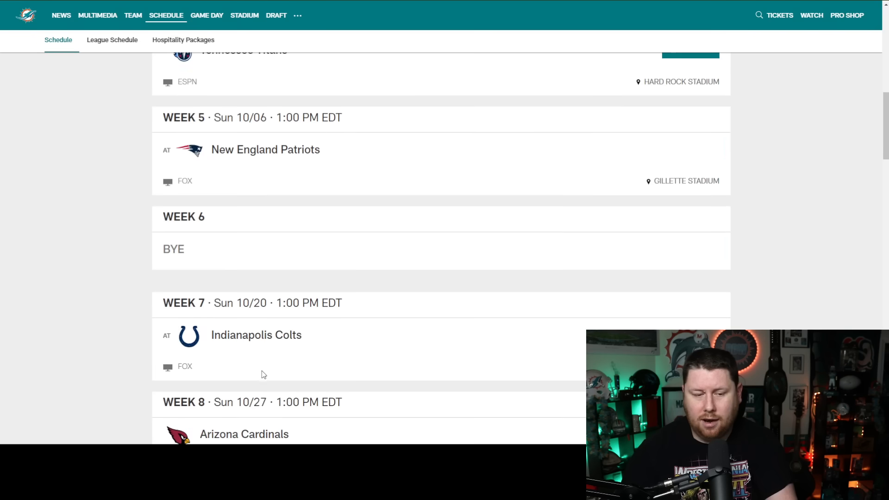
pyautogui.scroll(-3)
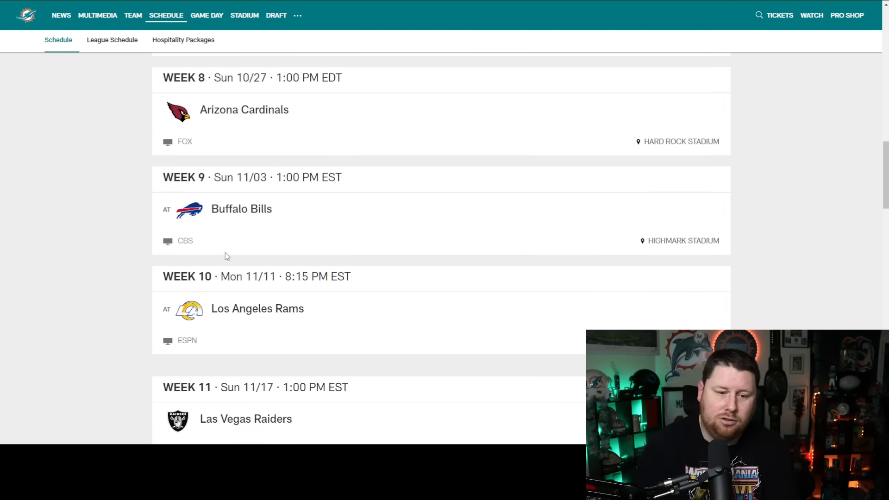
pyautogui.scroll(-3)
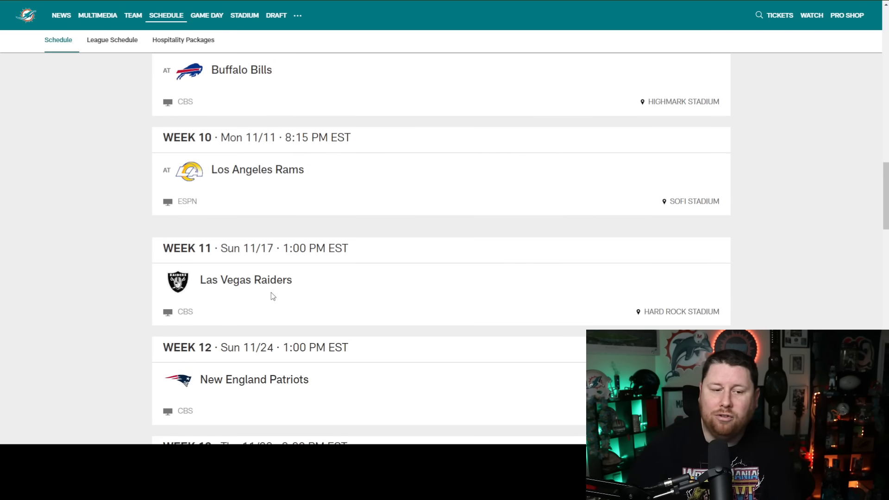
pyautogui.scroll(-3)
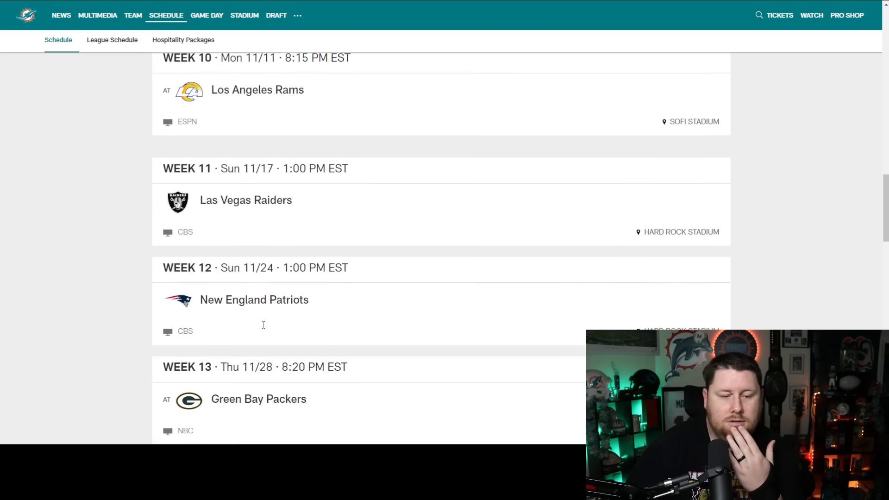
pyautogui.scroll(-3)
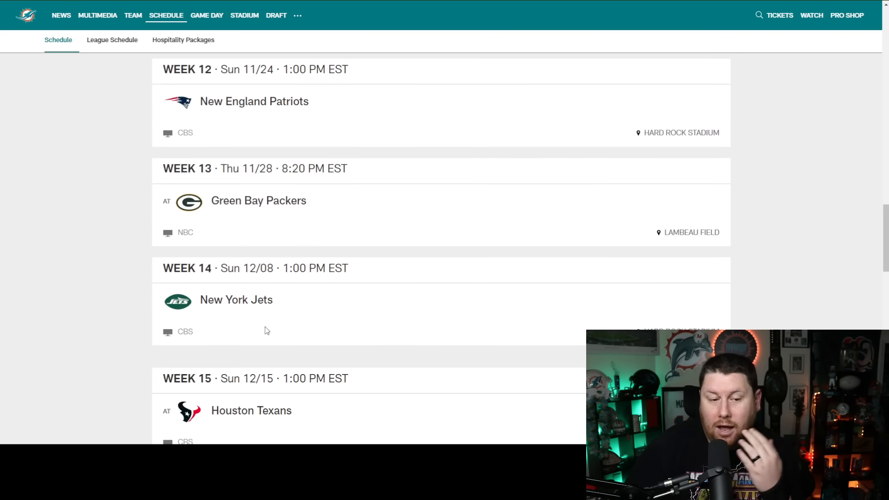
pyautogui.scroll(-3)
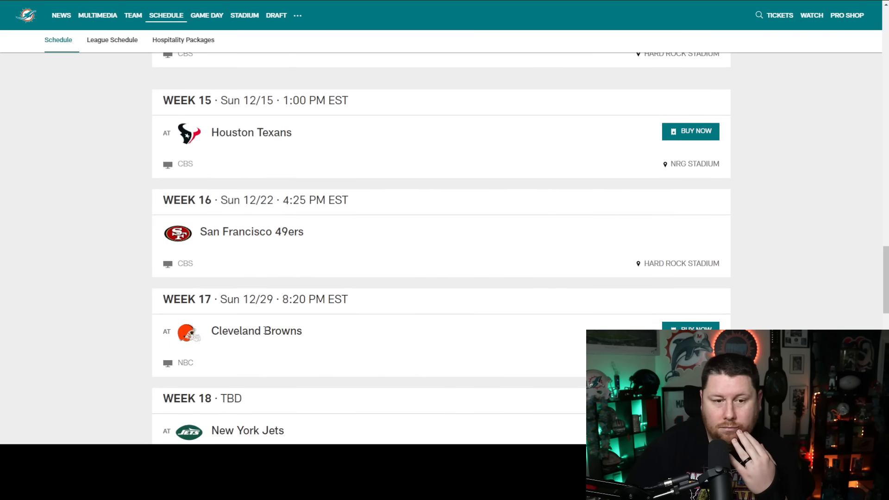
pyautogui.scroll(-3)
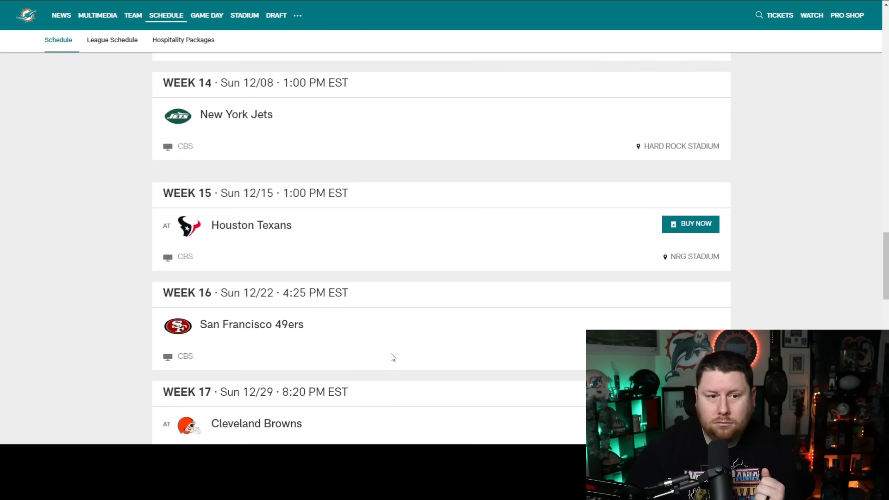
pyautogui.scroll(-3)
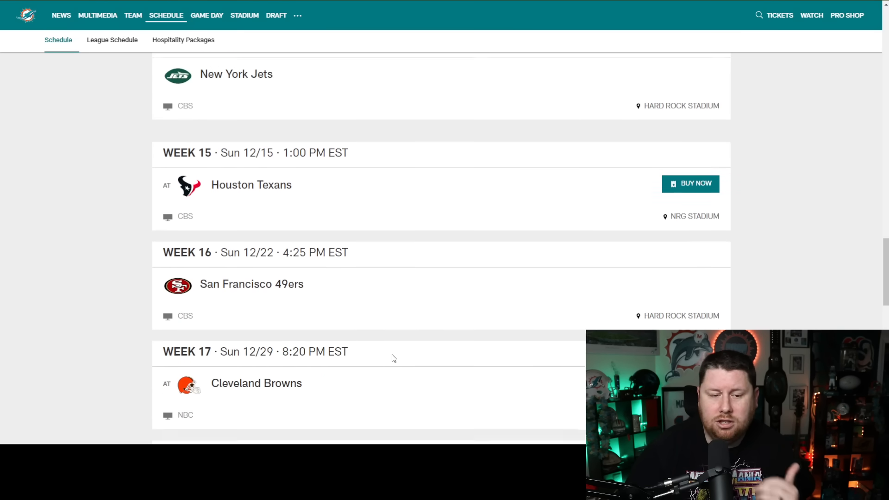
pyautogui.scroll(-3)
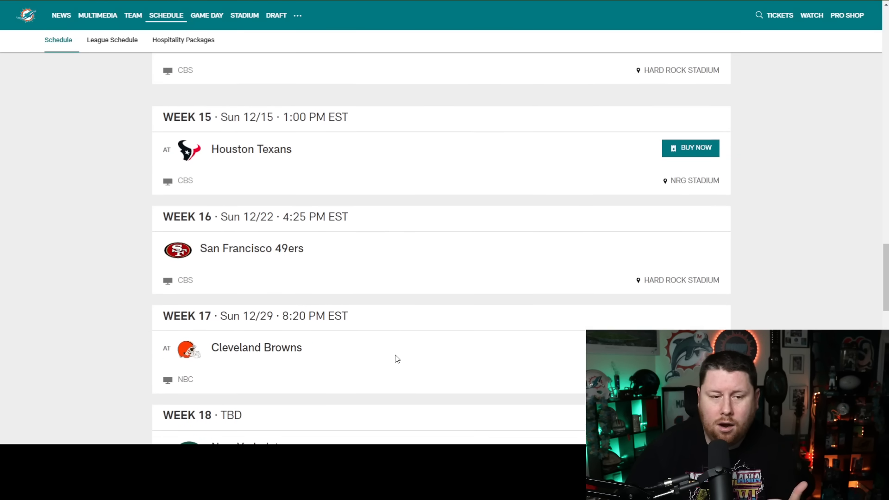
# Adjust the view to settle on Week 11 Raiders through Week 14 Jets.
pyautogui.scroll(3)
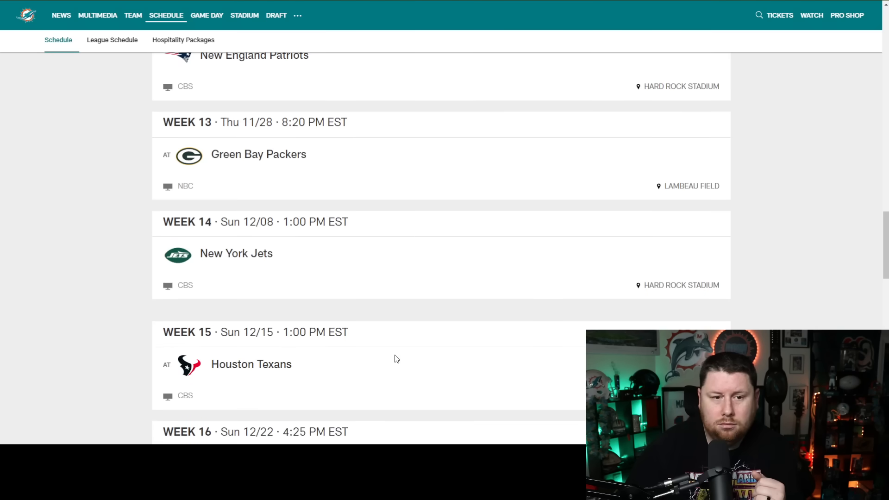
pyautogui.scroll(-3)
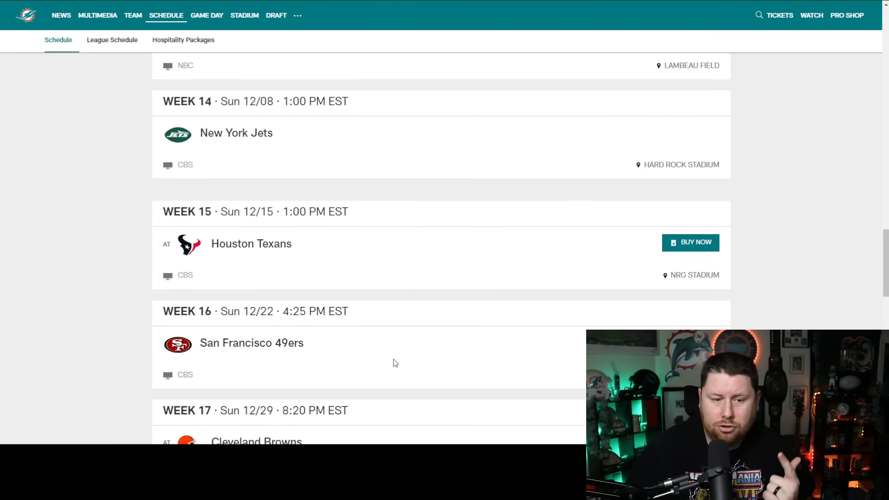
pyautogui.scroll(-3)
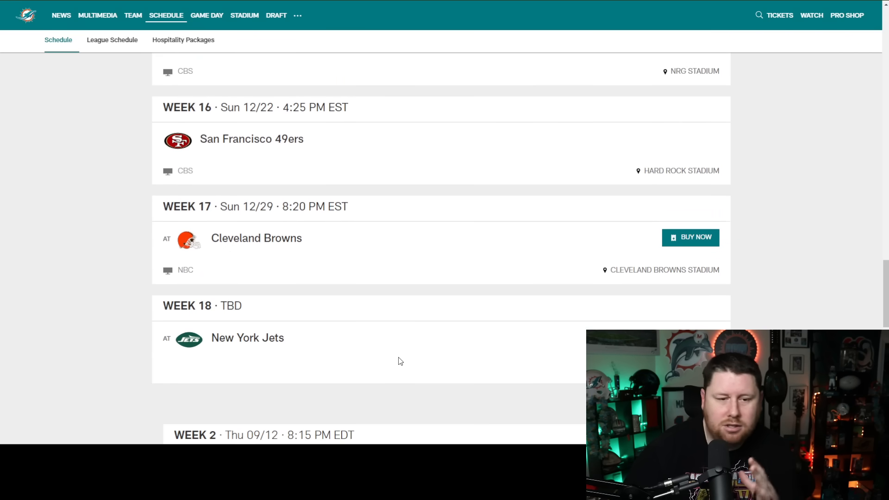
pyautogui.scroll(3)
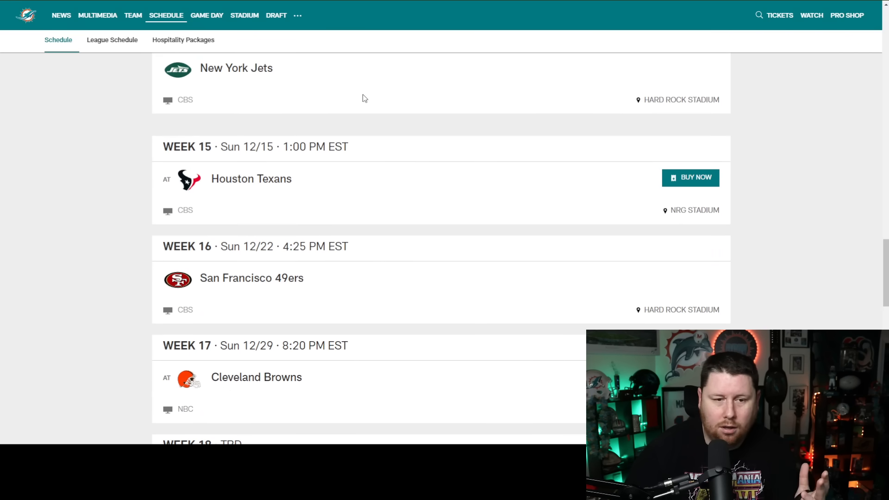
pyautogui.scroll(3)
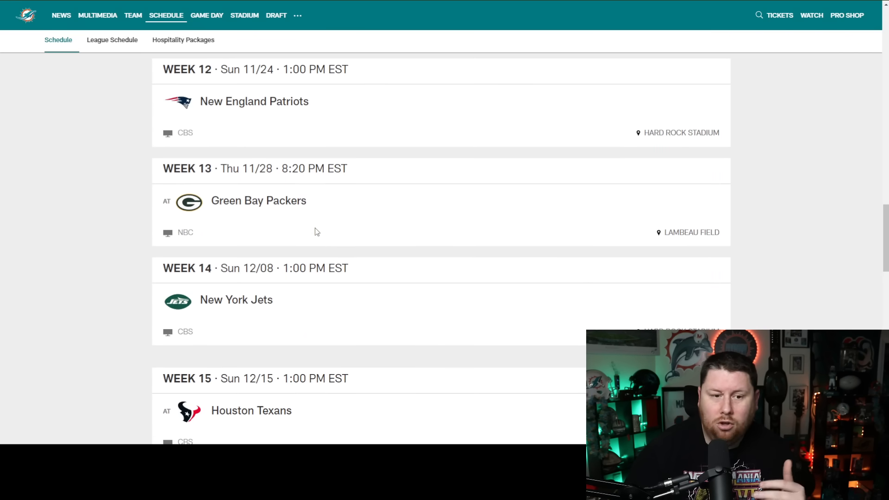
pyautogui.scroll(-3)
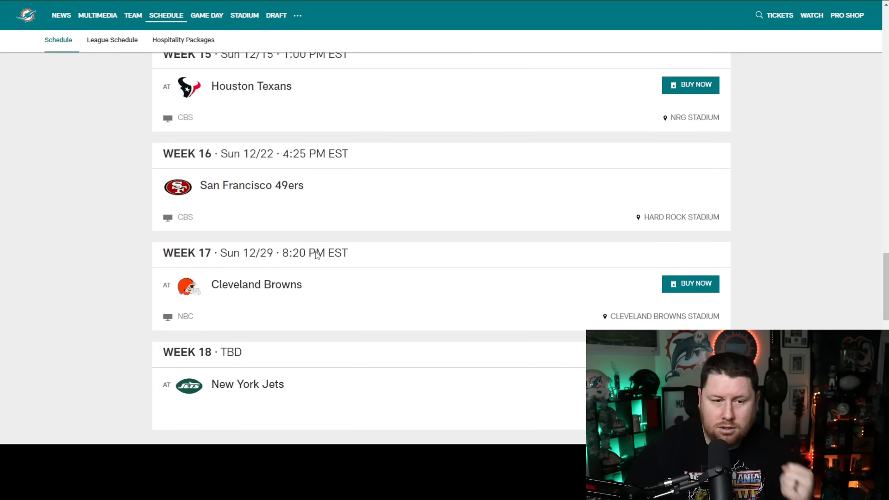
pyautogui.moveTo(328, 300)
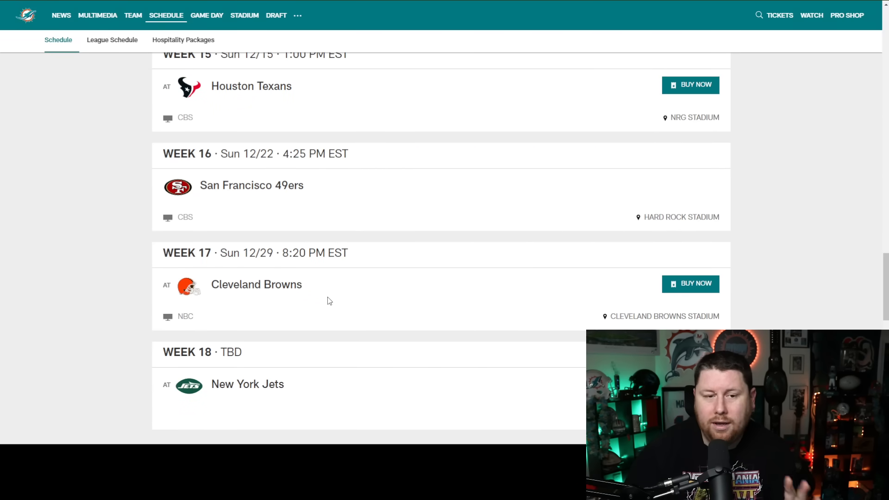
pyautogui.scroll(3)
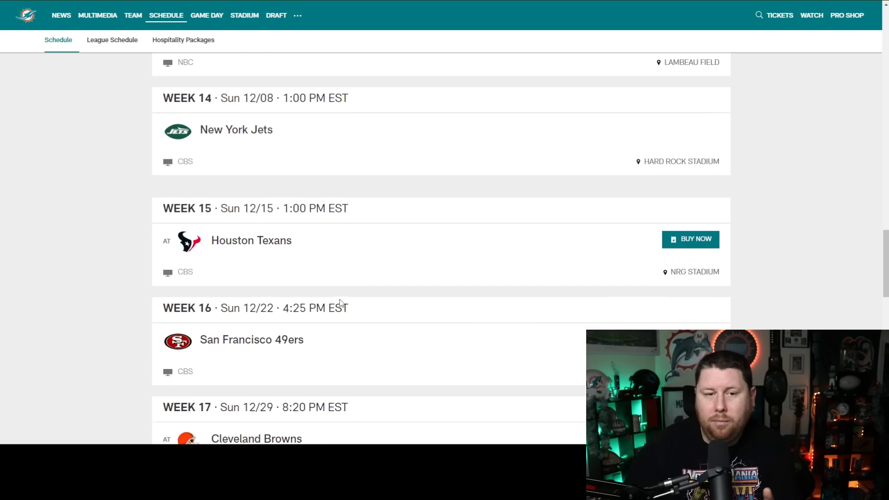
pyautogui.scroll(-3)
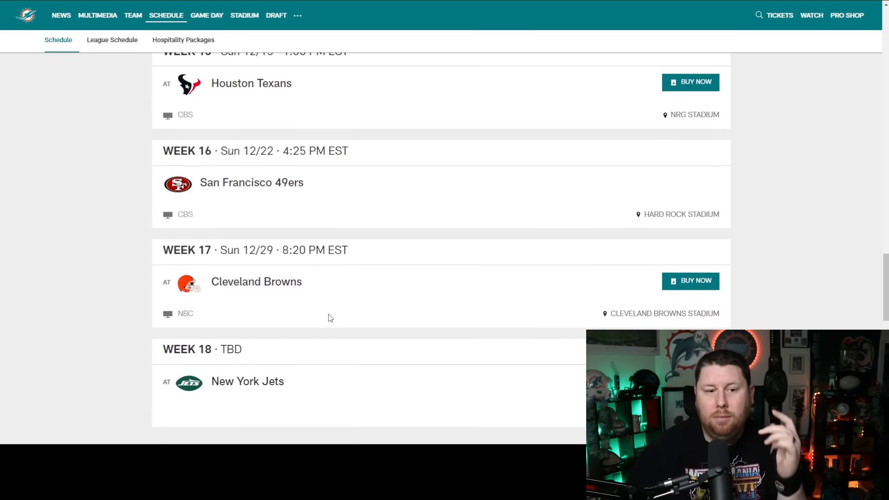
pyautogui.scroll(3)
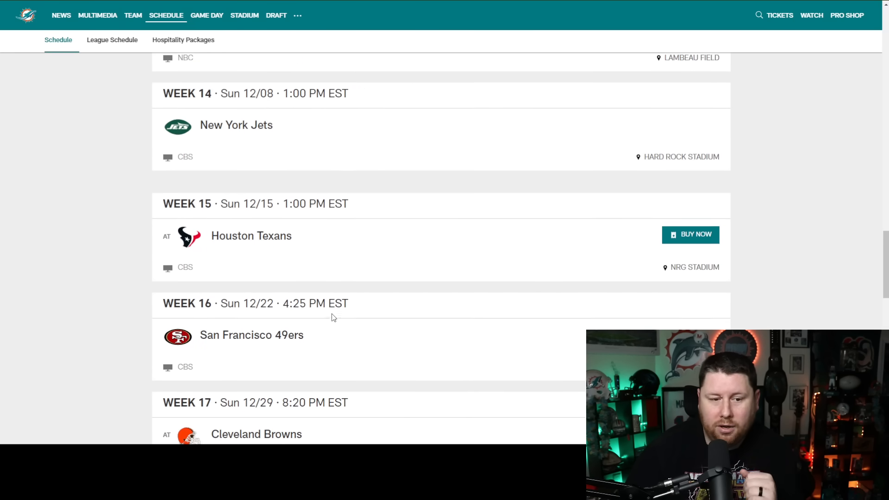
pyautogui.scroll(3)
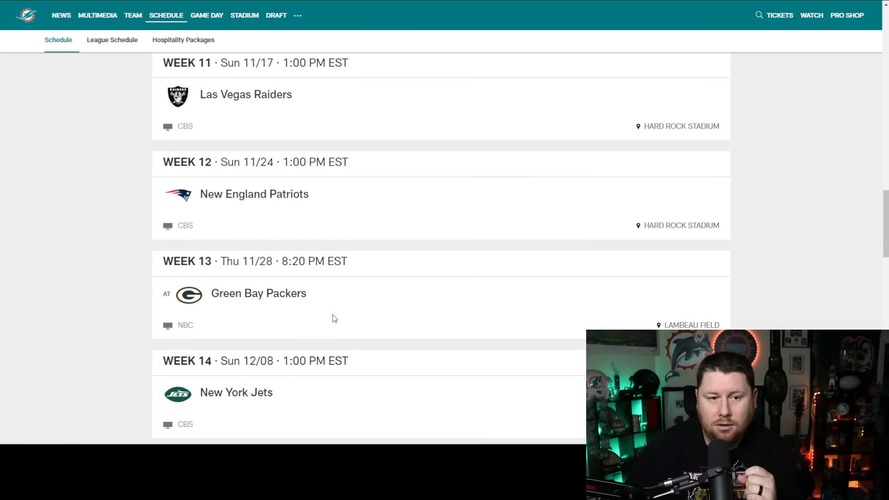
# Scroll back up past Weeks 5-10 to Week 1 Jaguars, Week 2 Bills and Week 3 Seahawks.
pyautogui.scroll(3)
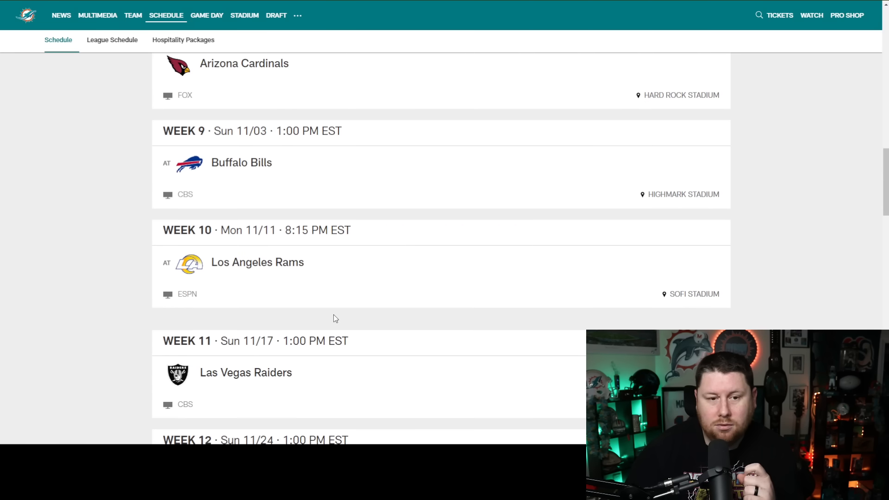
pyautogui.scroll(3)
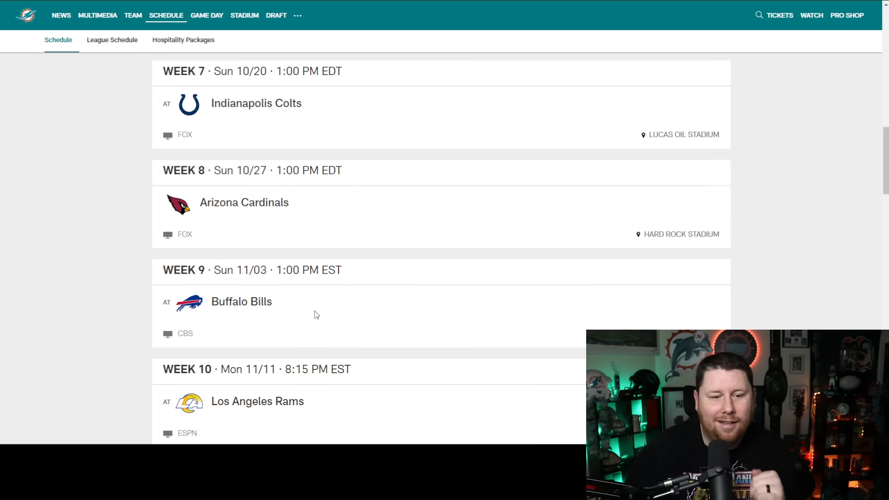
pyautogui.scroll(3)
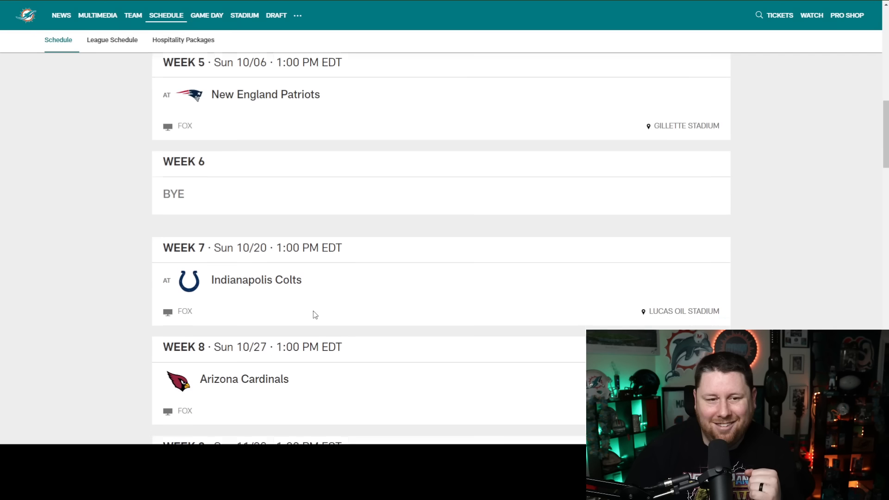
pyautogui.scroll(-3)
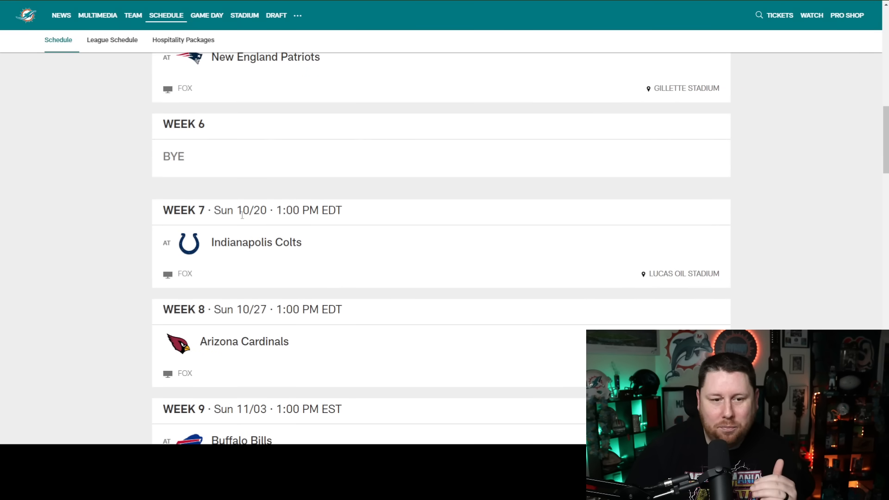
pyautogui.scroll(-3)
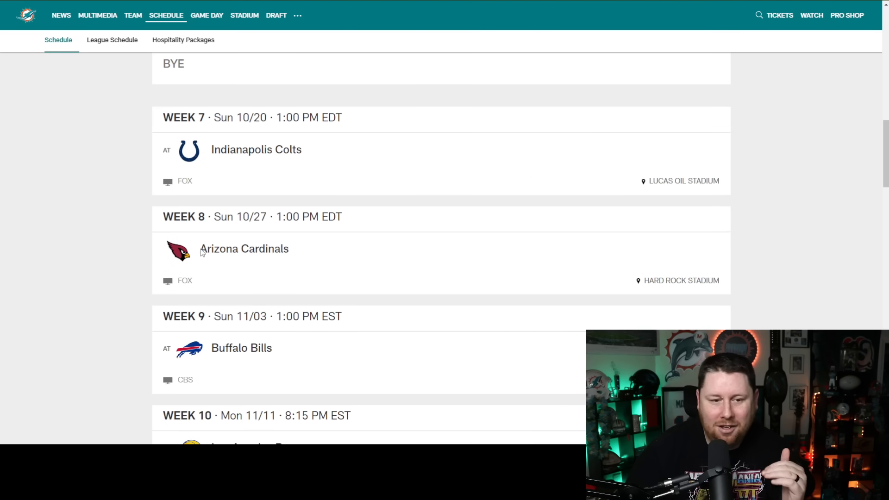
pyautogui.scroll(-3)
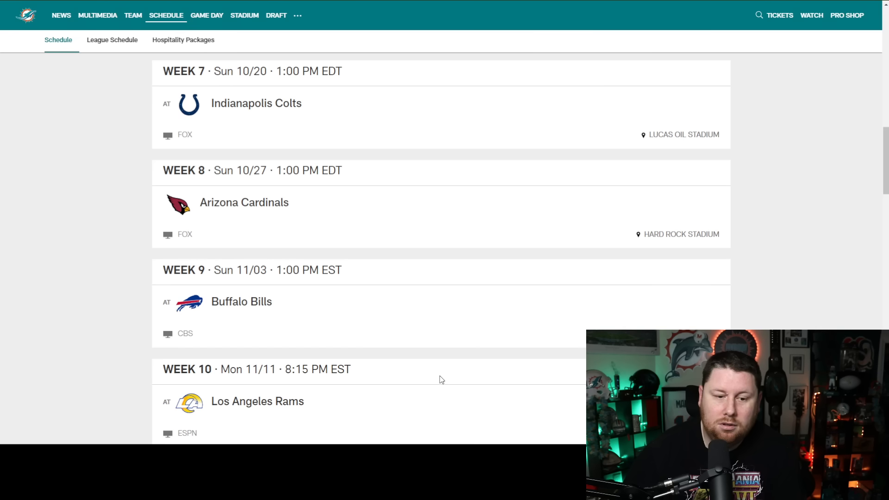
pyautogui.scroll(3)
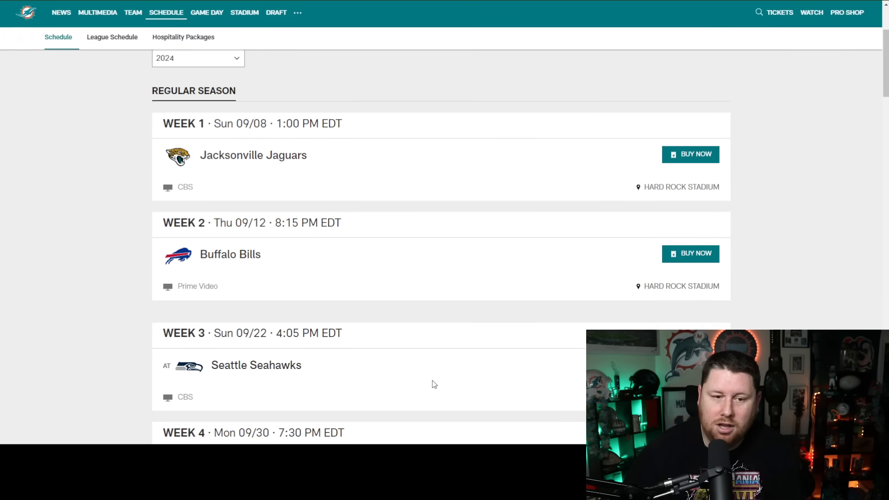
# Scroll down the schedule to the Week 14-17 cards: Jets, at Texans, 49ers and at Browns.
pyautogui.scroll(-3)
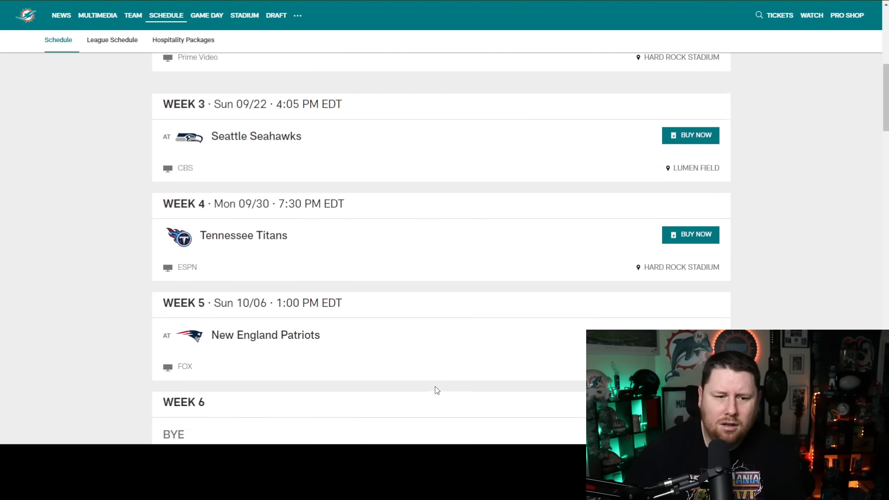
pyautogui.scroll(-3)
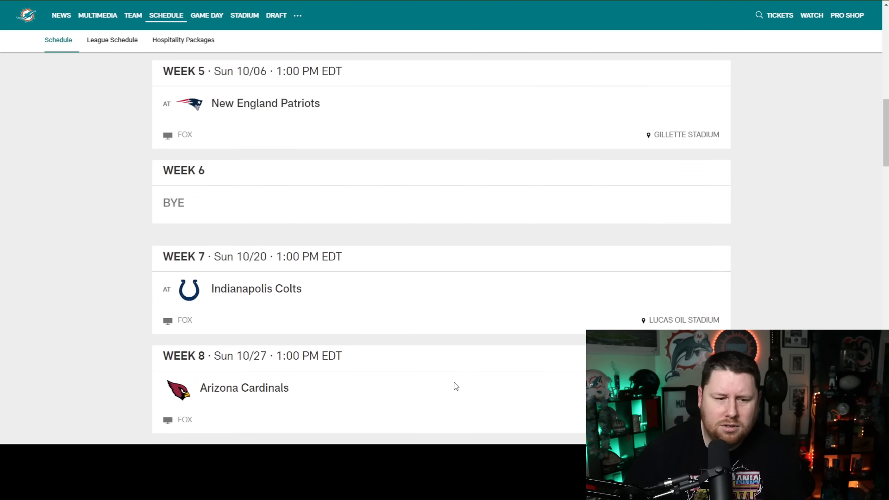
pyautogui.scroll(3)
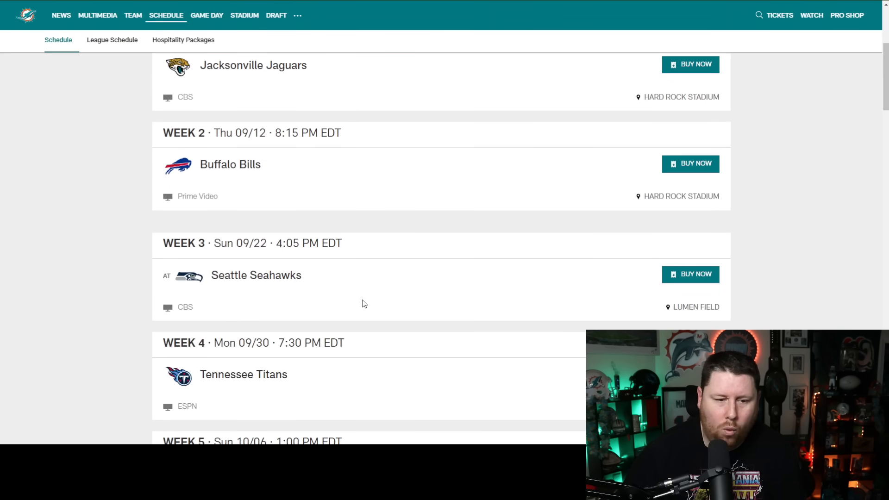
pyautogui.scroll(-3)
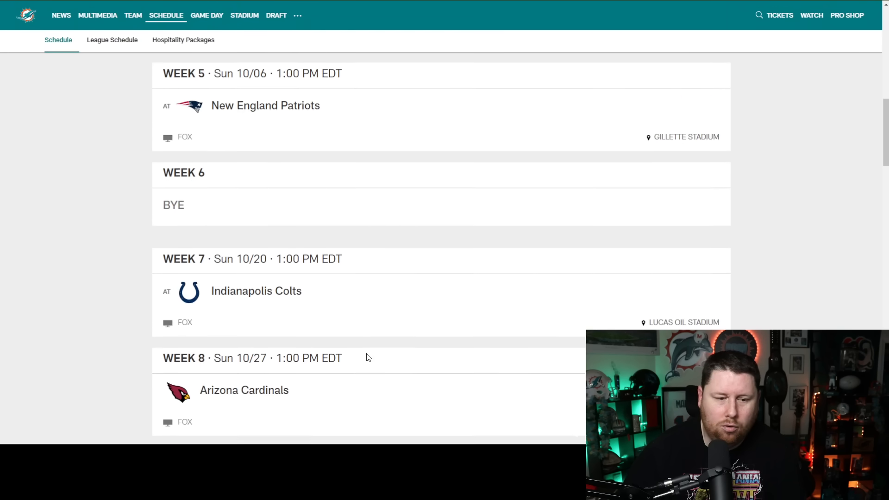
pyautogui.scroll(-3)
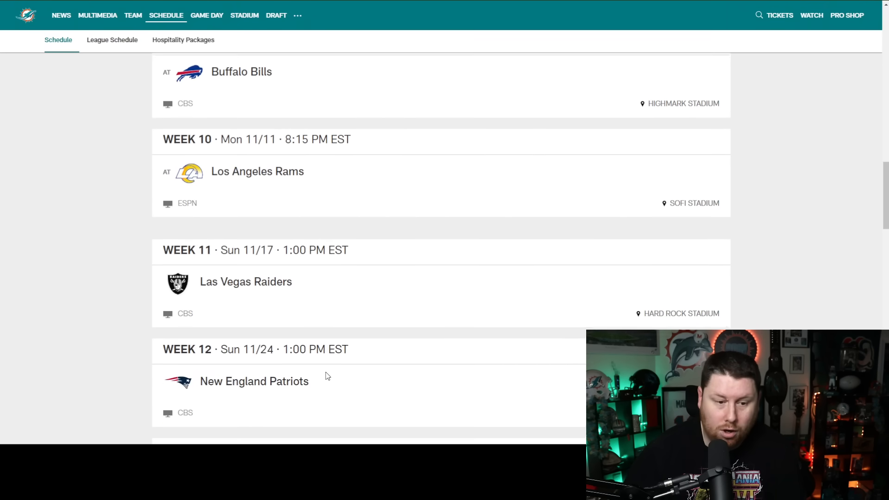
pyautogui.scroll(-3)
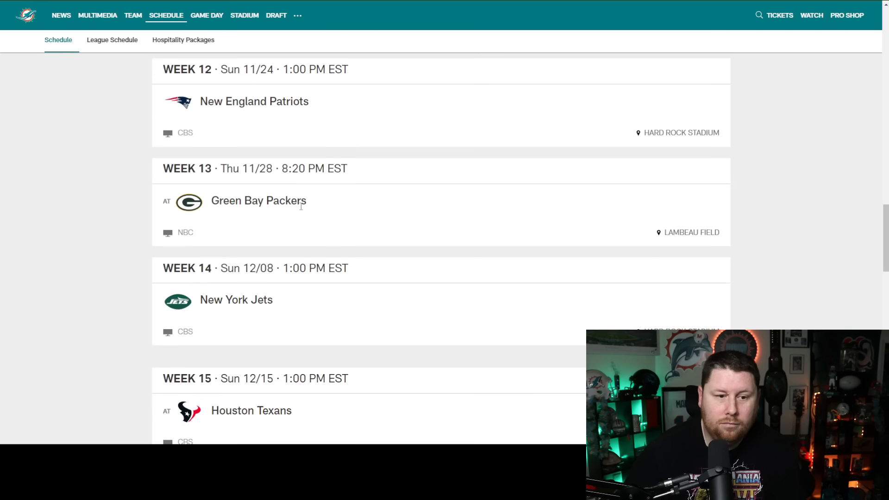
pyautogui.scroll(-3)
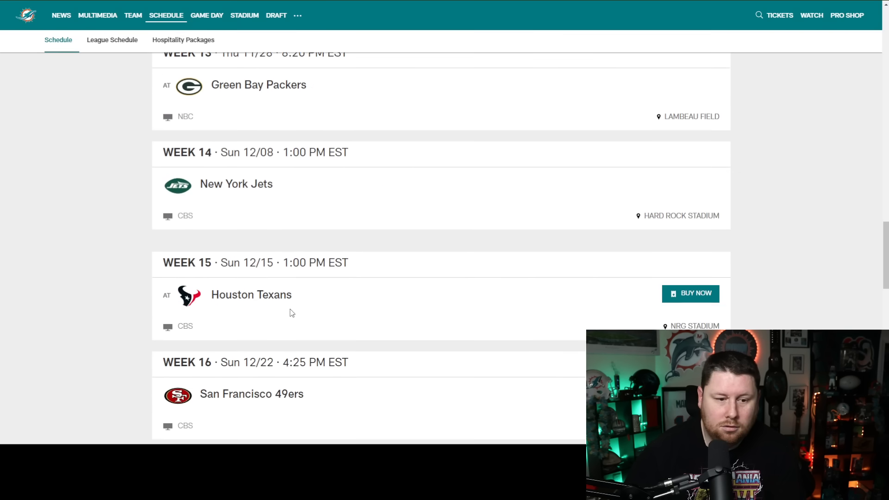
pyautogui.scroll(-3)
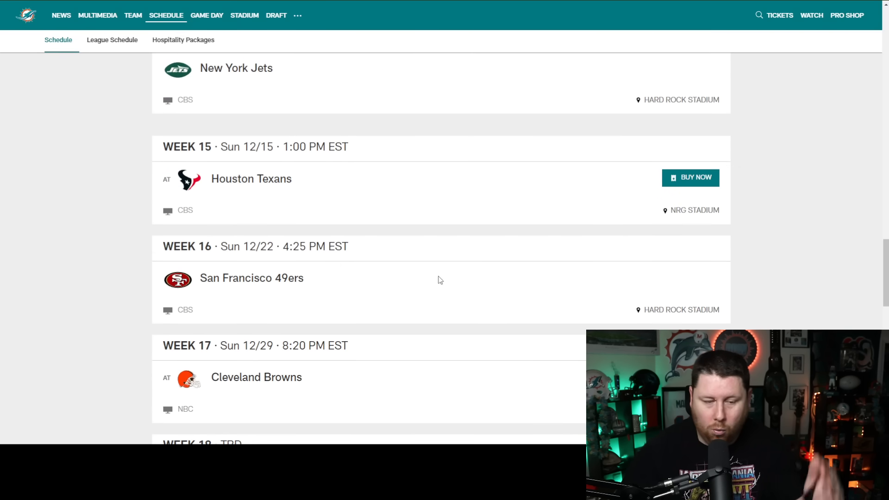
pyautogui.scroll(-3)
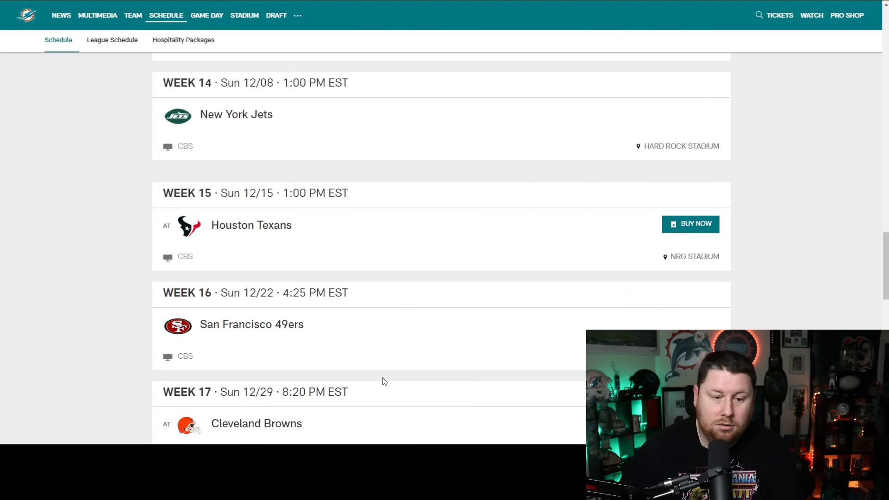
# Scroll back up to the Week 3-6 cards: Seahawks, Titans, Patriots and the bye.
pyautogui.scroll(3)
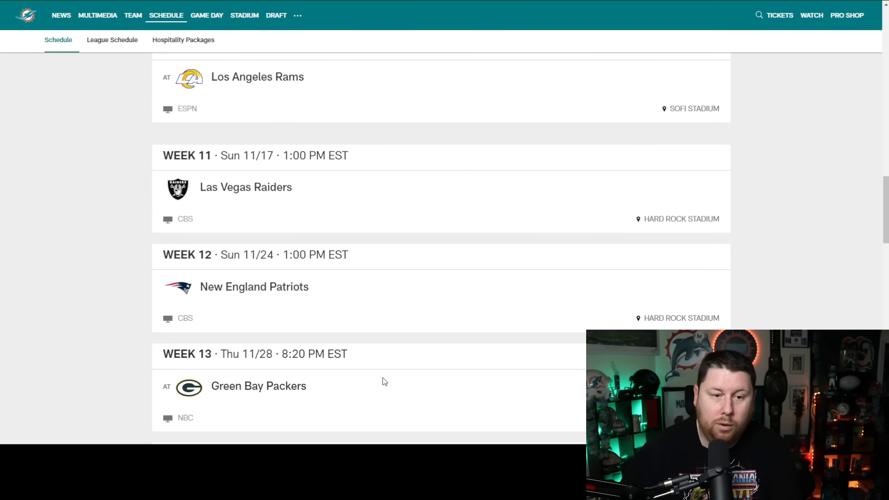
pyautogui.scroll(-3)
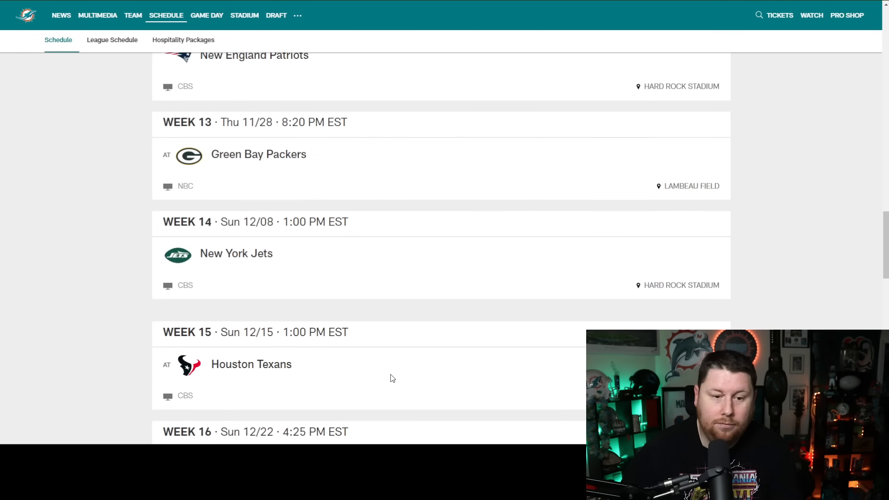
pyautogui.scroll(-3)
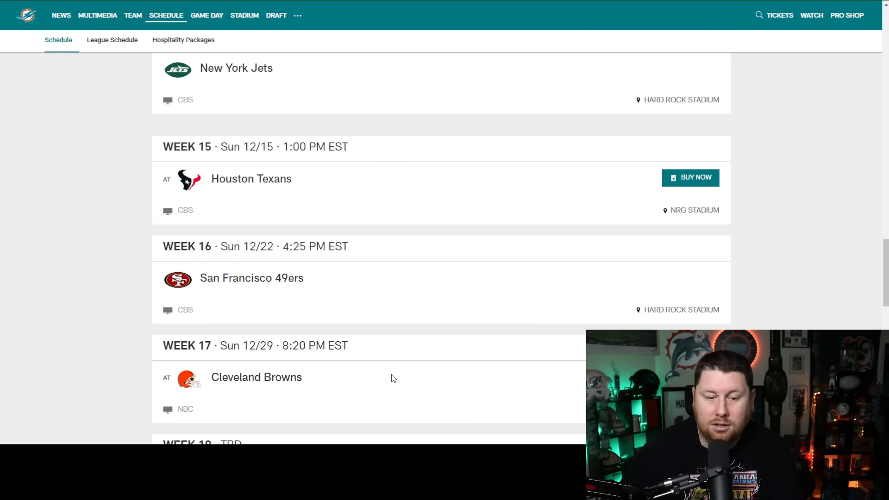
pyautogui.scroll(3)
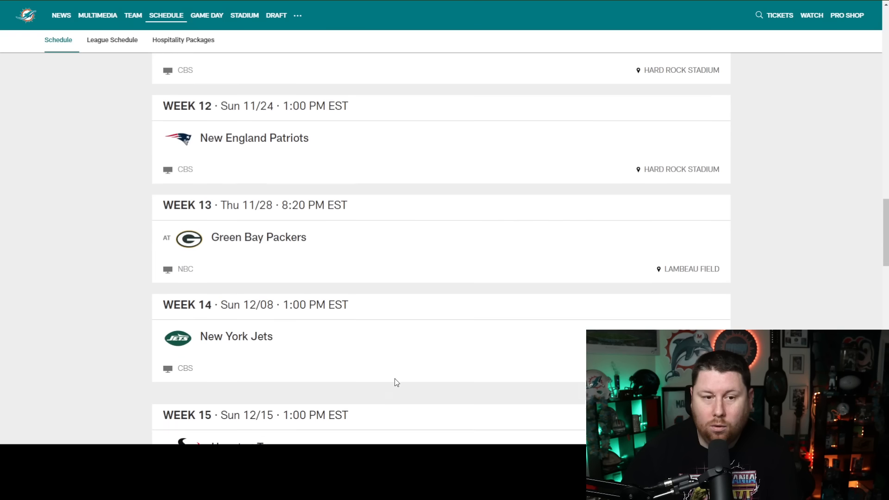
pyautogui.scroll(-3)
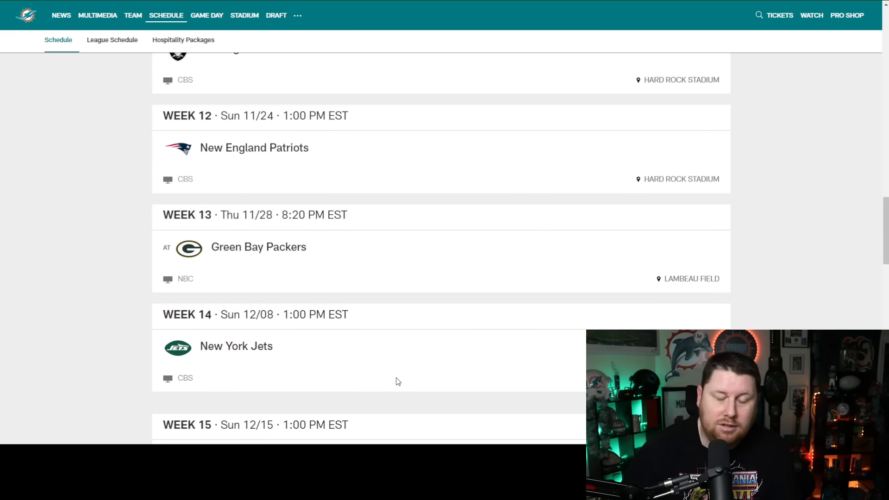
pyautogui.moveTo(398, 383)
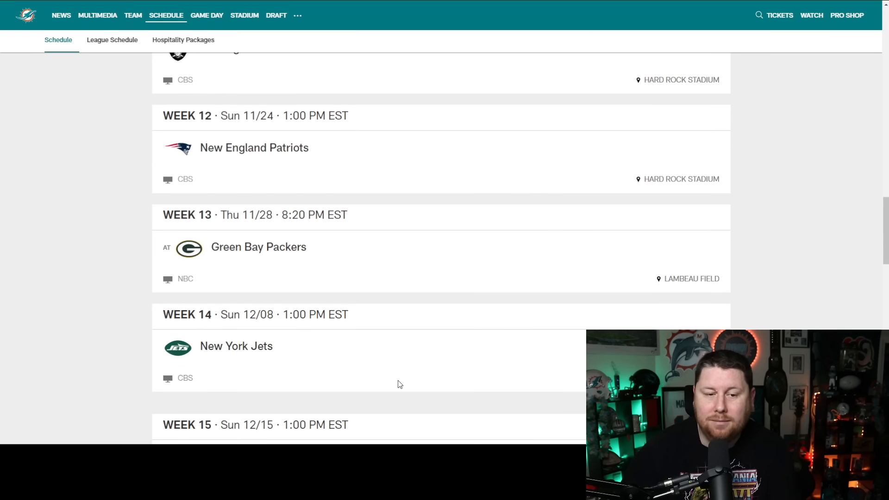
pyautogui.scroll(3)
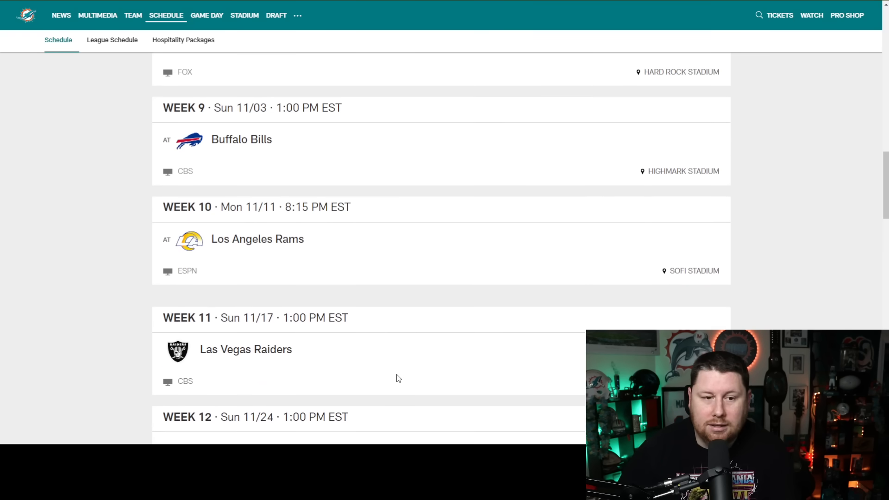
pyautogui.scroll(-3)
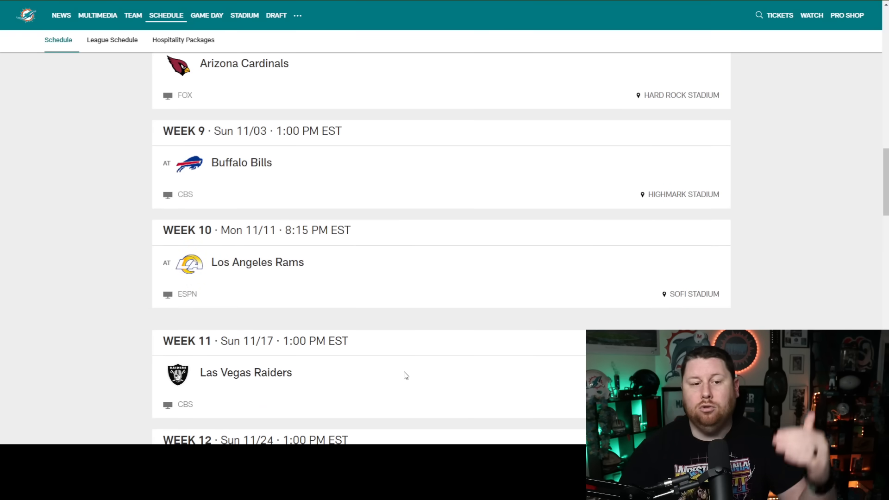
pyautogui.moveTo(401, 375)
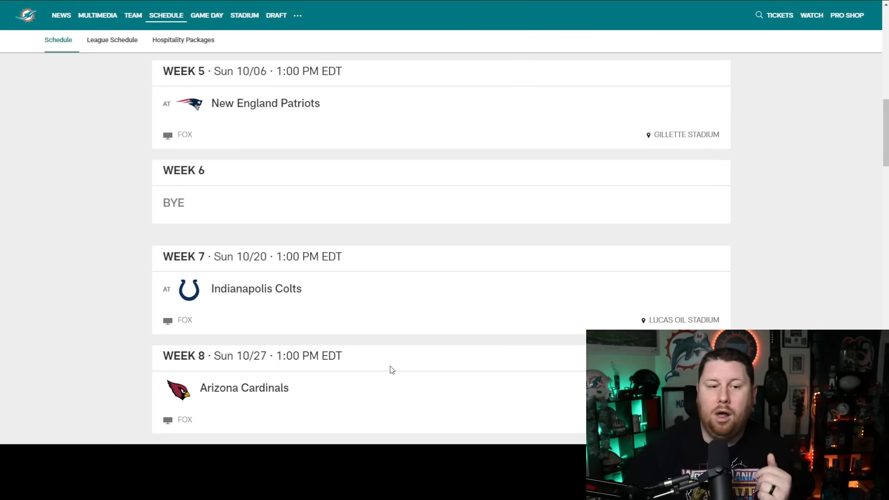
pyautogui.scroll(3)
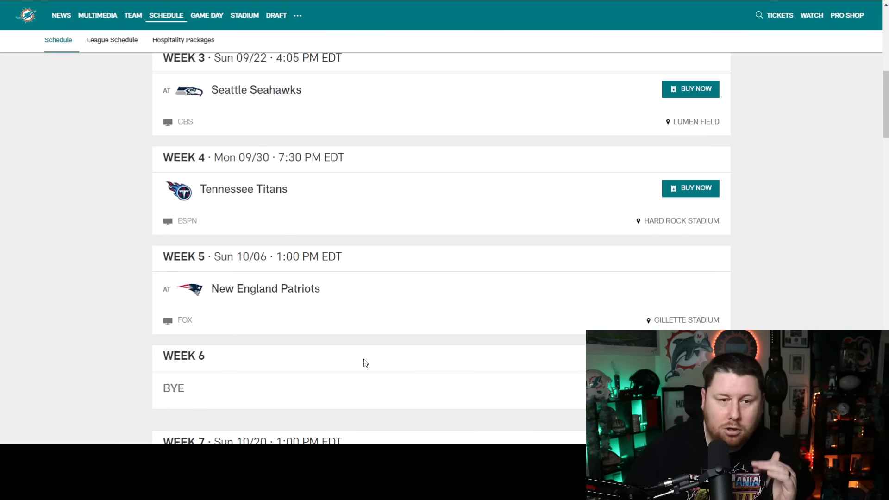